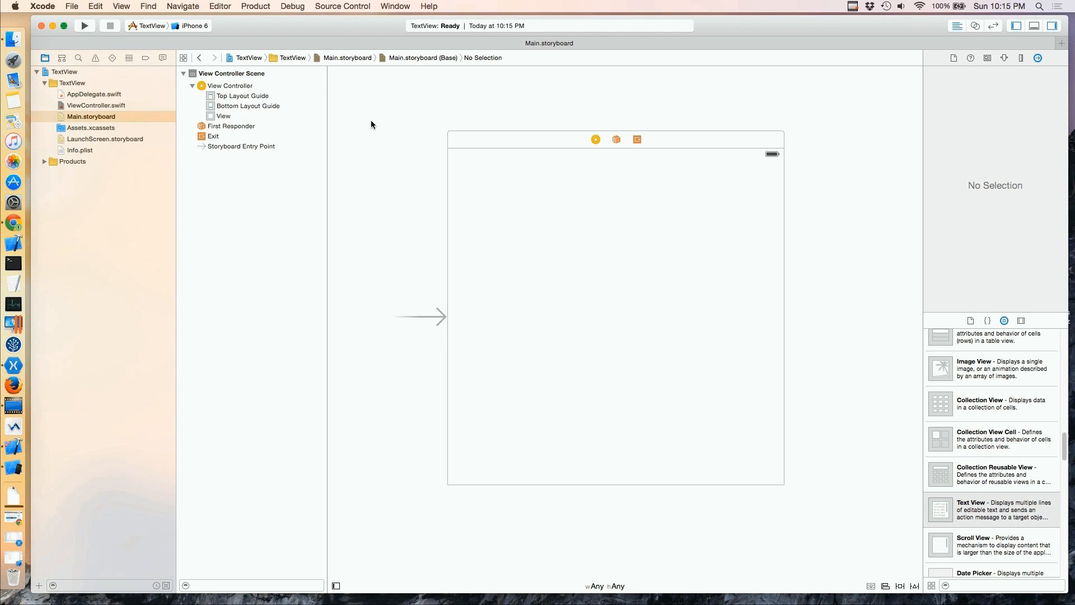
mouse_move(528, 231)
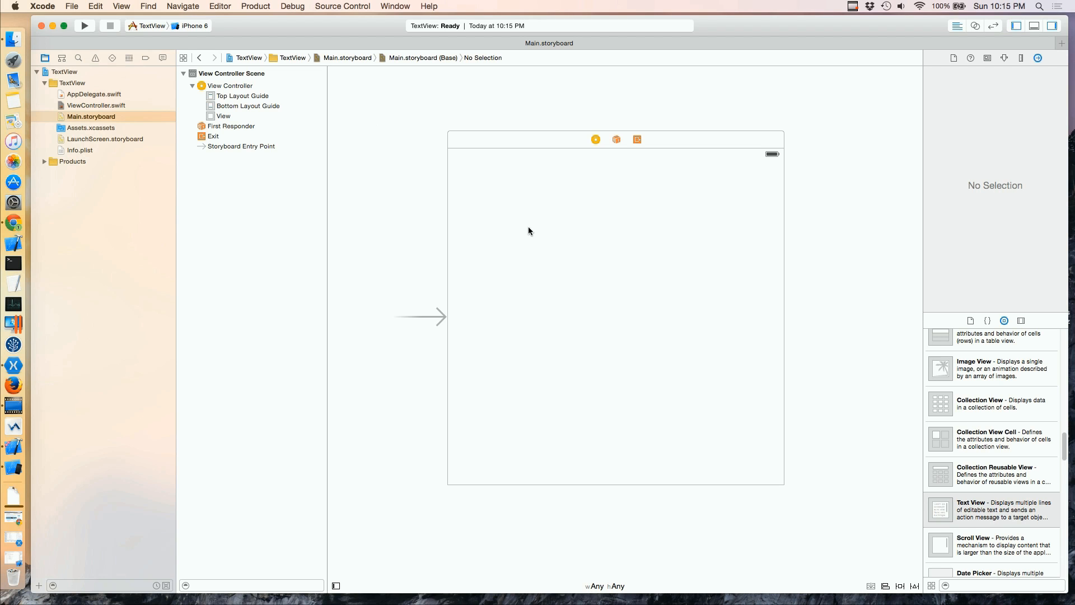
Place a Text View at the top of the view and stretch it to full screen width.
drag(990, 508, 650, 283)
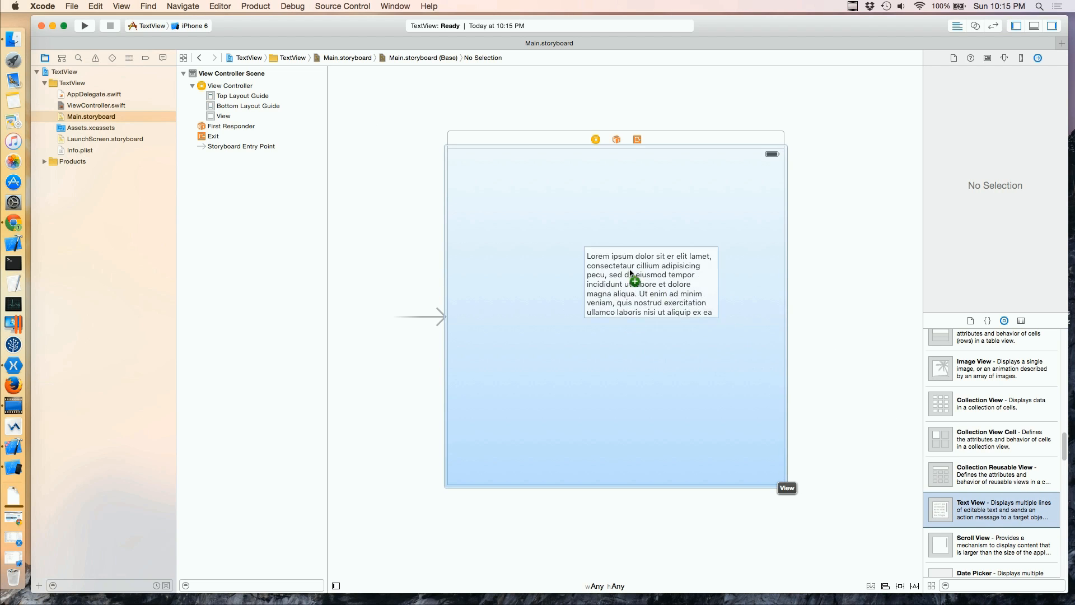
drag(631, 275, 524, 204)
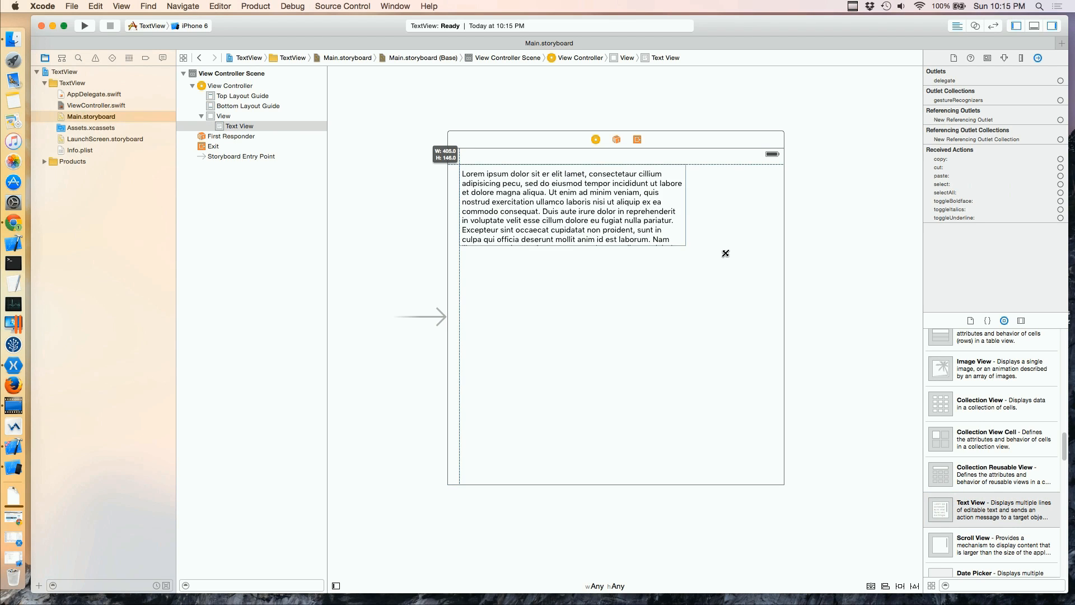
drag(725, 254, 765, 271)
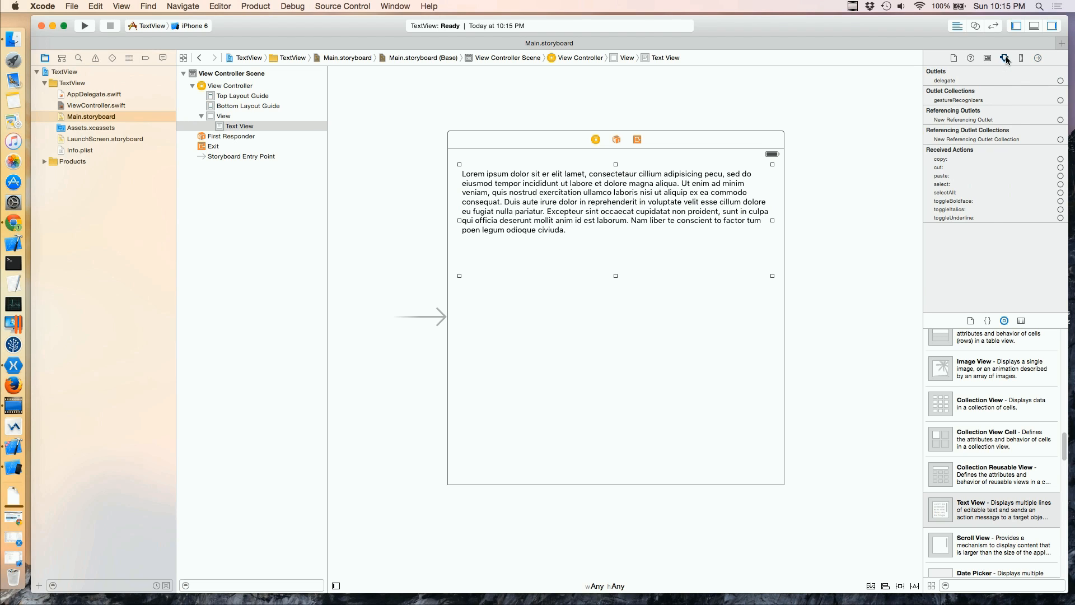
click(1003, 58)
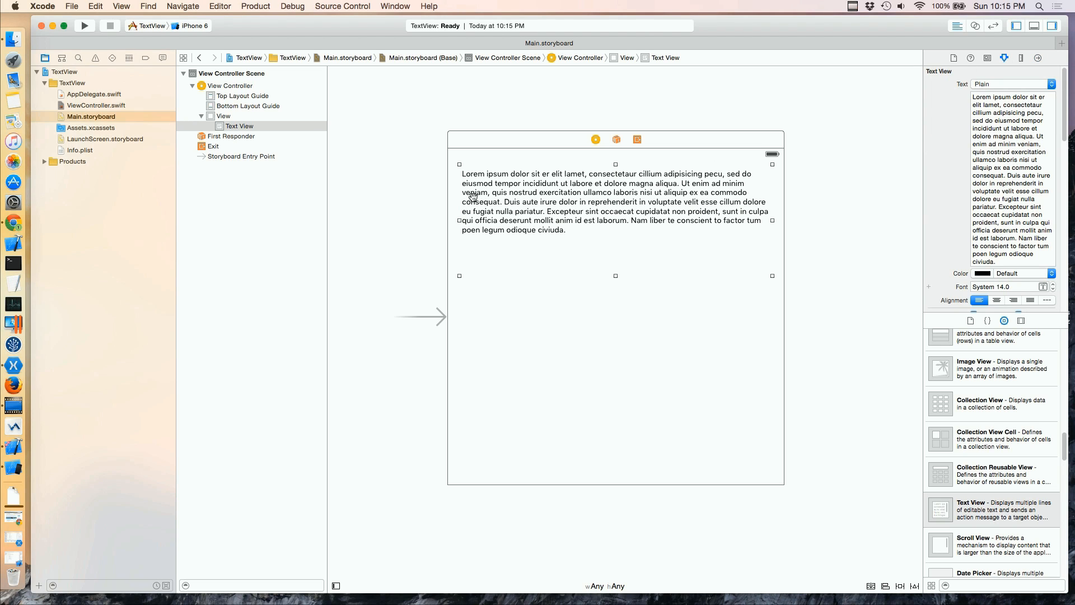
mouse_move(521, 193)
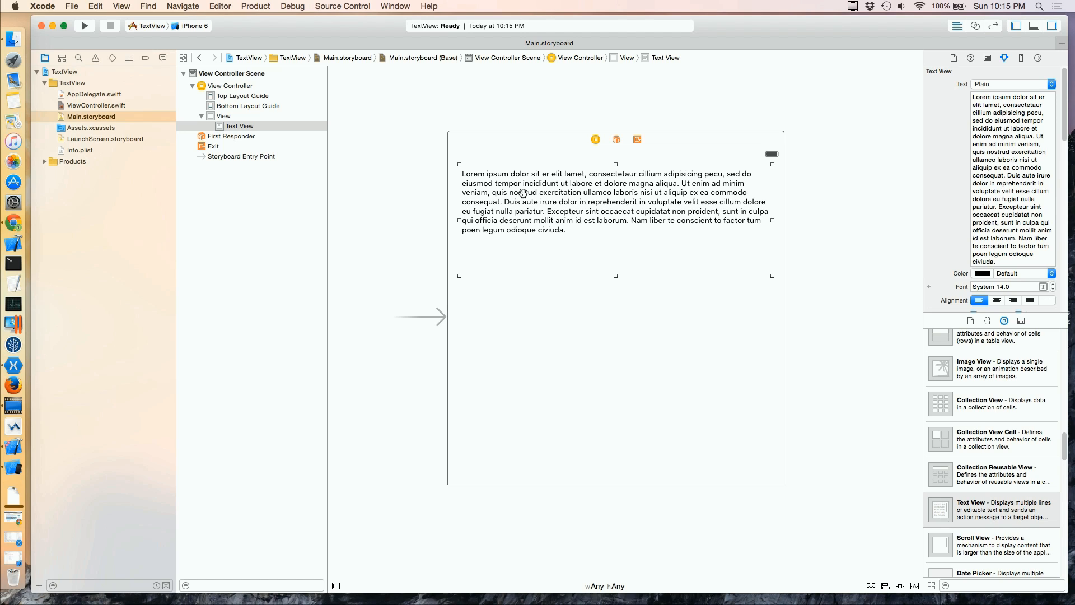
mouse_move(538, 200)
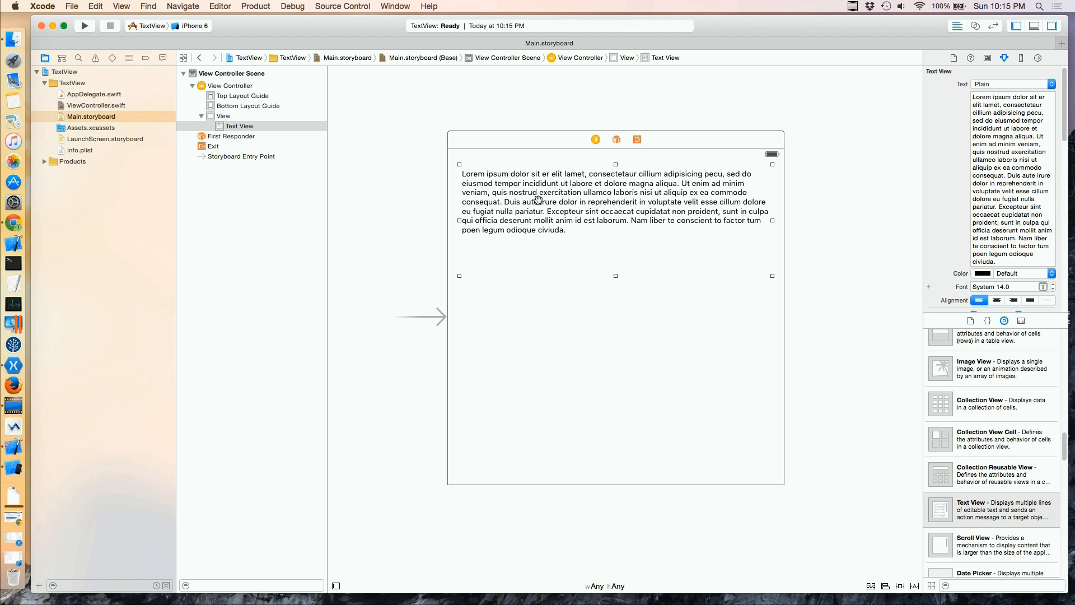
mouse_move(562, 368)
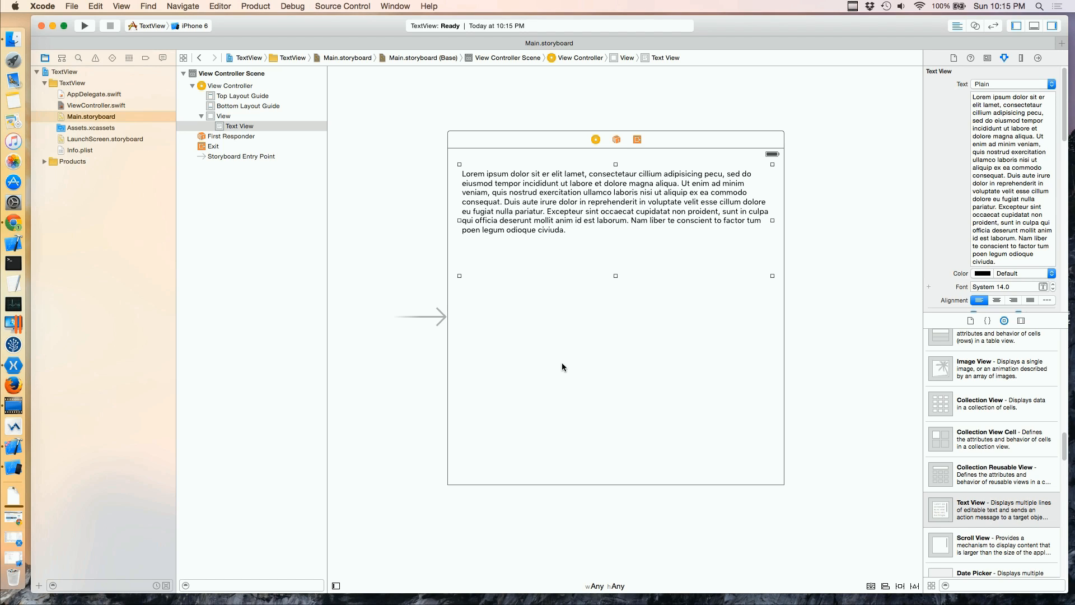
mouse_move(813, 420)
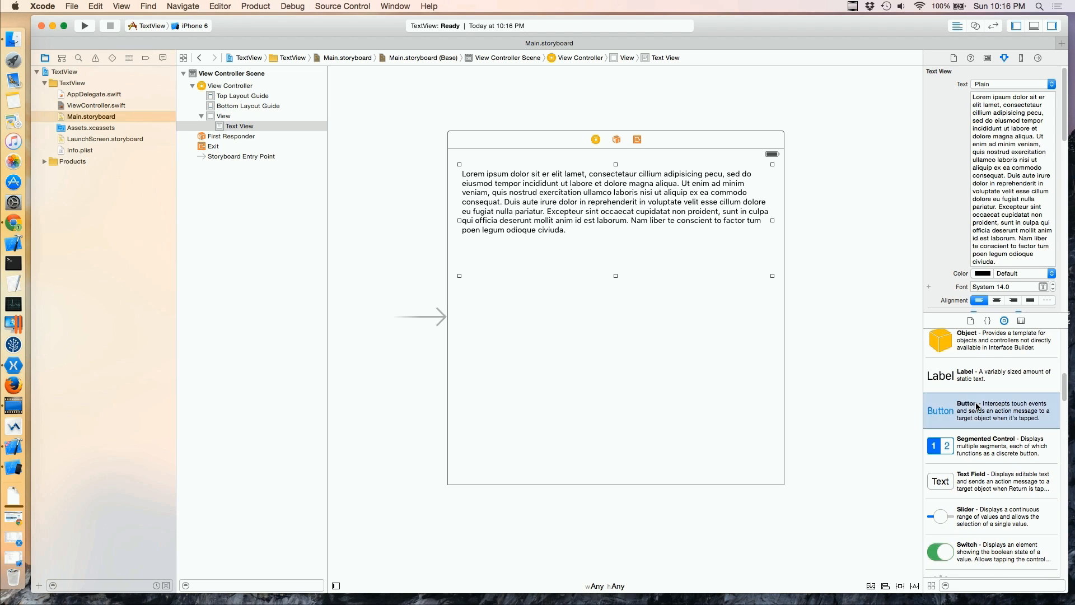
Place a Button just below the text view, aligned to its left edge.
drag(940, 409, 496, 303)
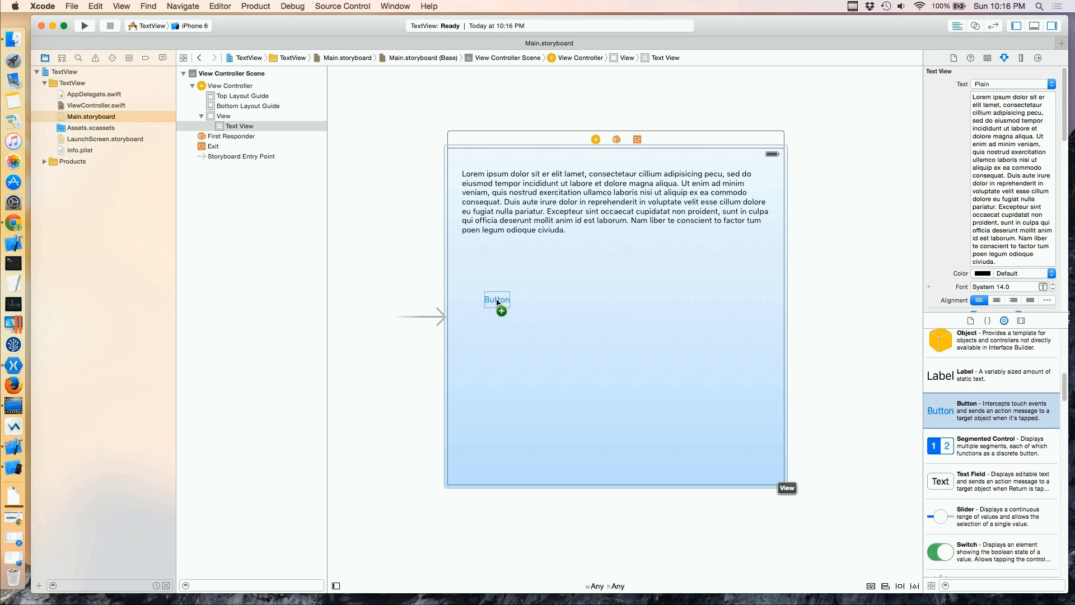
drag(497, 300, 471, 300)
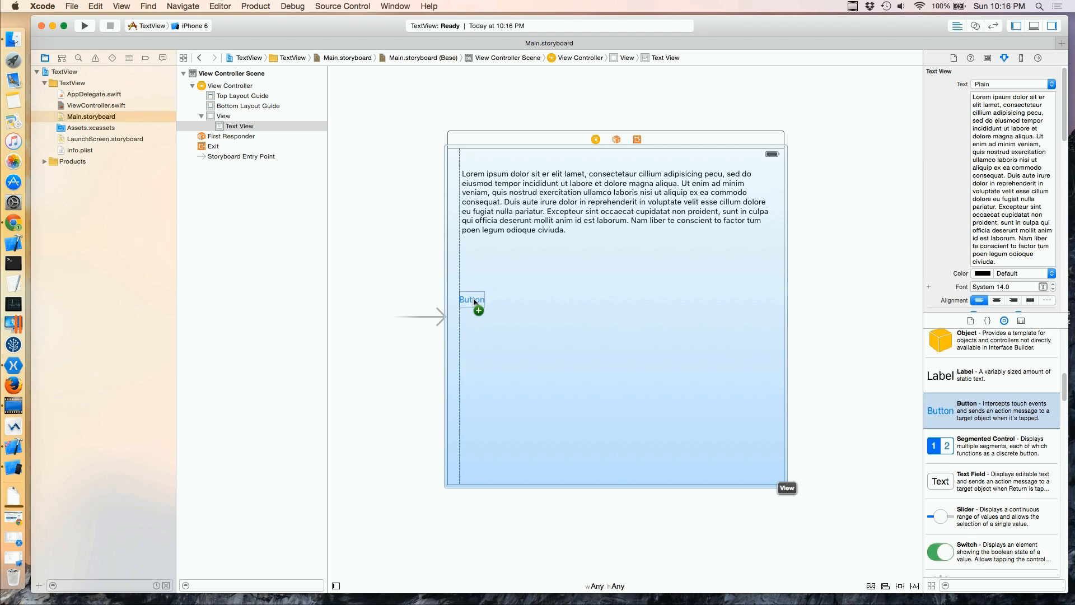
drag(939, 411, 471, 300)
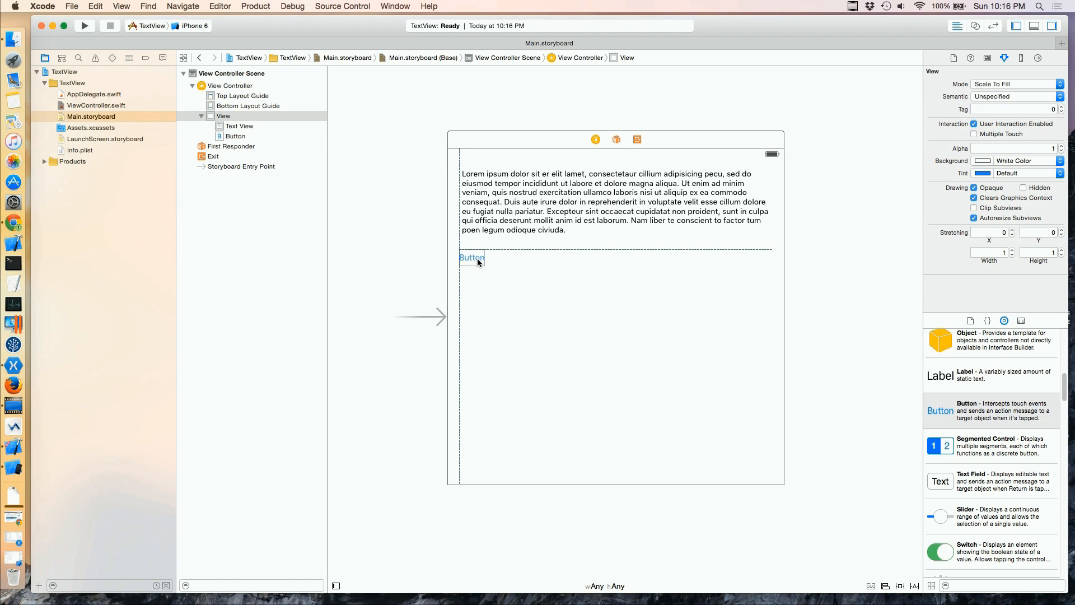
click(472, 258)
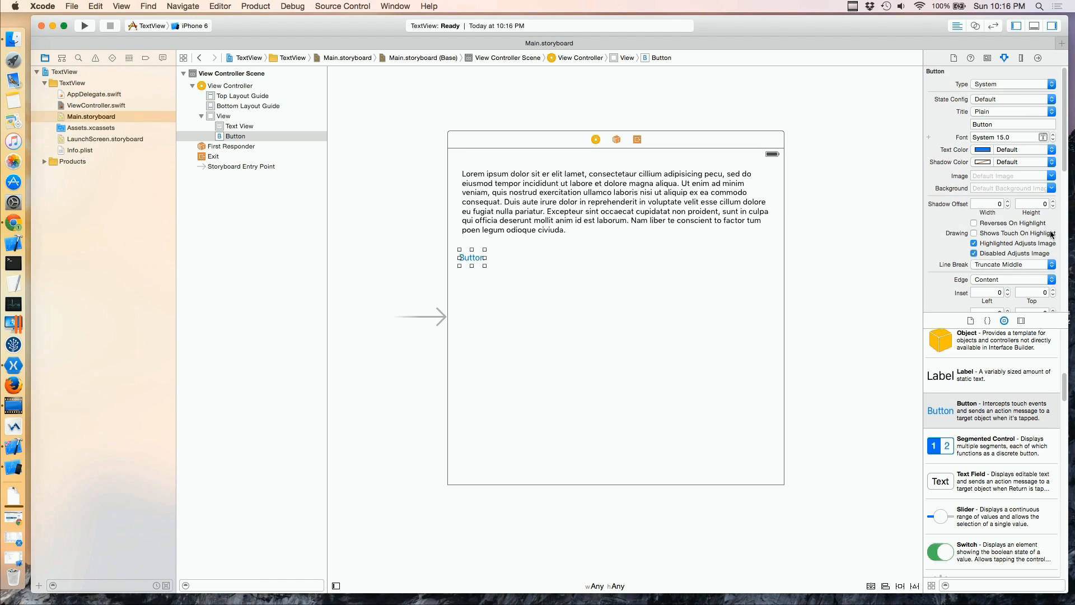
mouse_move(227, 86)
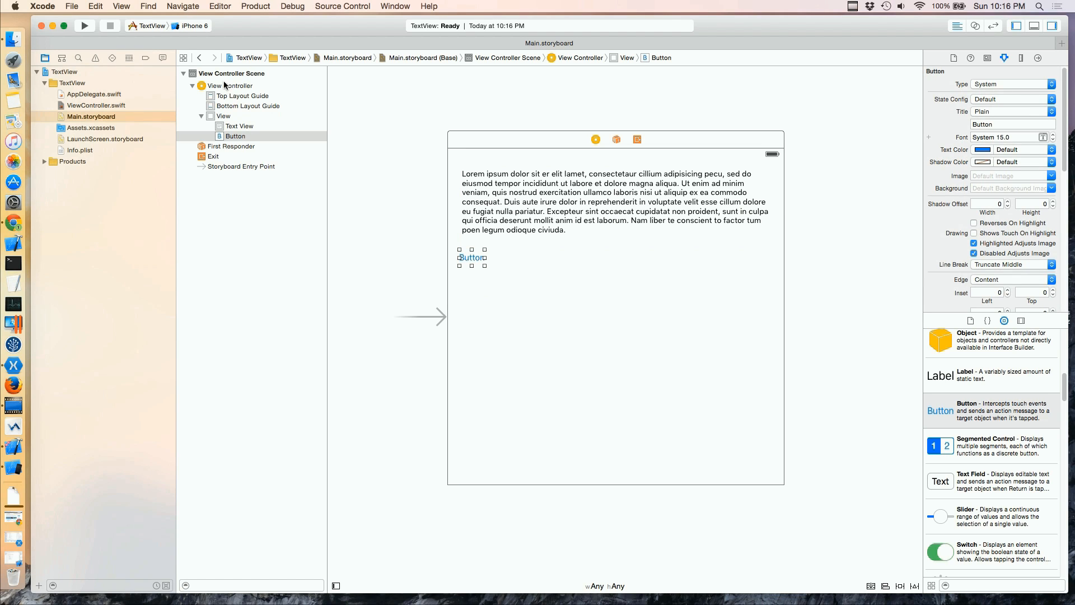
click(233, 74)
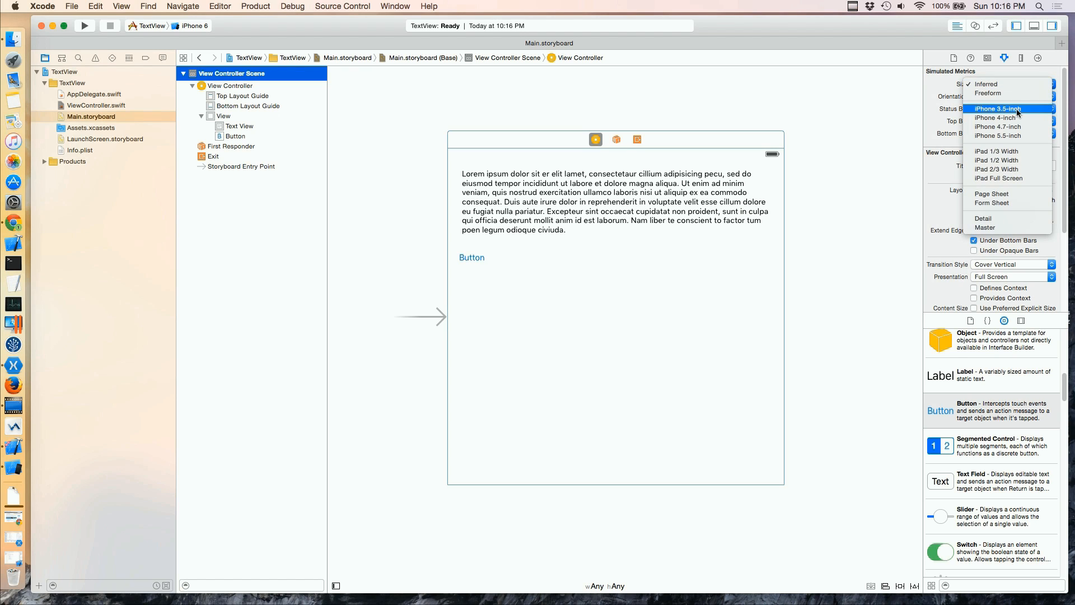
Set the scene's Simulated Metrics size to iPhone 4.7-inch and start adding a label.
click(998, 126)
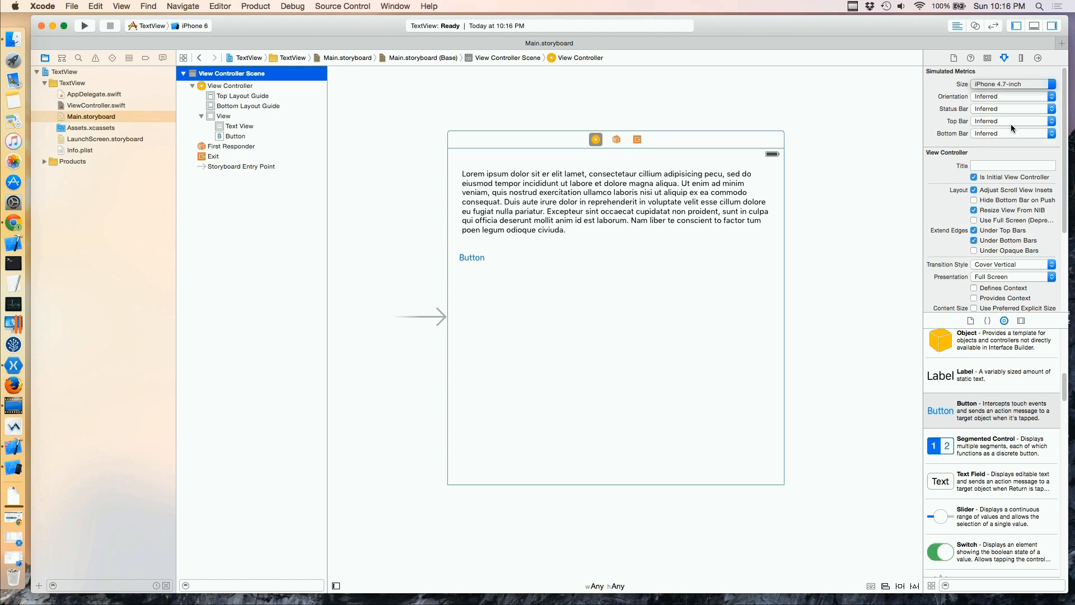
click(229, 85)
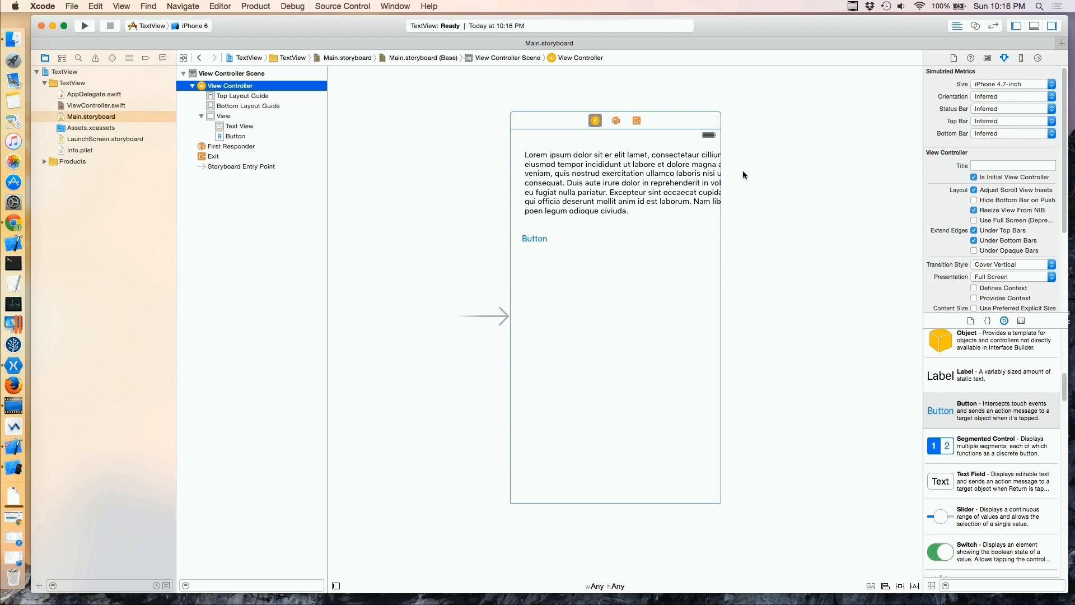
mouse_move(592, 236)
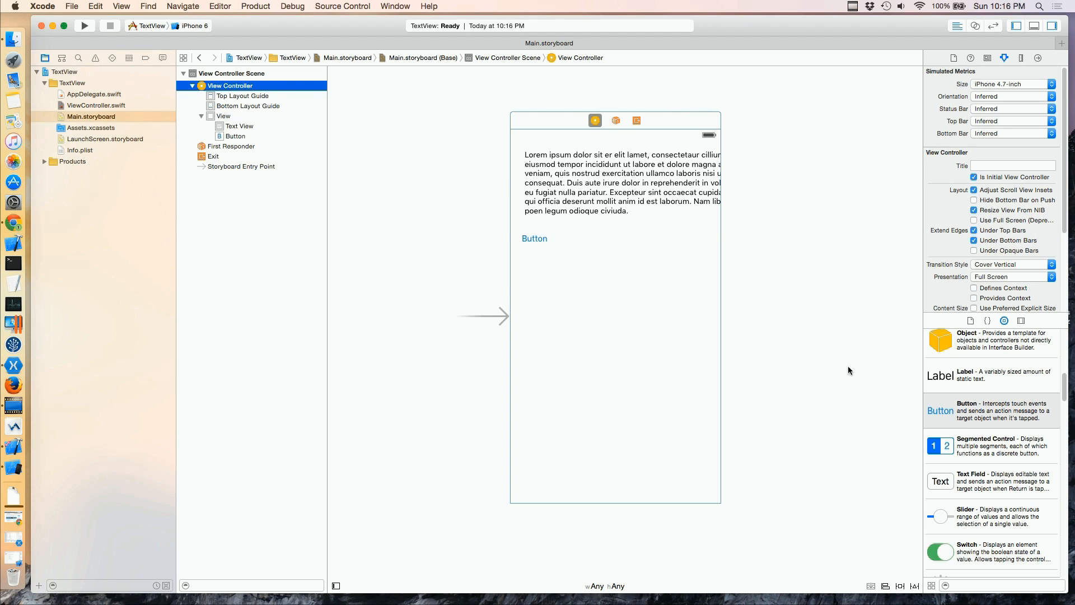
drag(939, 375, 653, 316)
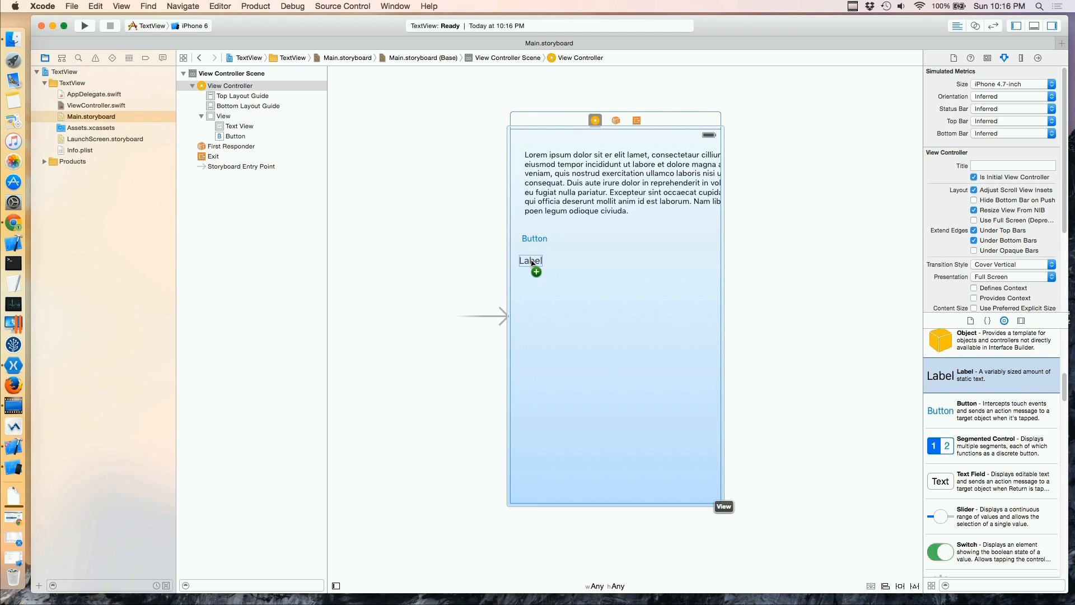
Drop the Label below the button, enlarge it to fill the lower screen, set Lines to 20.
click(529, 261)
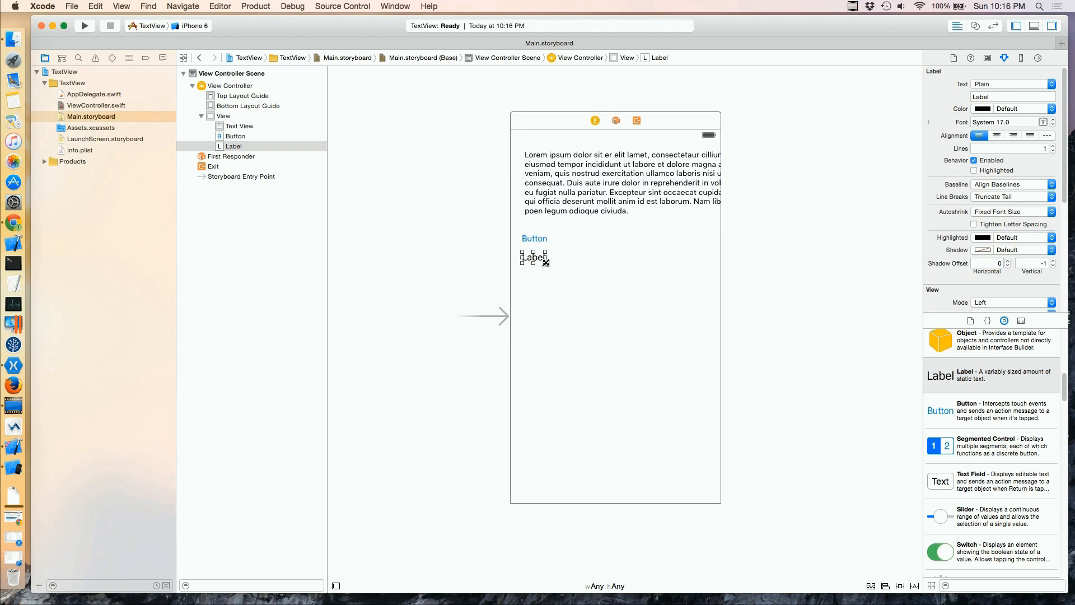
drag(546, 264, 675, 424)
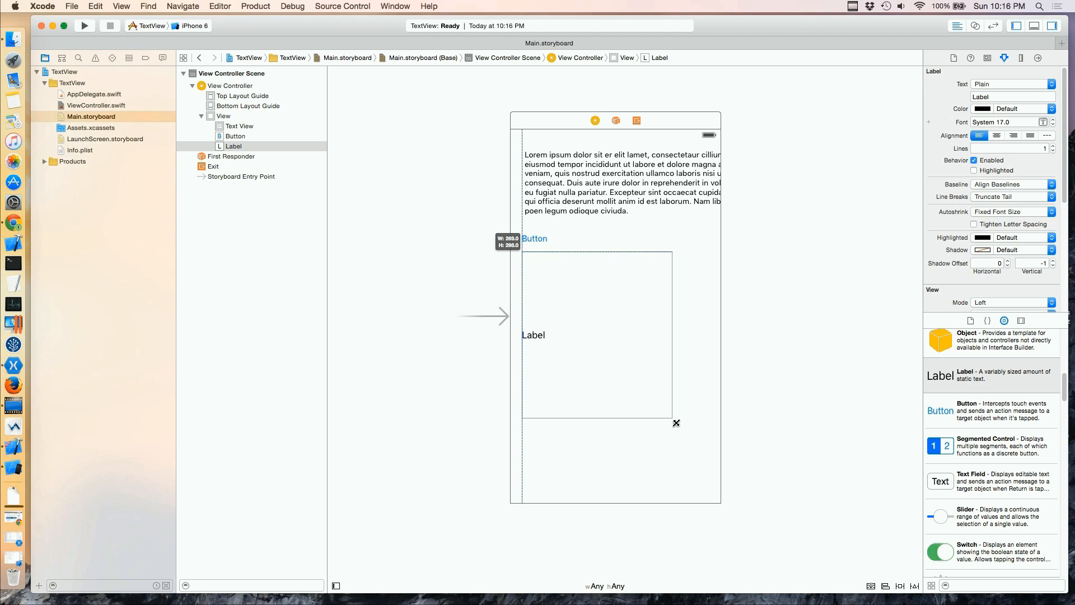
drag(676, 422, 709, 474)
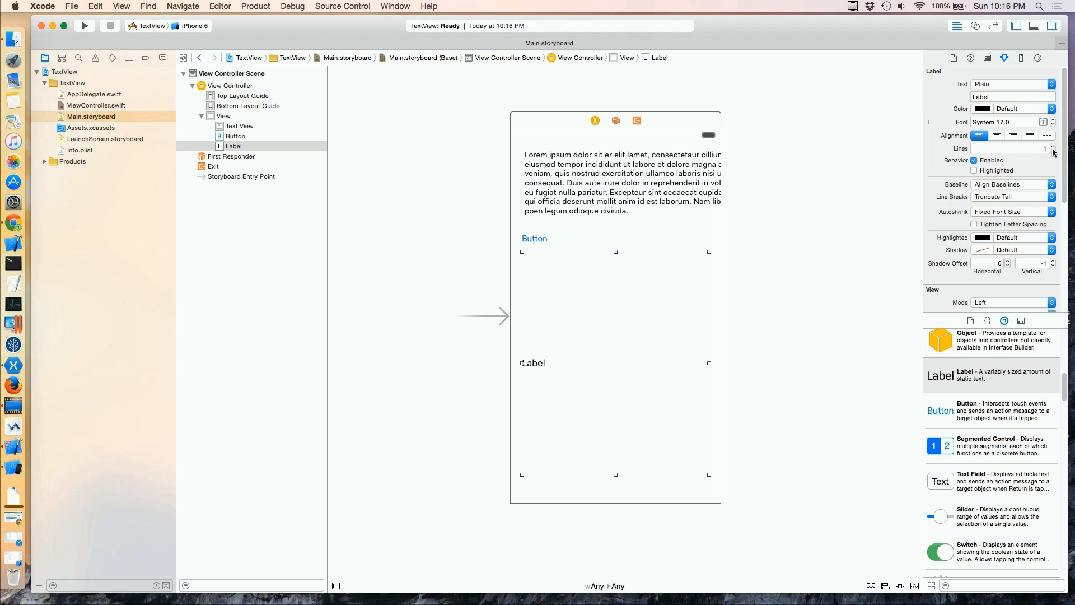
click(1054, 146)
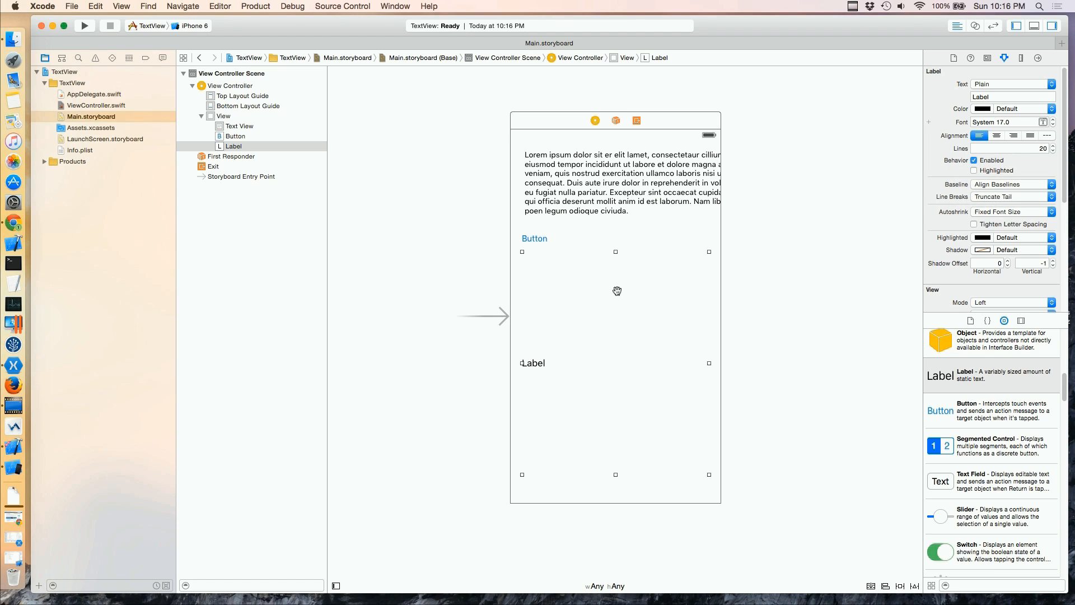
mouse_move(1005, 130)
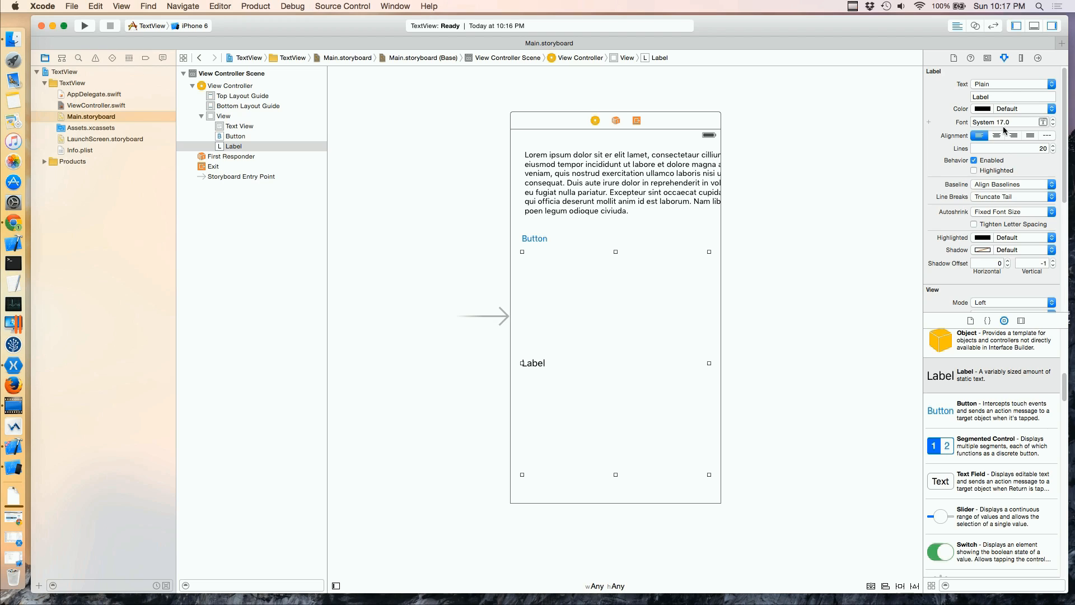
click(1012, 96)
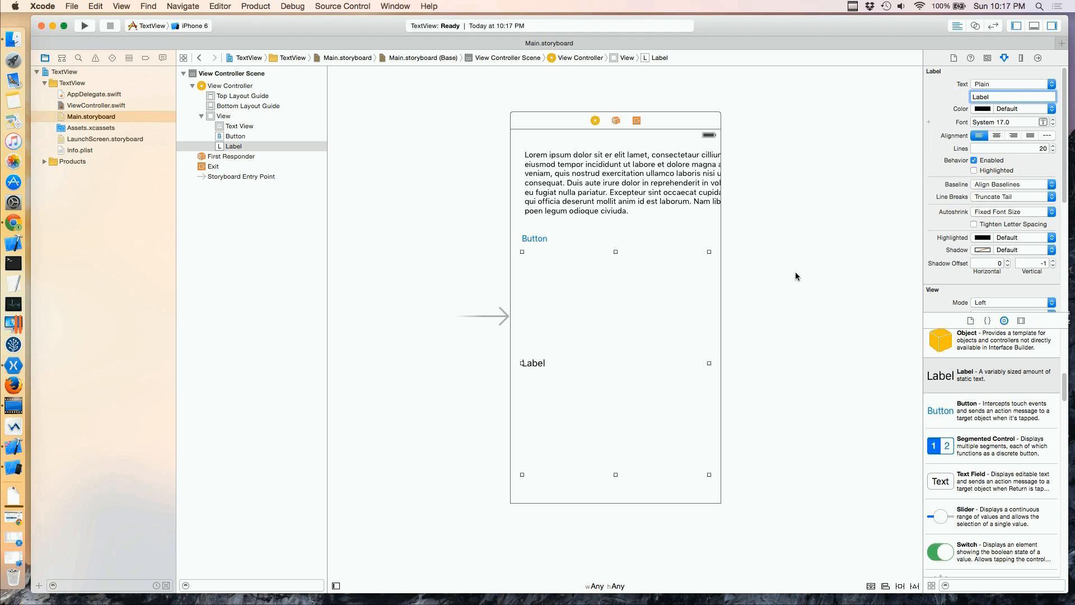
mouse_move(1048, 289)
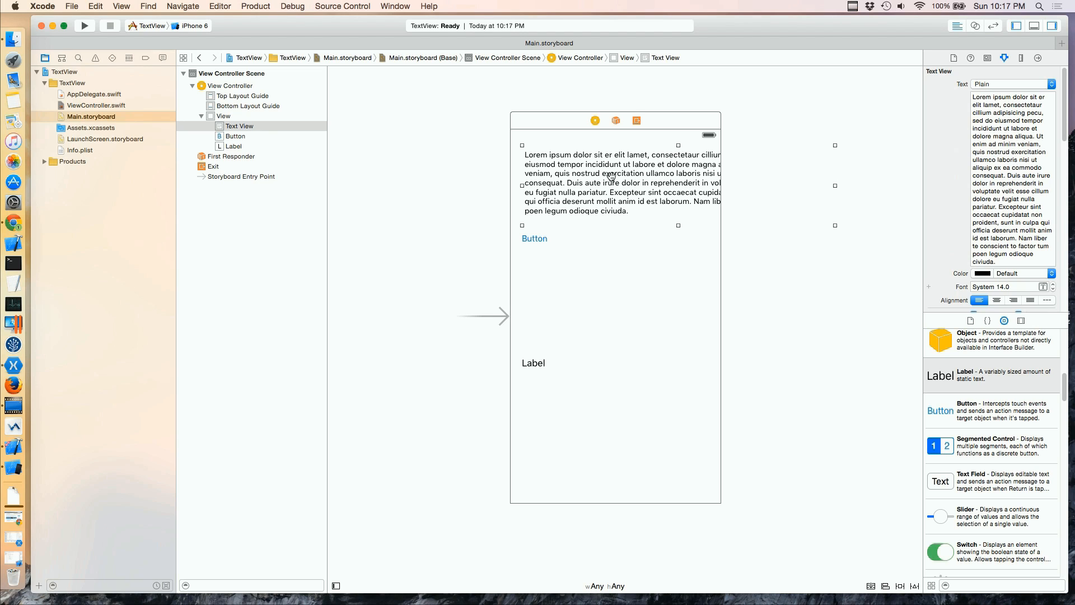
mouse_move(228, 12)
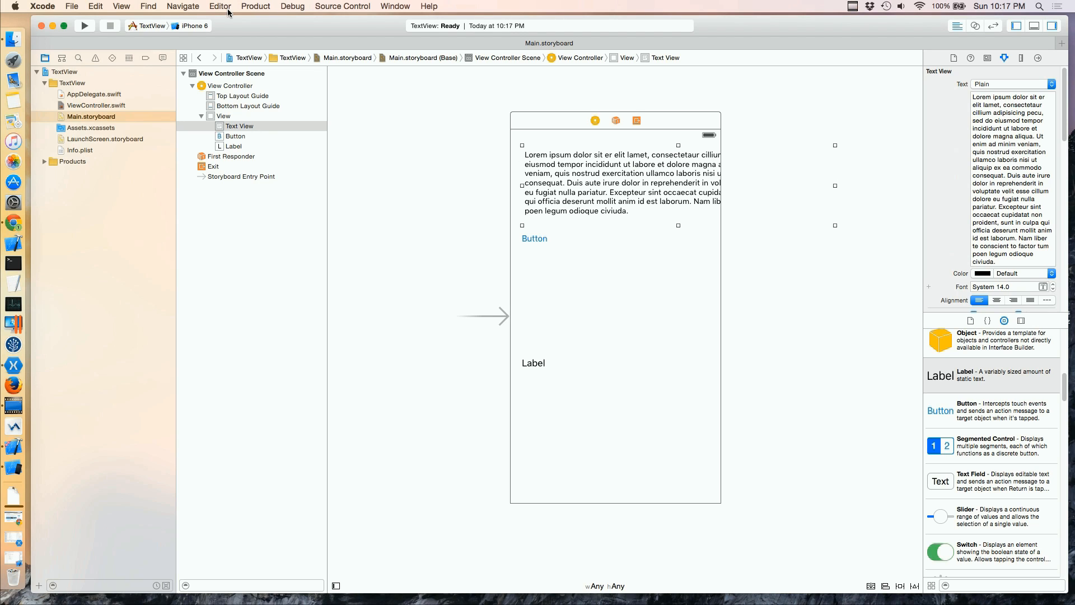
mouse_move(443, 100)
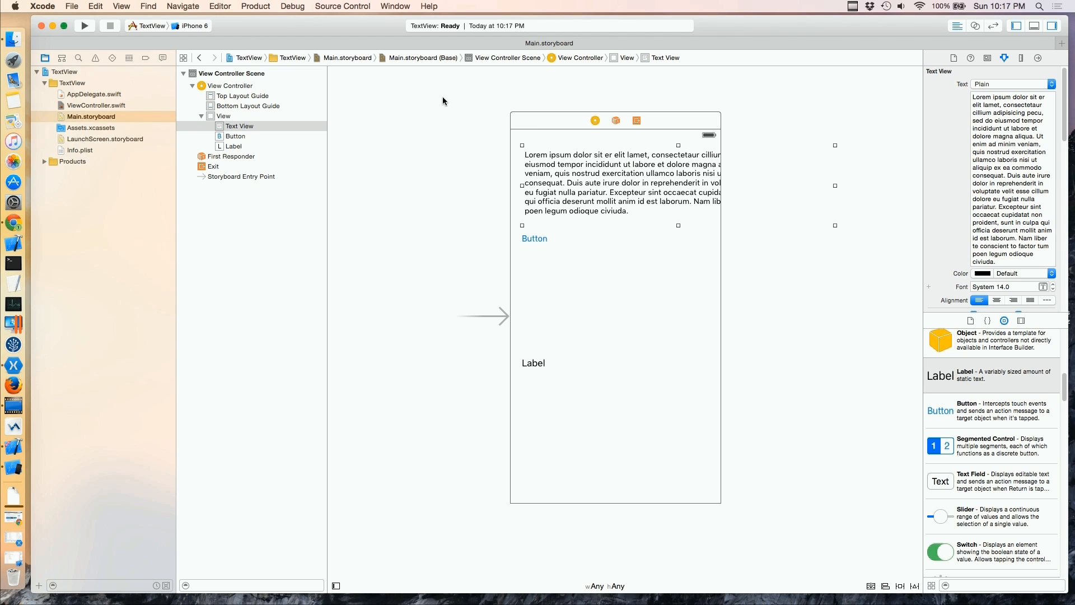
Add Missing Constraints for all views via the Editor menu and widen the text view.
click(219, 6)
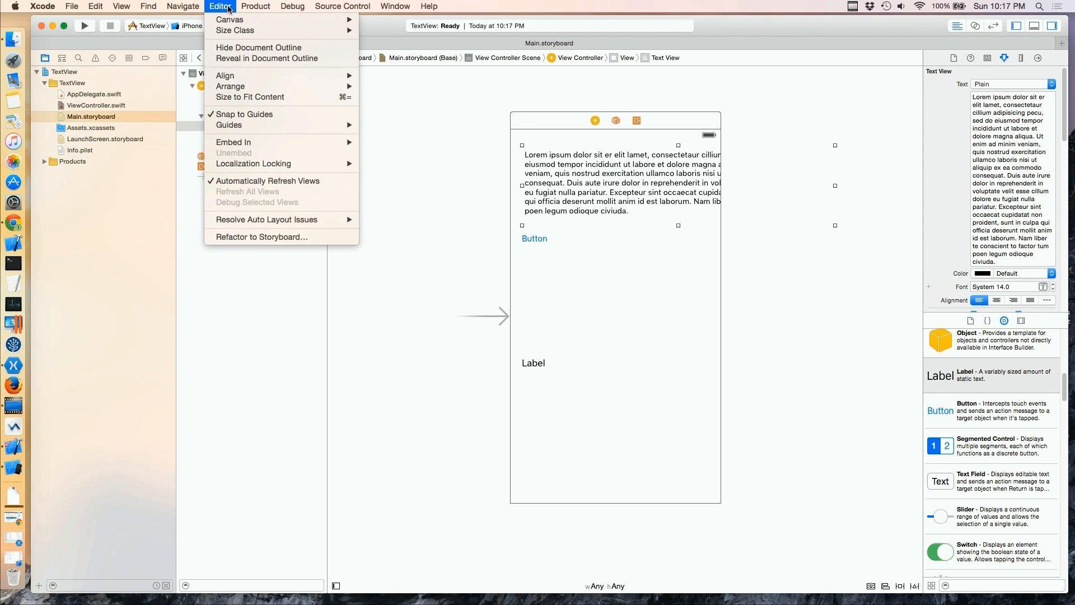
mouse_move(266, 220)
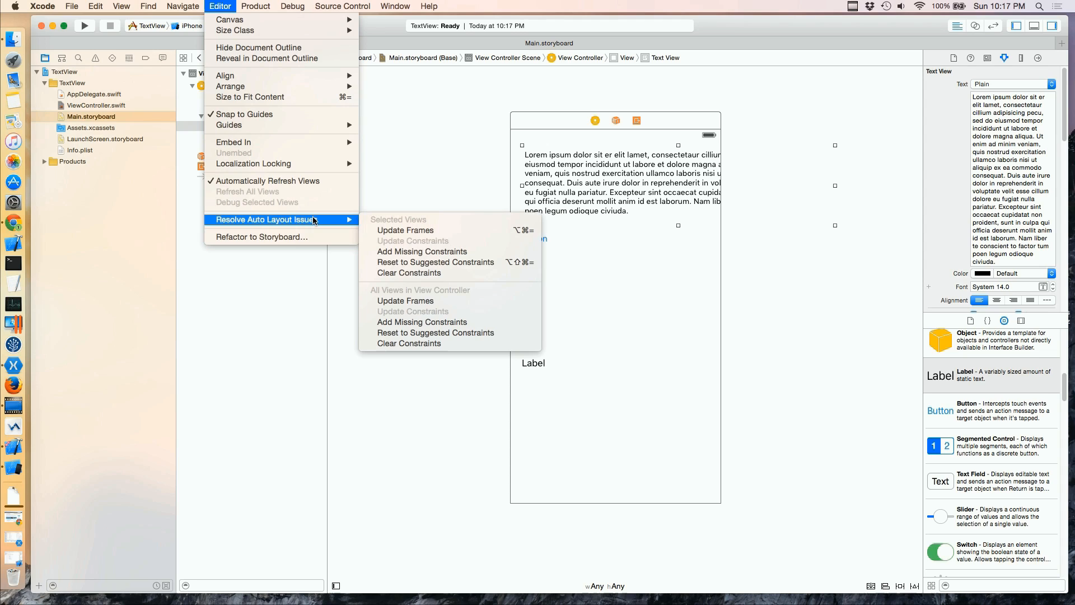
mouse_move(422, 315)
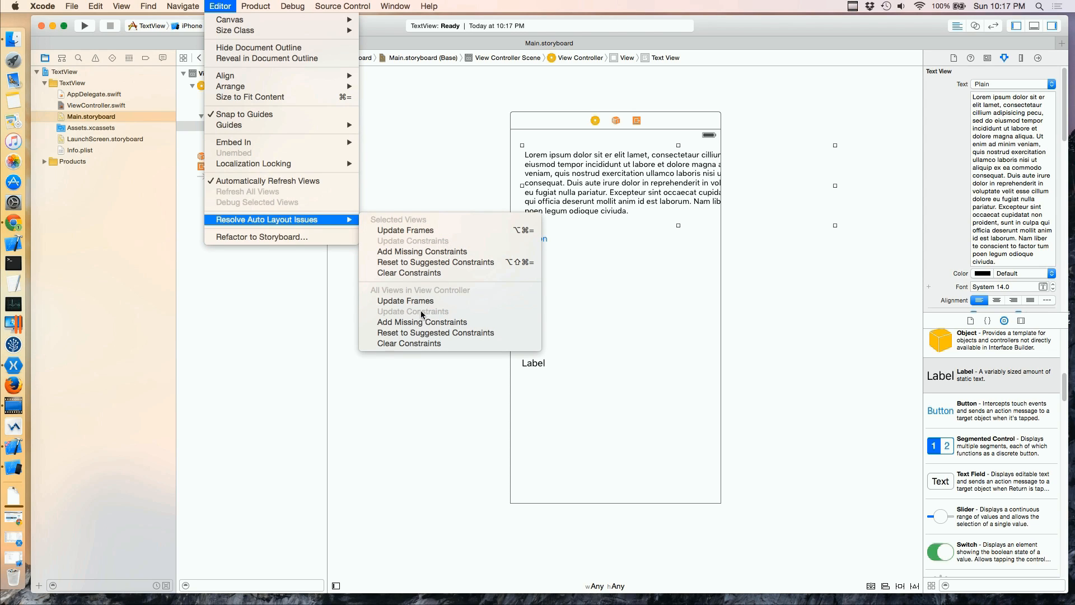
mouse_move(422, 321)
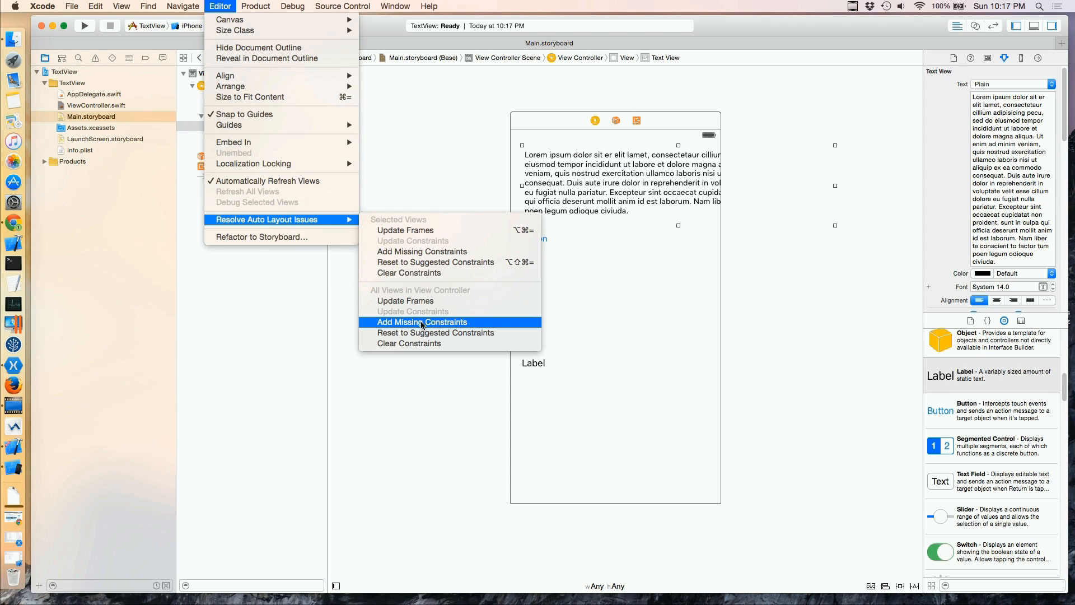
click(422, 321)
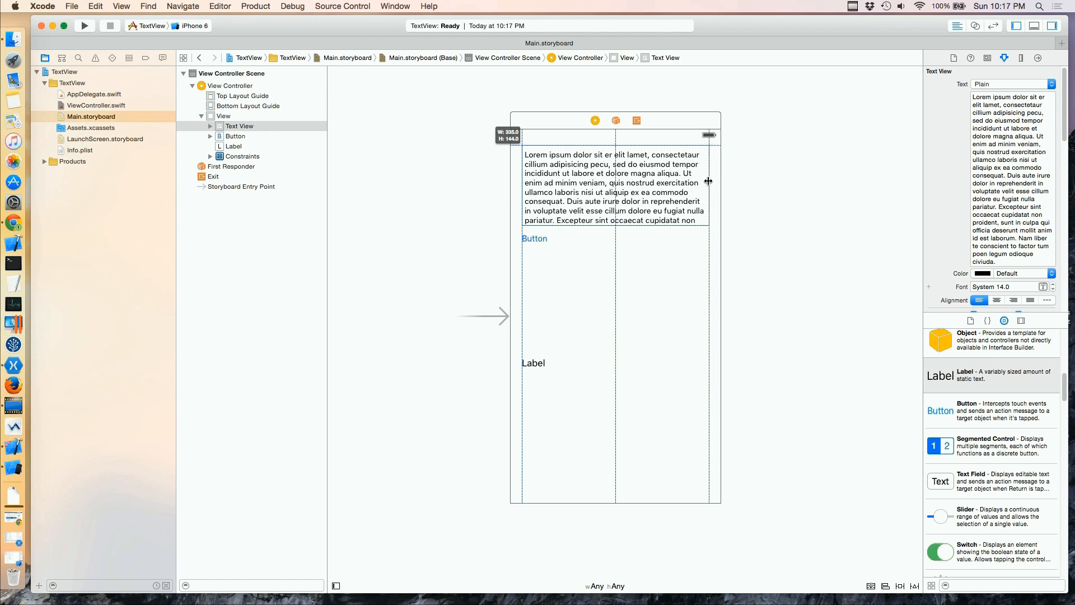
drag(708, 181, 709, 181)
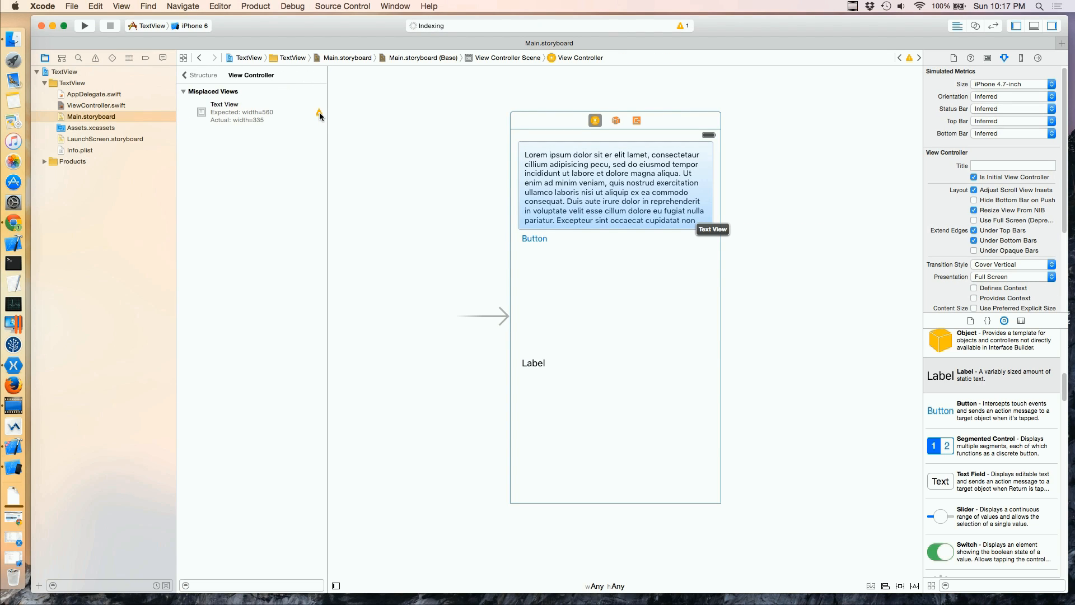
Reset the text view to suggested constraints to fix its misplacement warning.
click(319, 113)
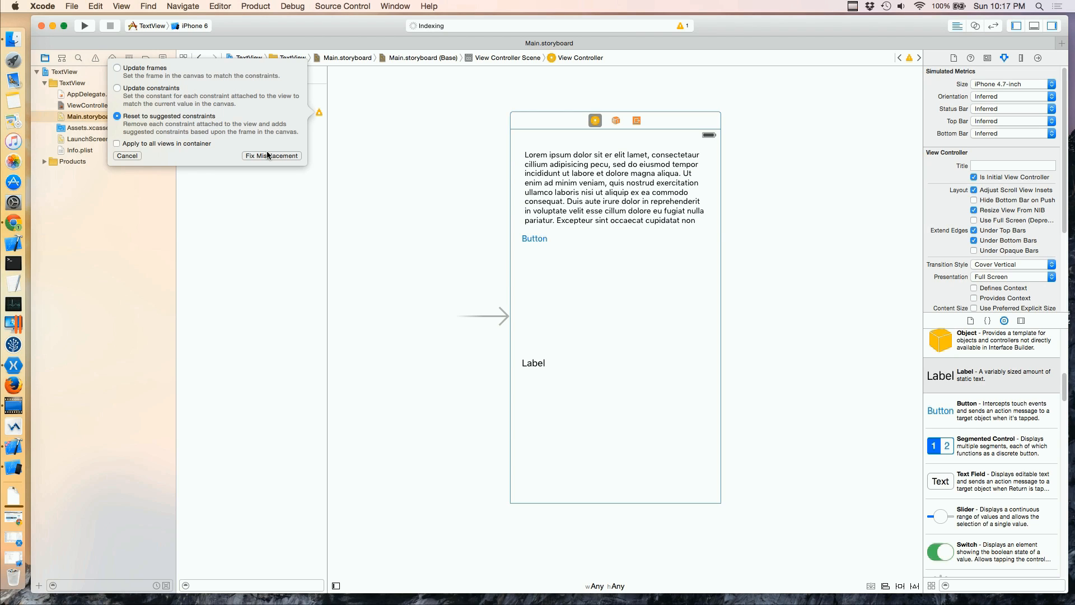
click(271, 155)
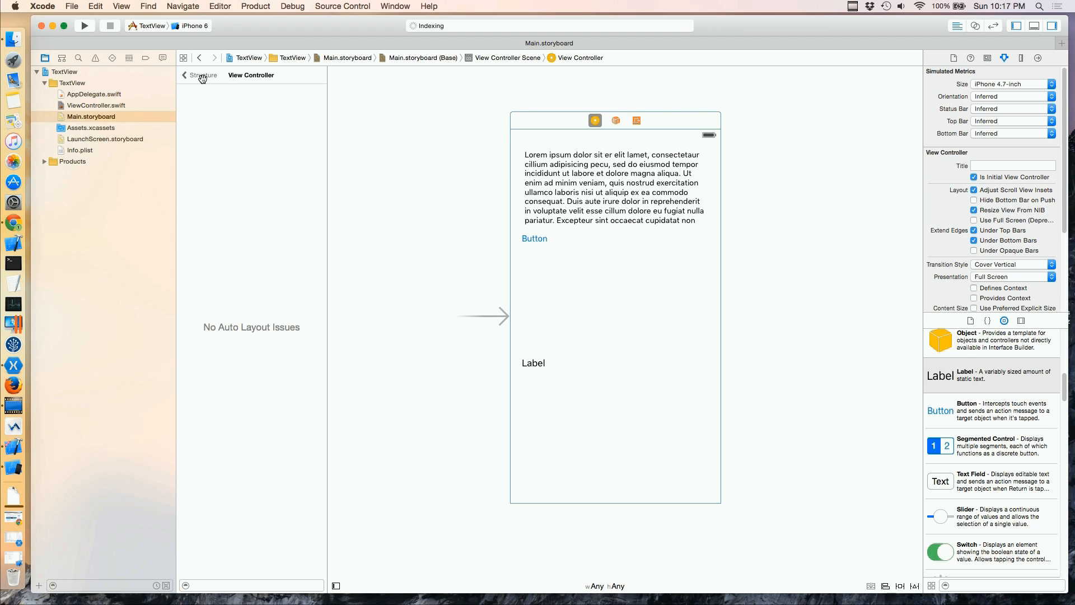
click(201, 75)
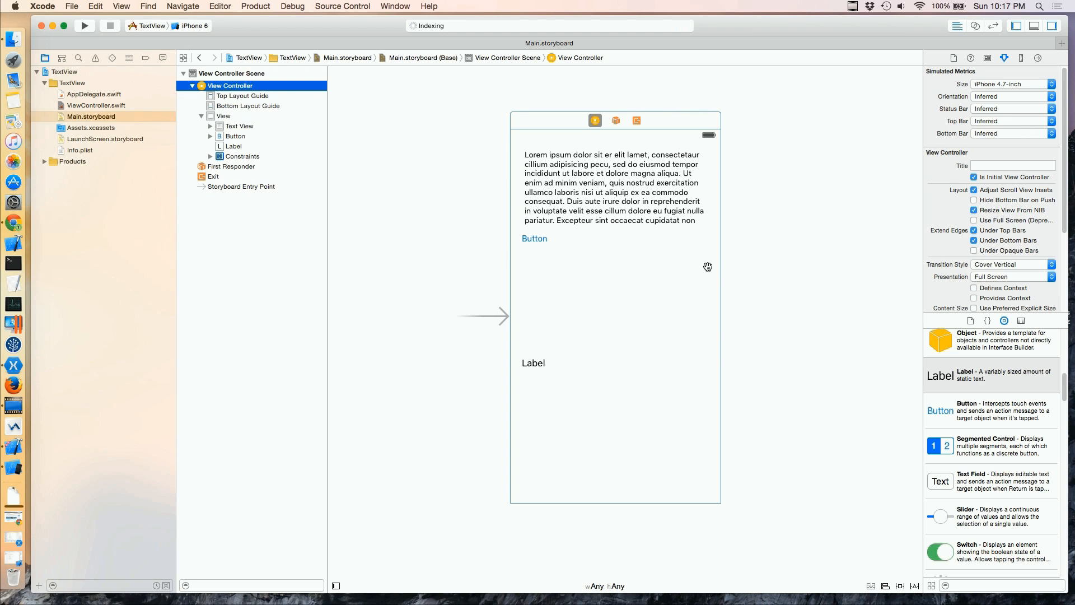
mouse_move(567, 204)
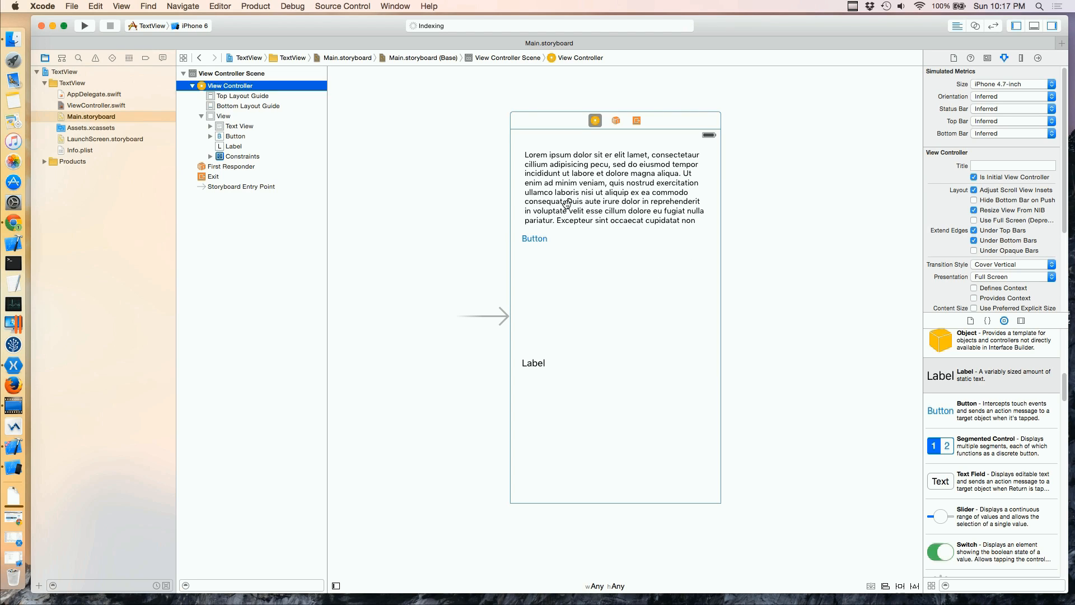
Select the lorem ipsum text view on the canvas to show its attributes.
click(611, 185)
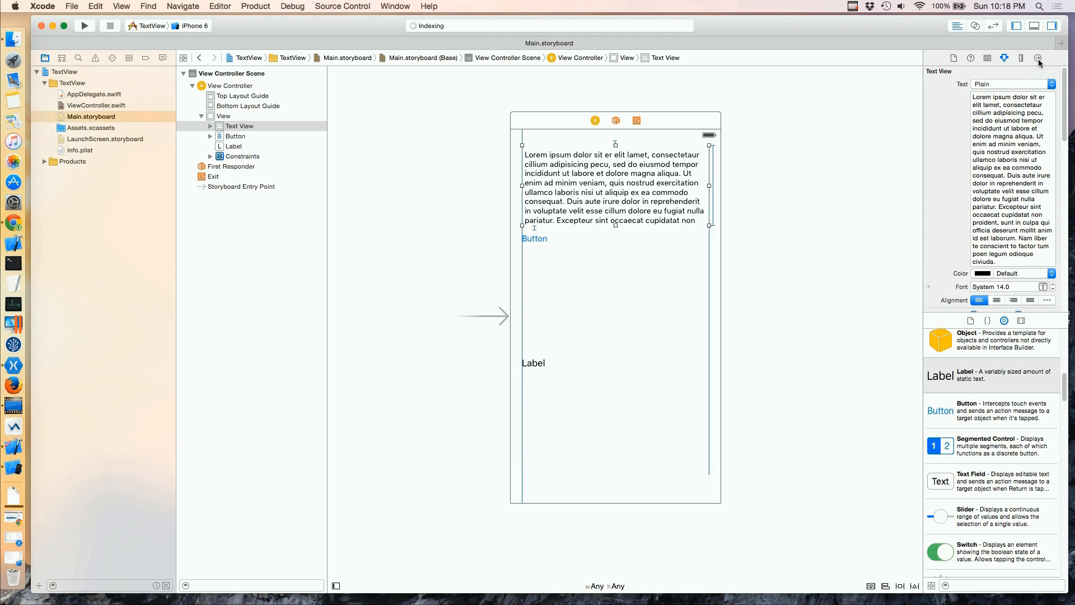
mouse_move(1037, 59)
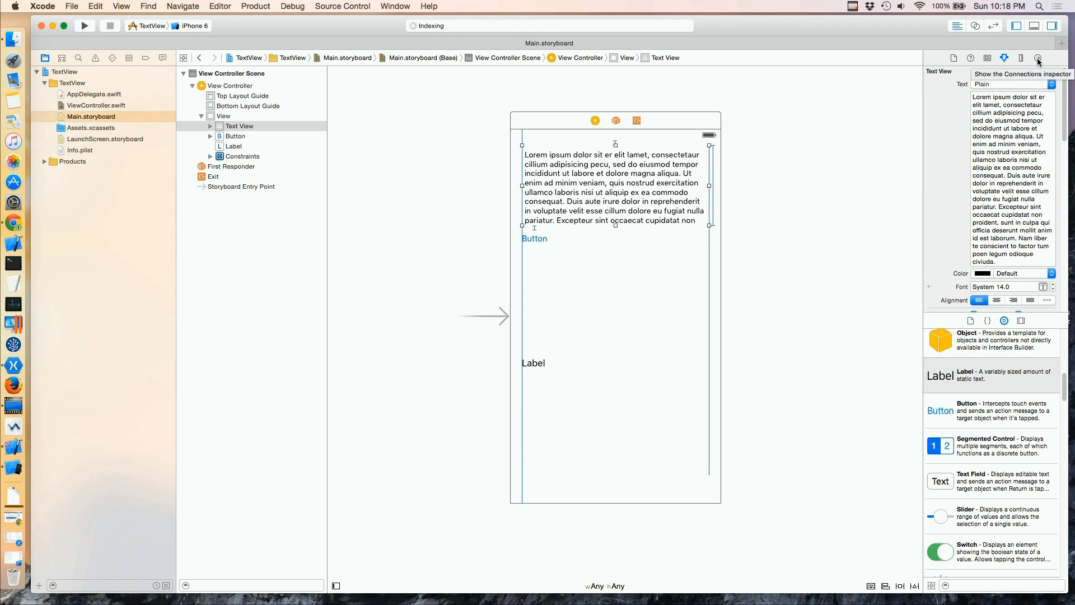
With the Assistant Editor open, connect the text view as an outlet named textView.
click(1037, 58)
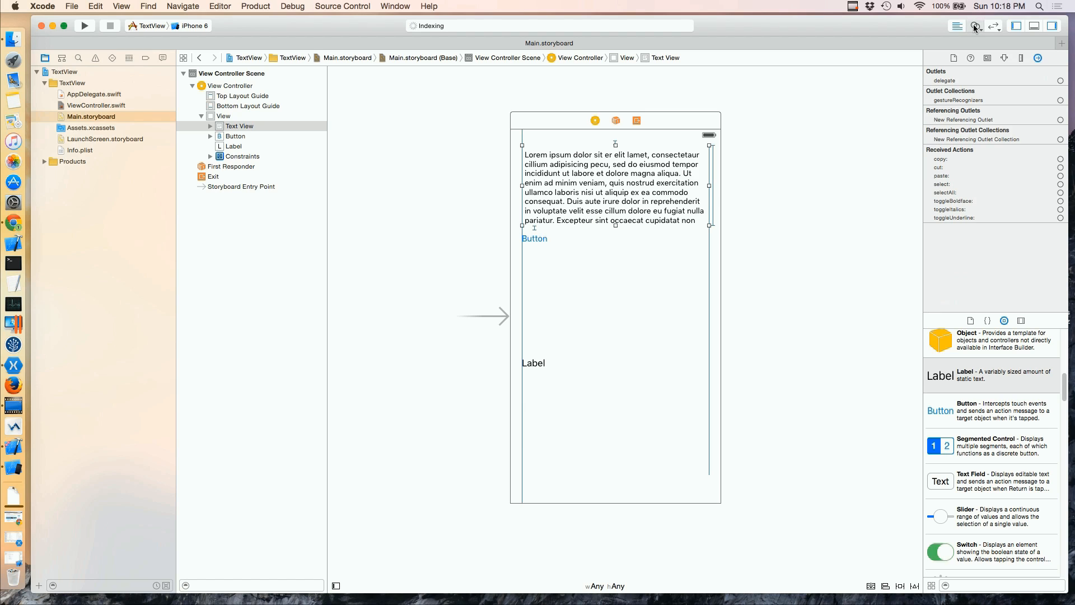
click(977, 26)
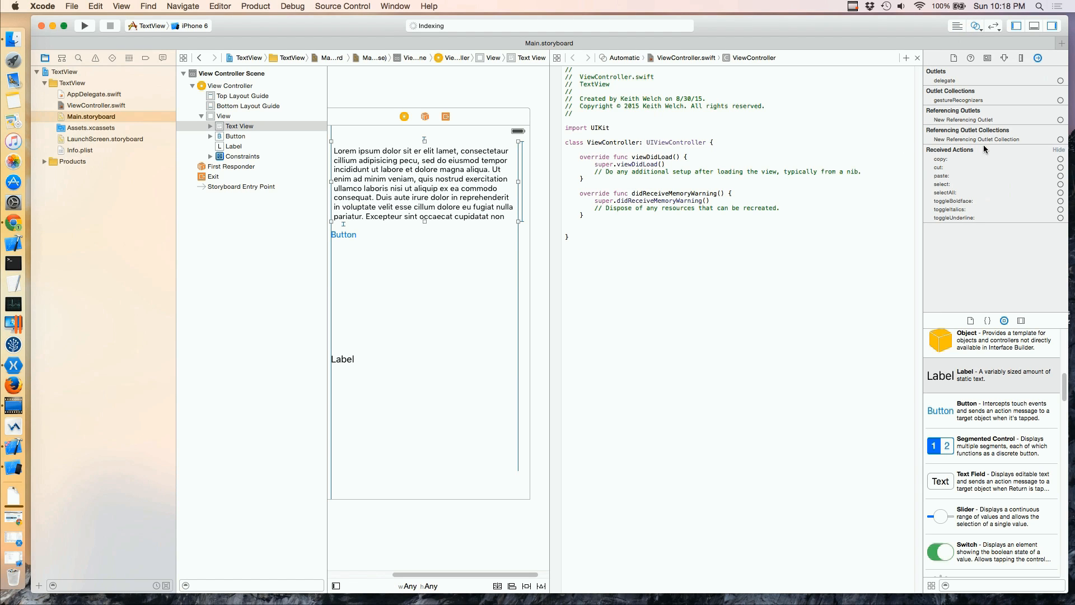
mouse_move(1049, 113)
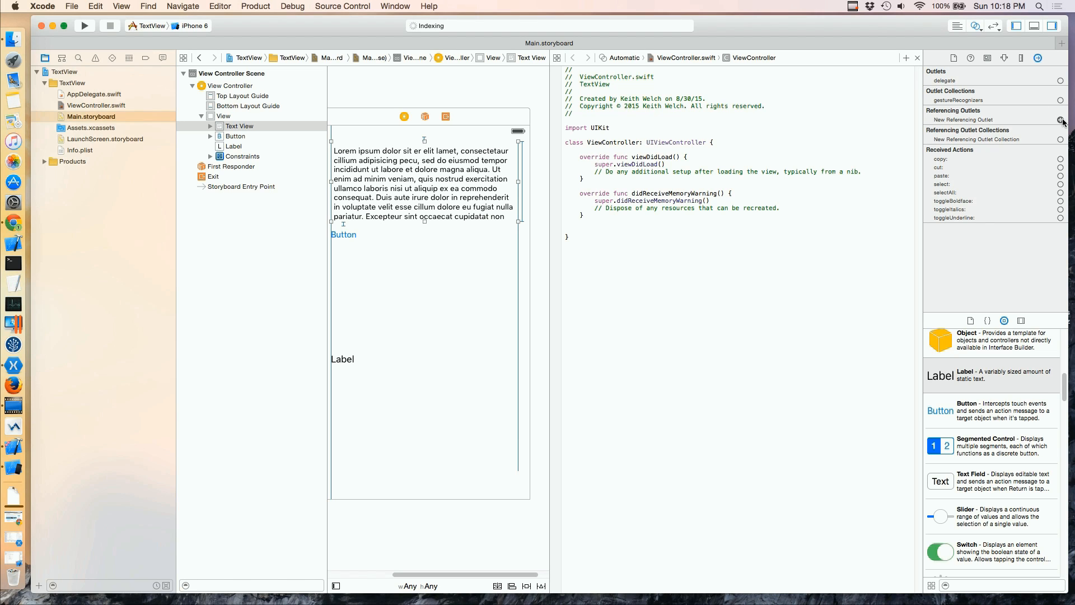
drag(1062, 120, 747, 149)
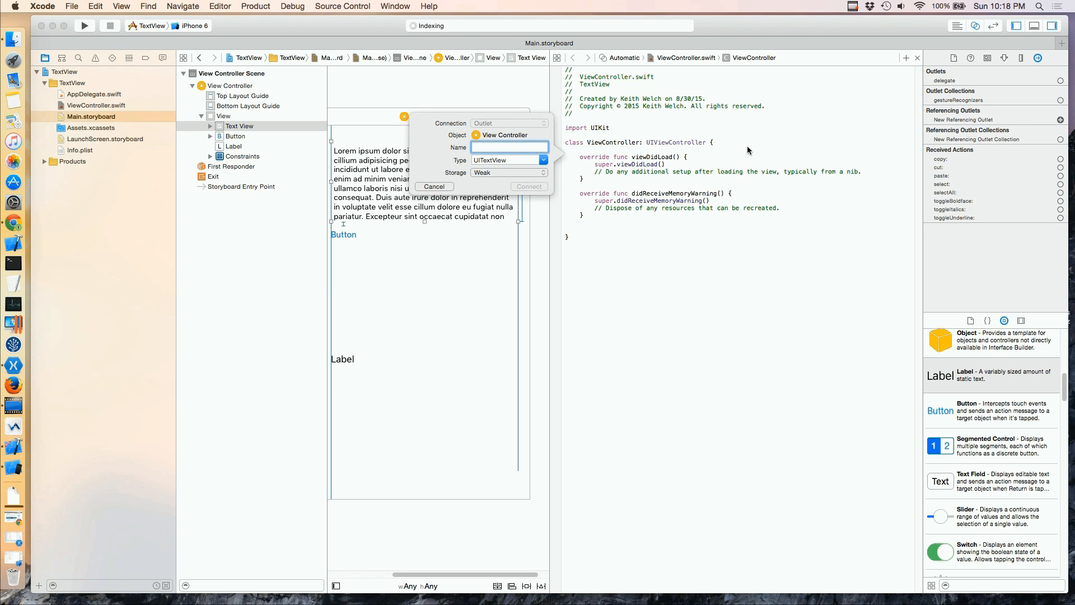
text(textV)
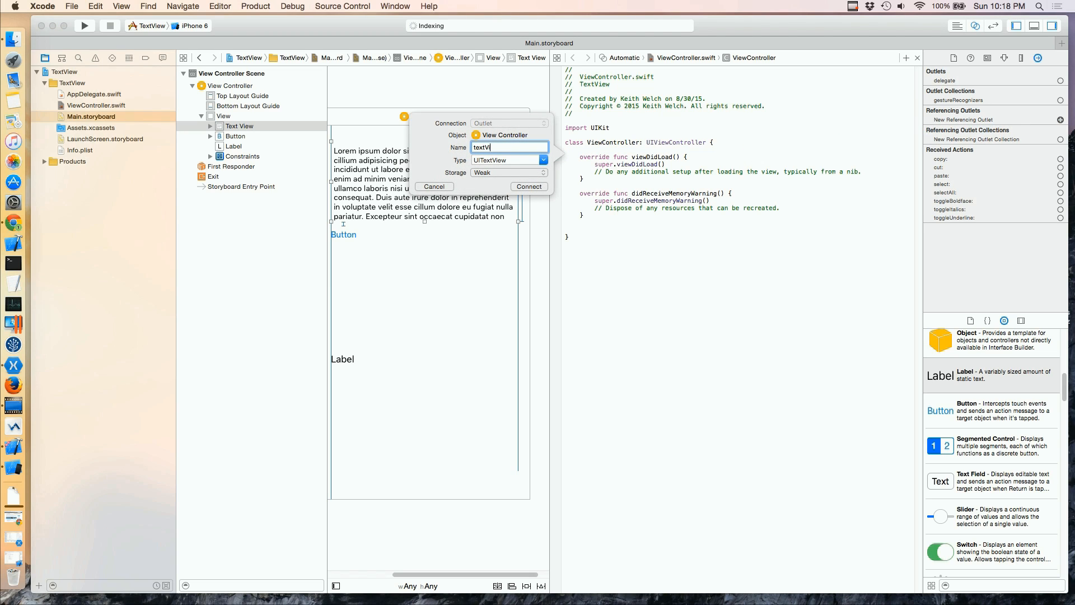
click(529, 187)
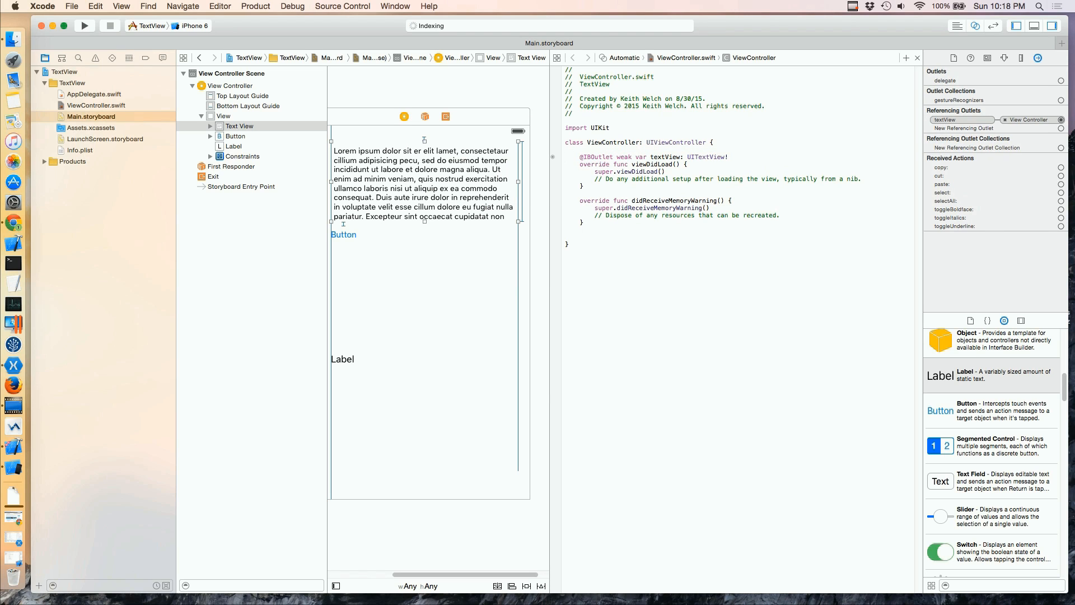
Connect the Label as an outlet named label in ViewController.swift.
click(971, 57)
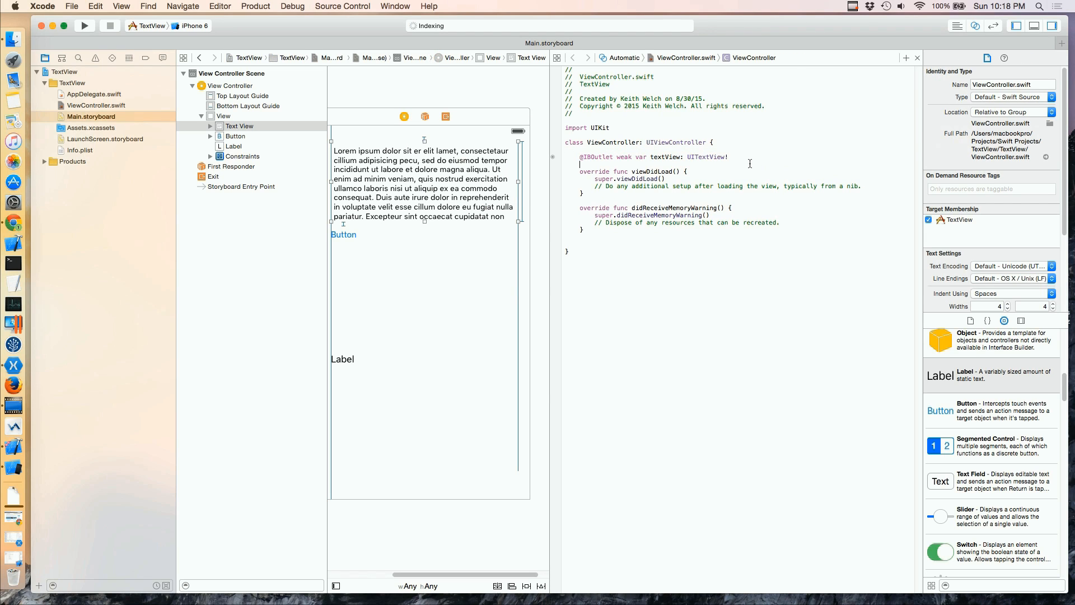
click(342, 360)
text(la)
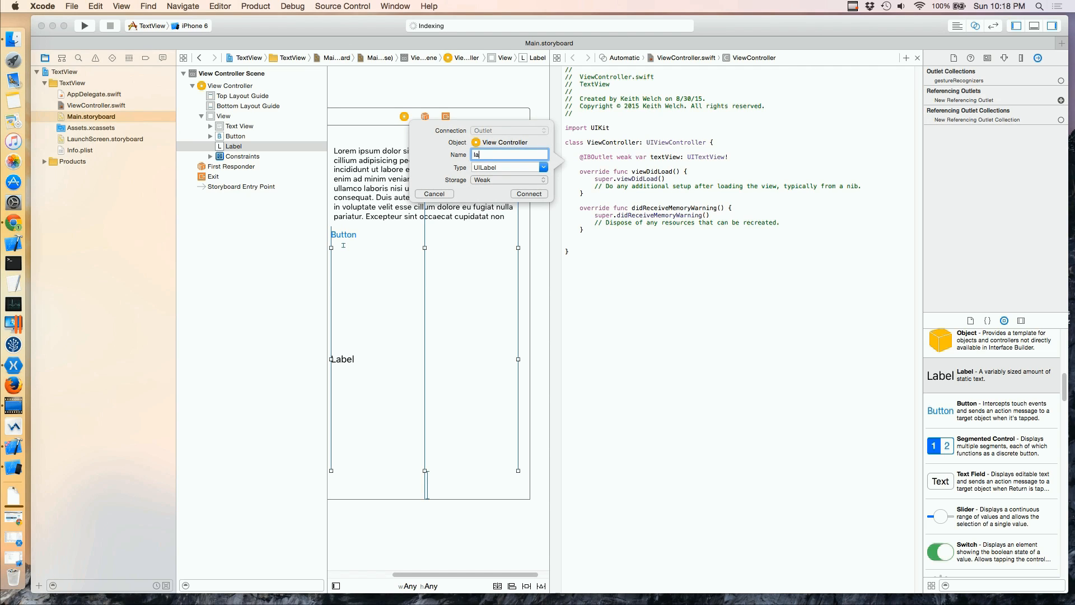
click(527, 194)
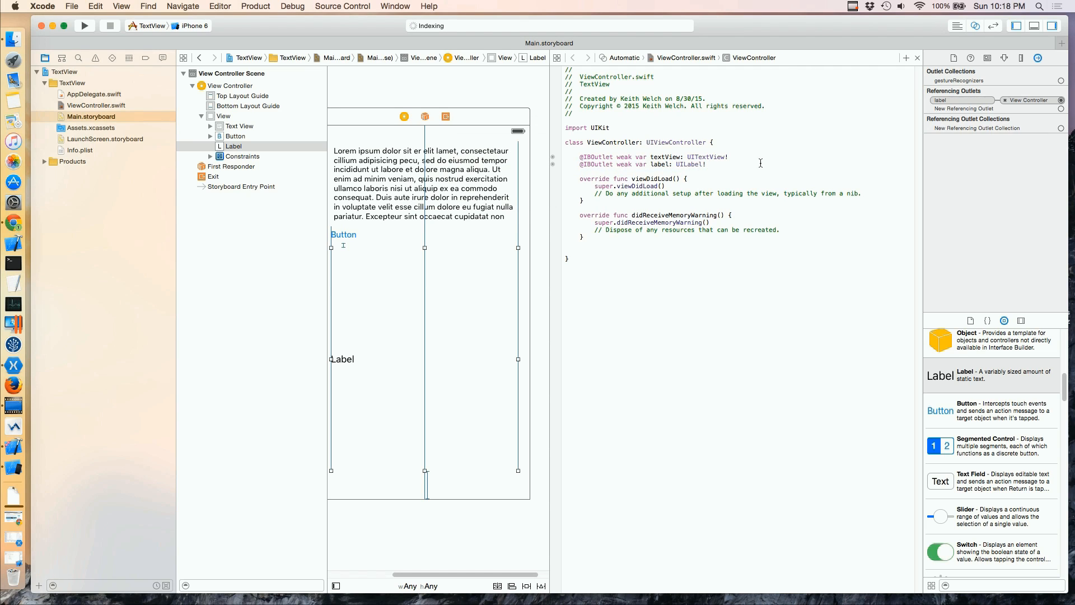
click(344, 234)
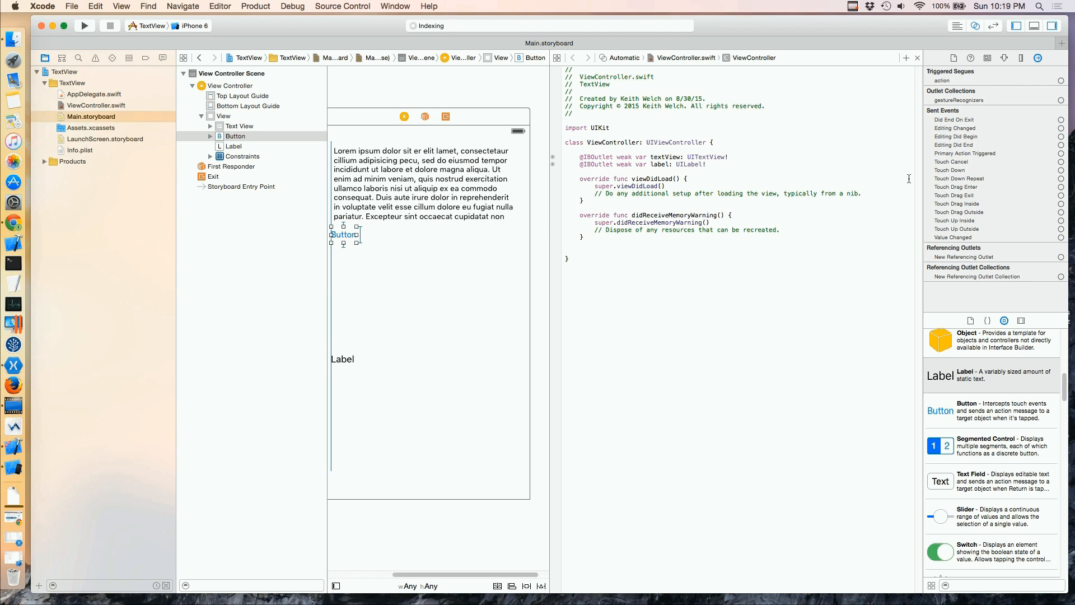
mouse_move(1016, 211)
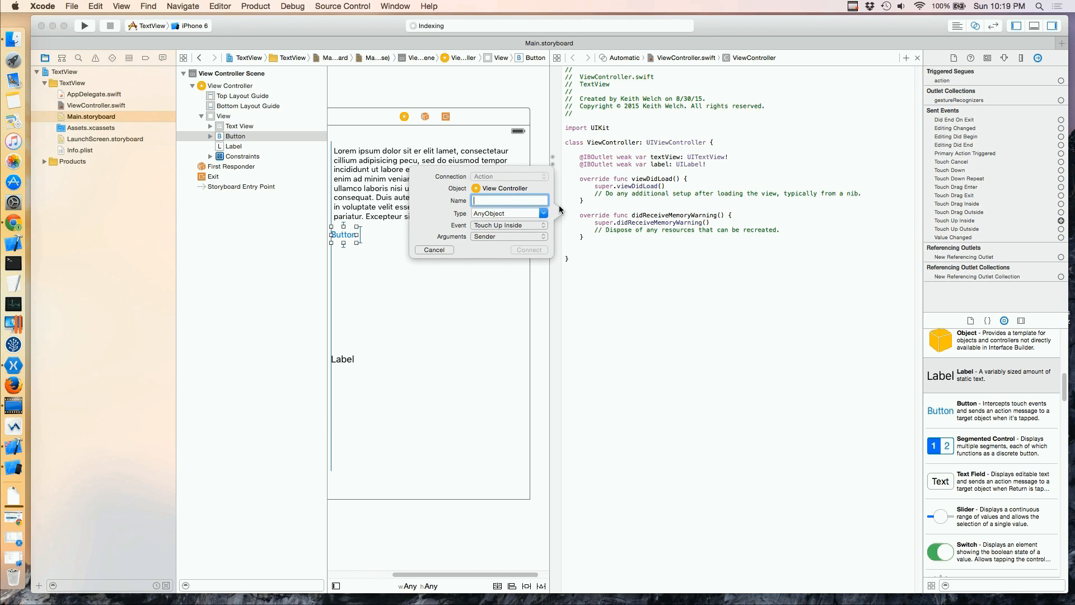
Connect the button's Touch Up Inside event as an action named buttonTouched.
text(button)
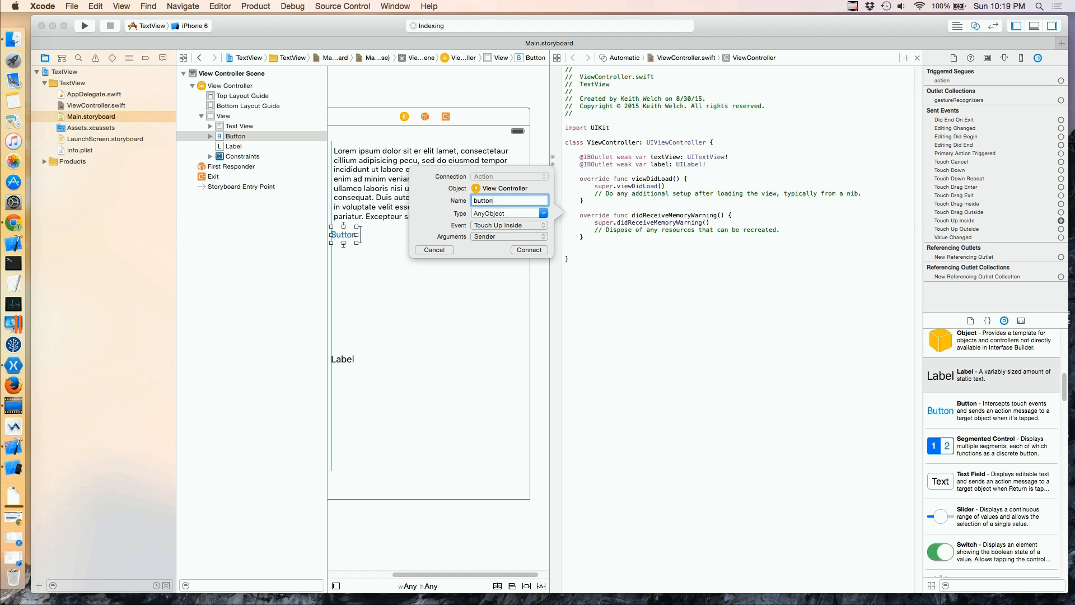
text(Touched)
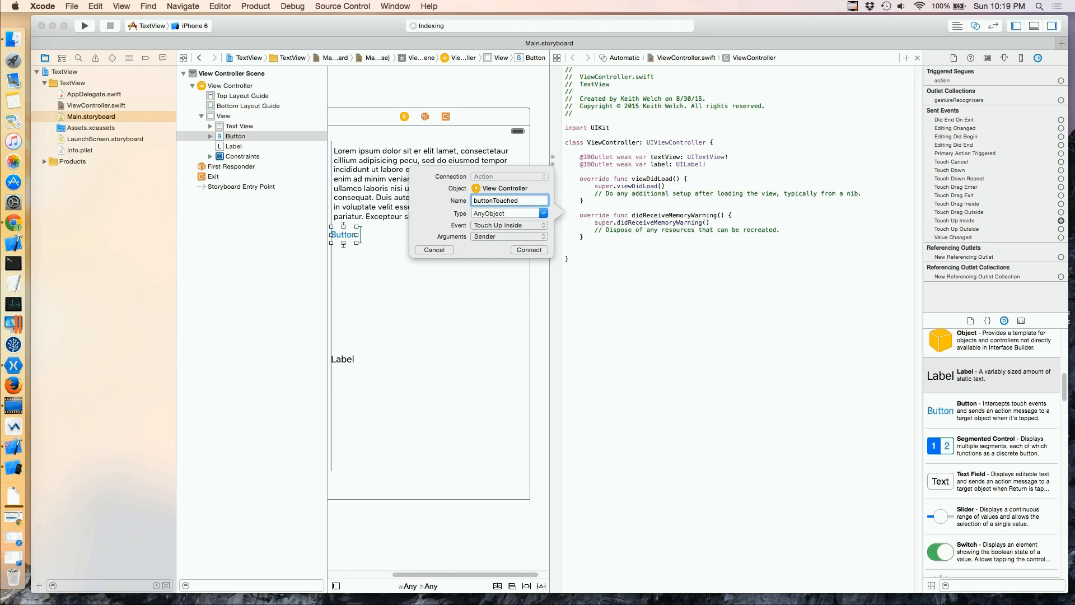
click(529, 249)
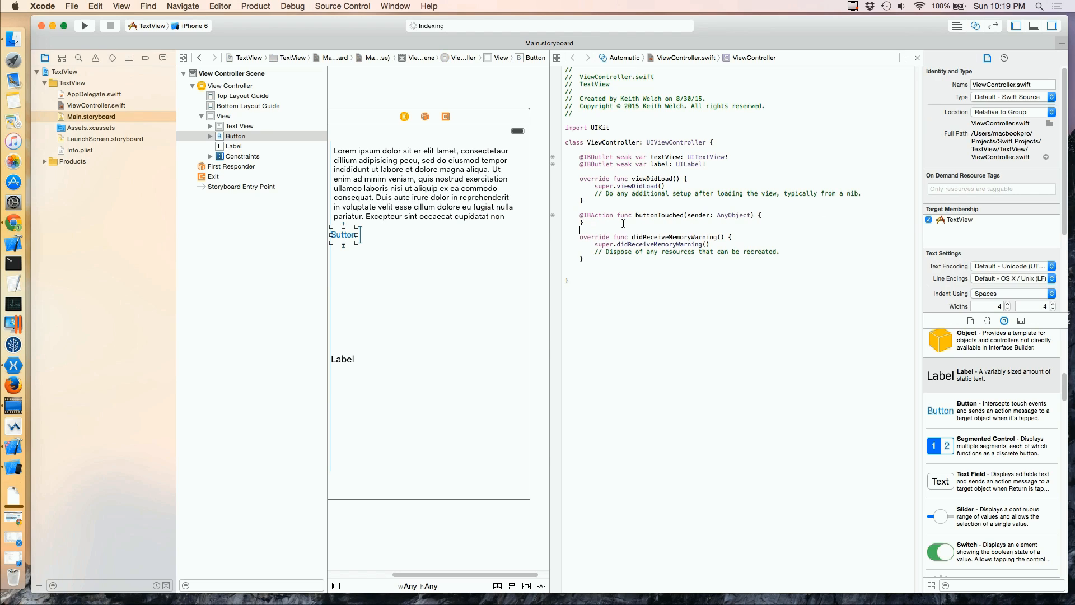
mouse_move(773, 215)
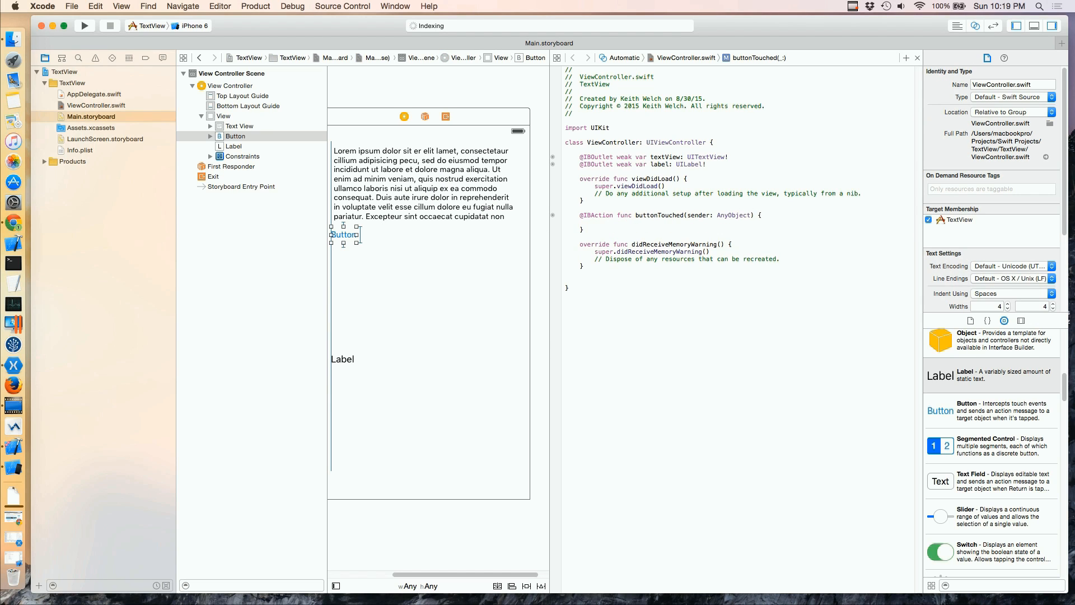
Write label.text = textView.text inside the buttonTouched action.
text(label)
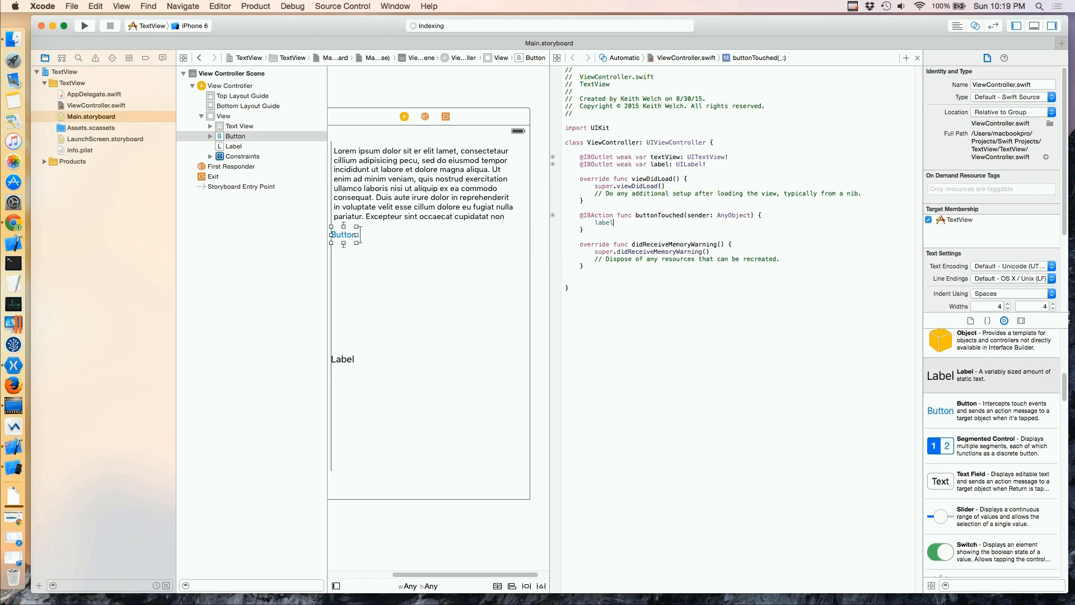
text(.text = t)
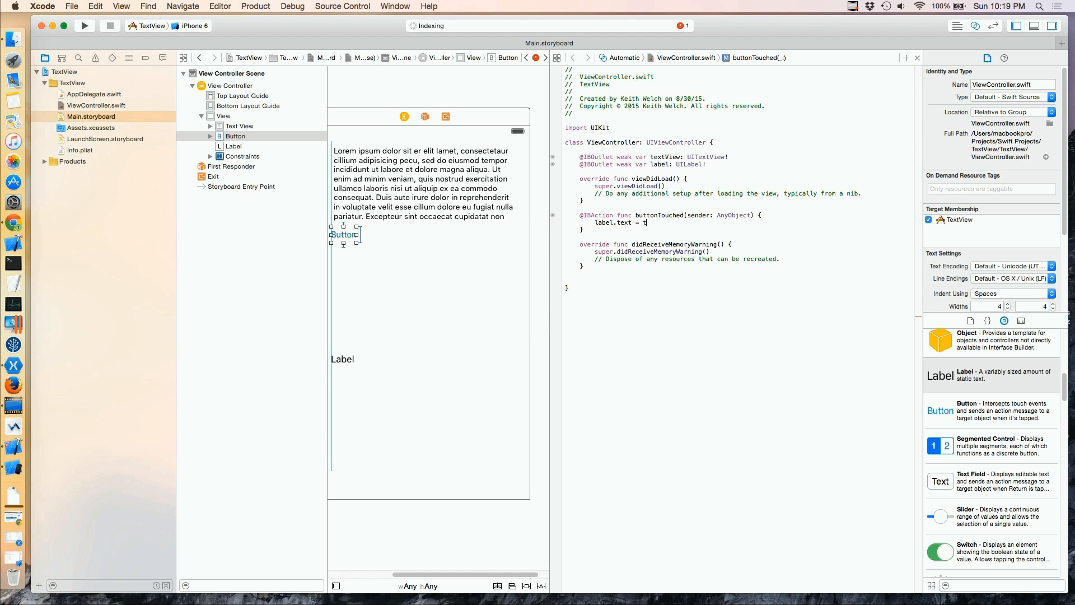
text(extView)
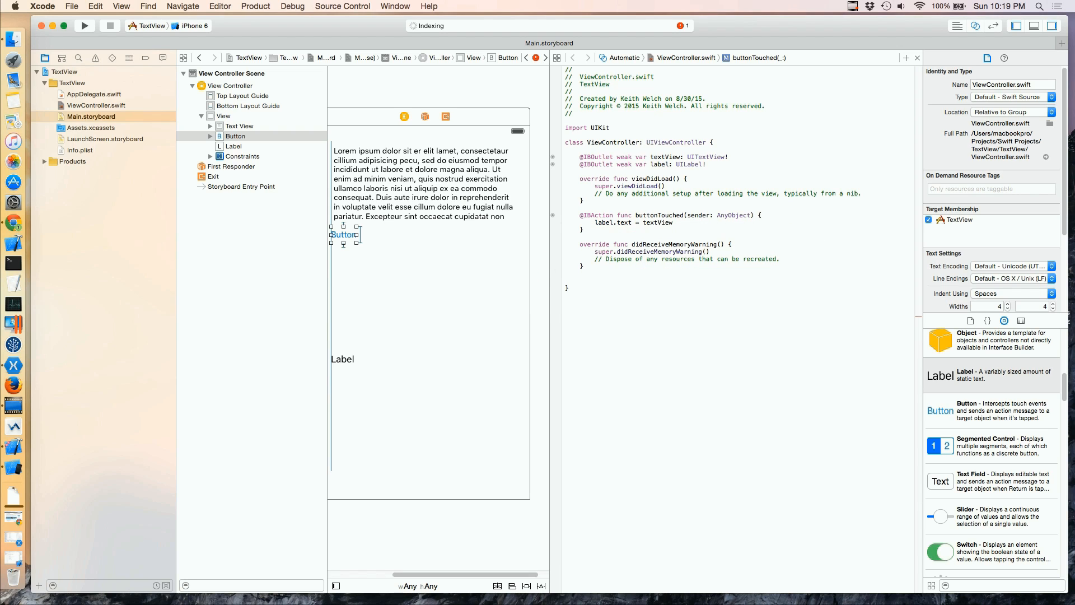
text(.text)
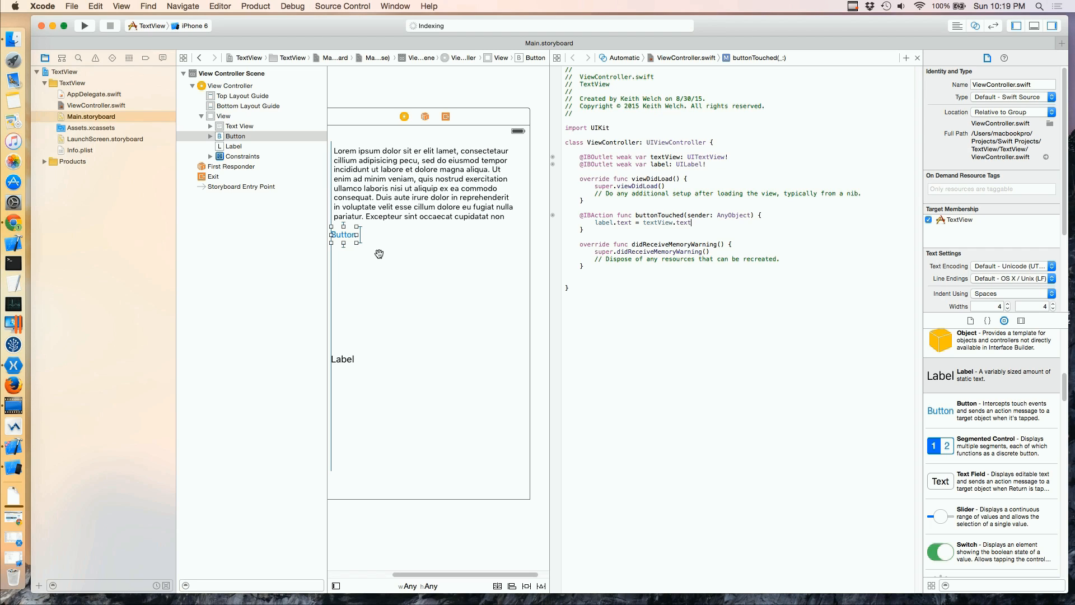
mouse_move(352, 361)
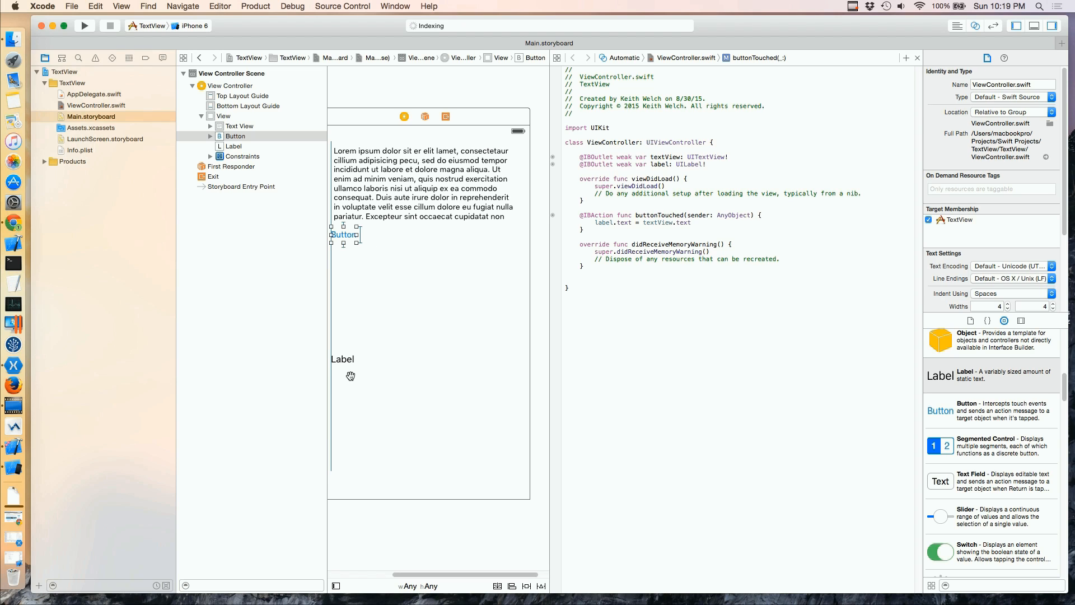
Select the Label in the storyboard so it can be resized under the button.
click(234, 146)
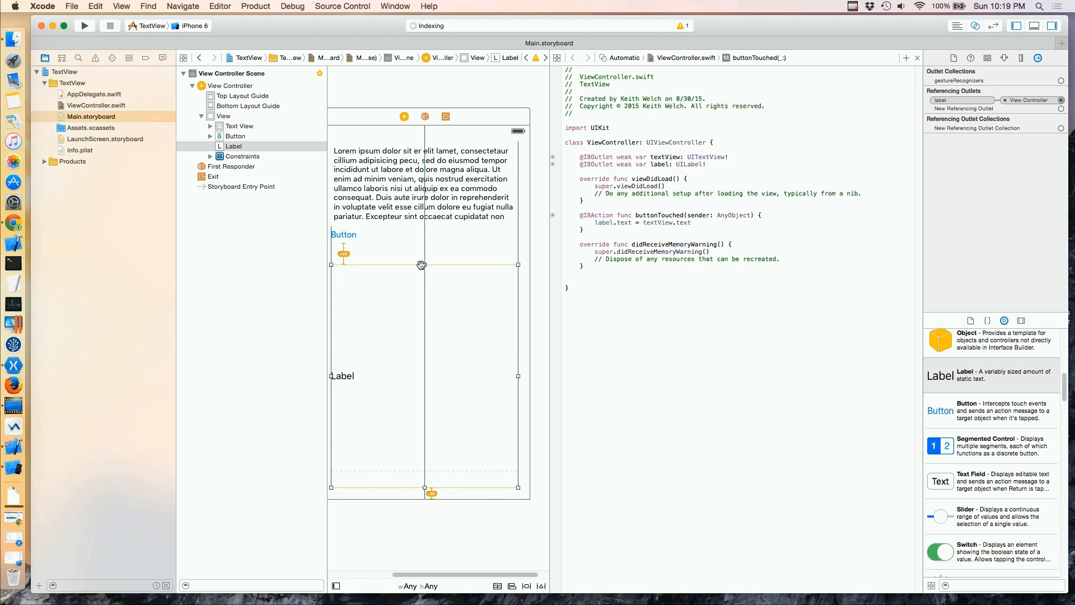
mouse_move(408, 264)
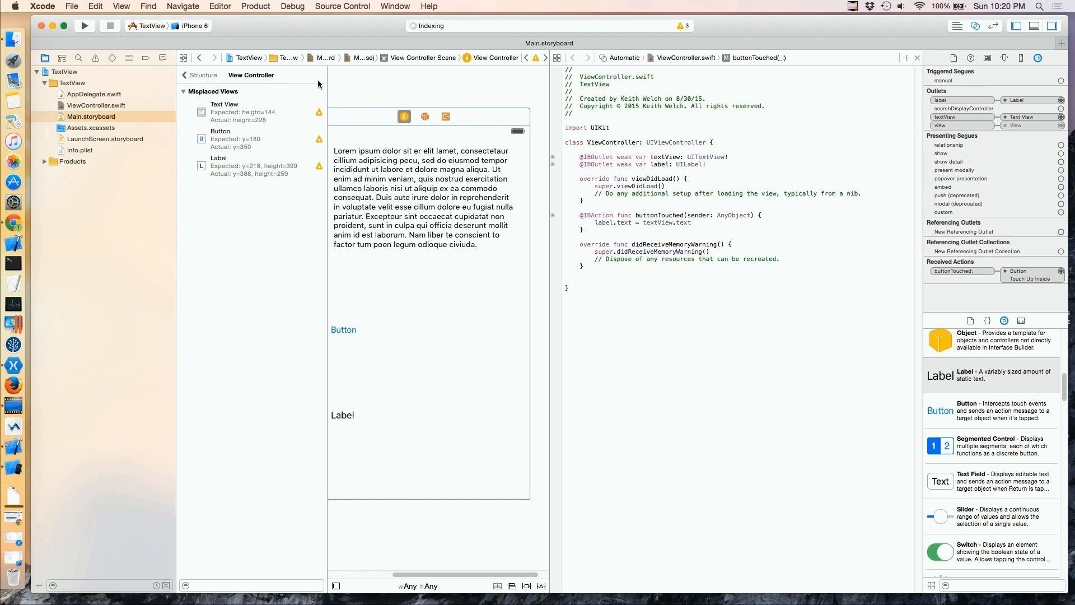
Reset all three misplaced views to suggested constraints, applied to every view in the container.
click(343, 414)
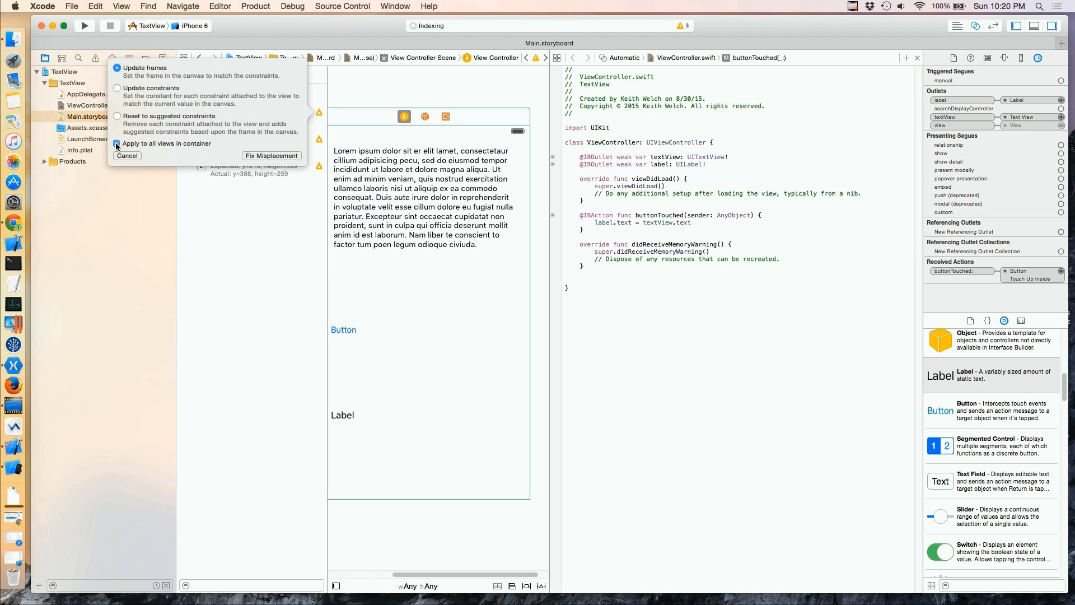
click(118, 146)
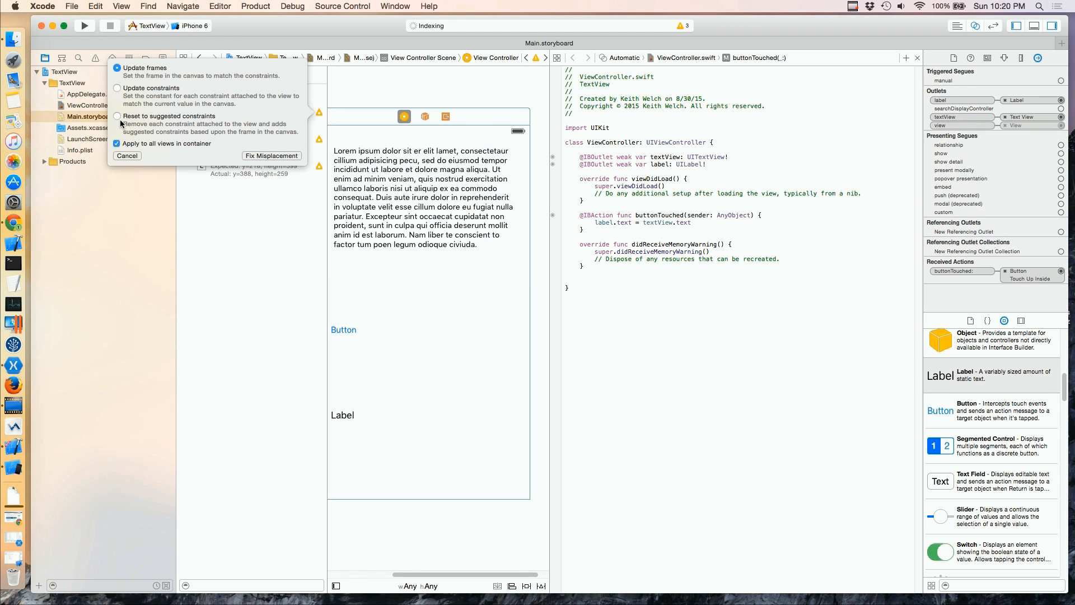
click(117, 115)
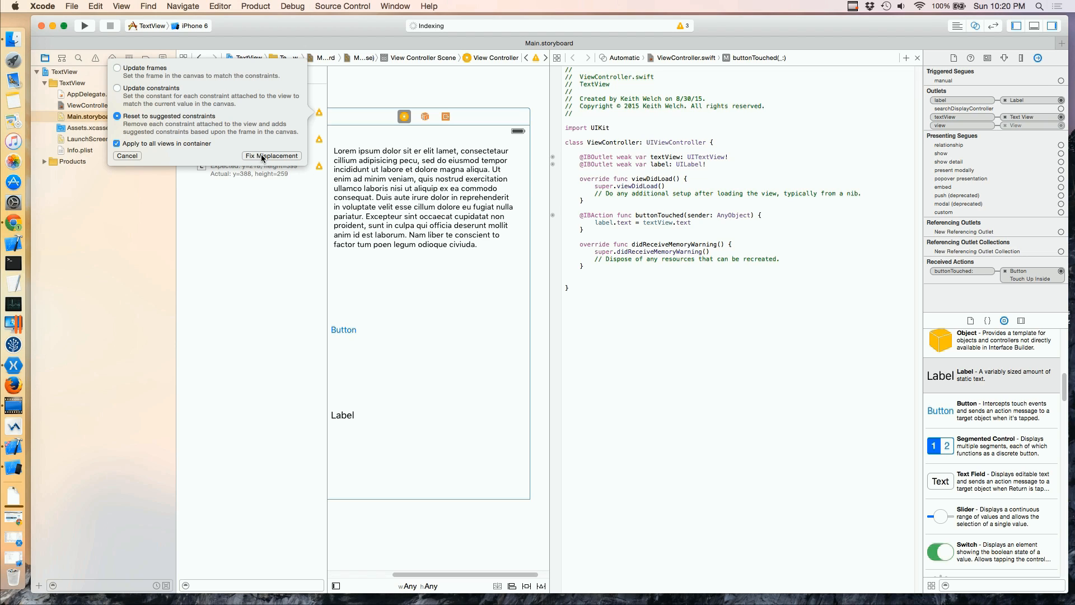
click(271, 155)
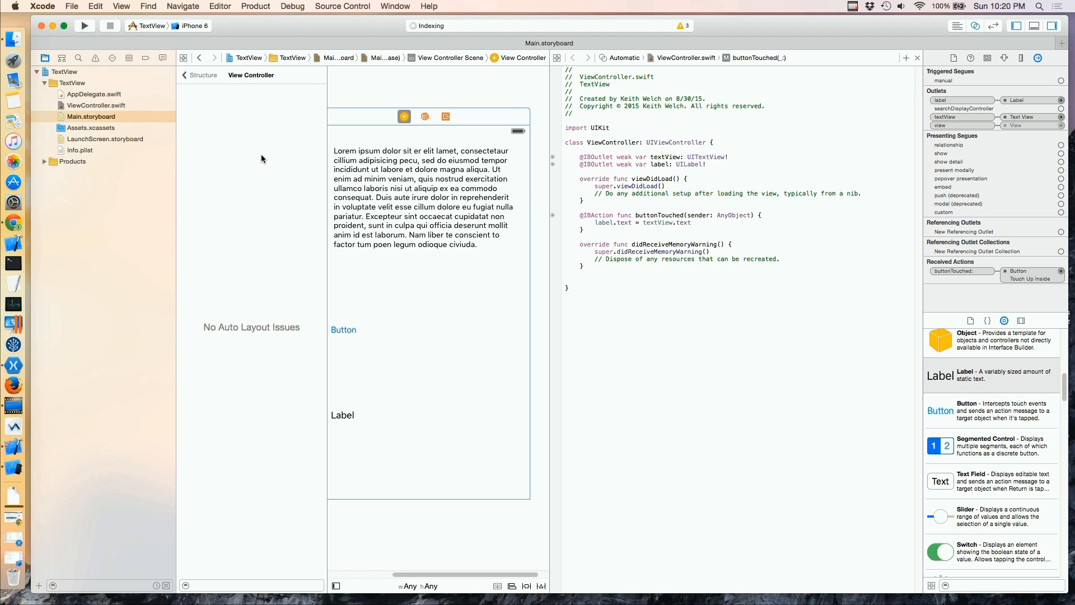
mouse_move(193, 84)
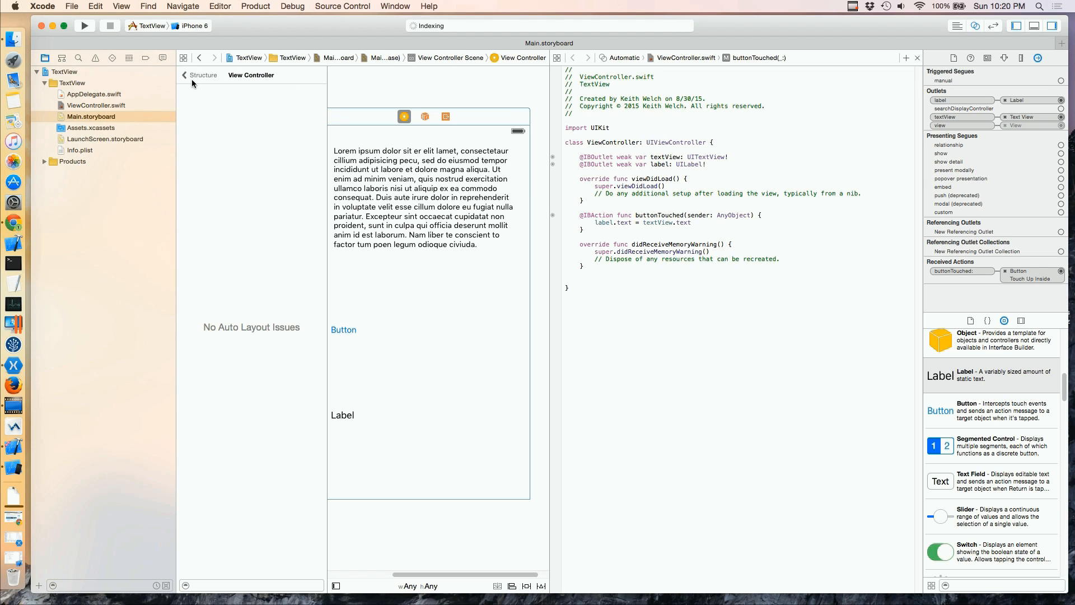
click(183, 74)
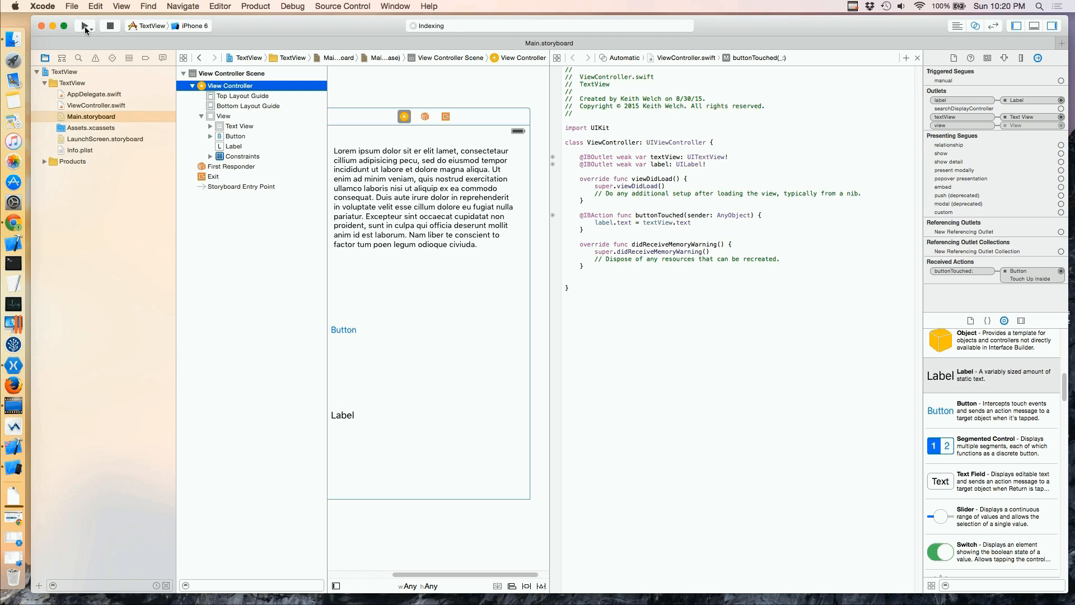
Build and run the app on the iPhone 6 simulator.
click(84, 25)
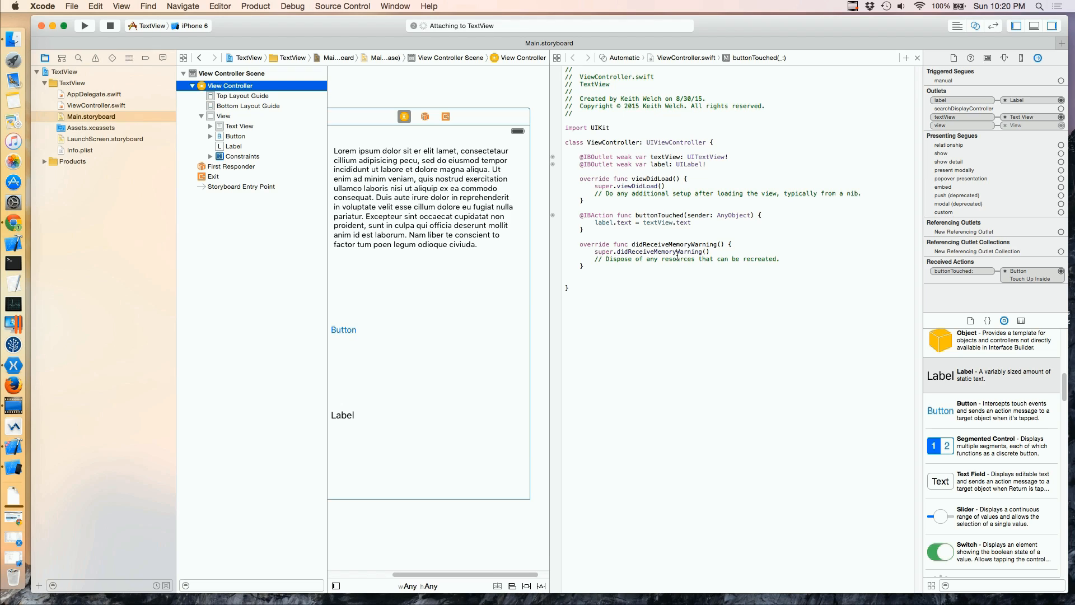
click(84, 26)
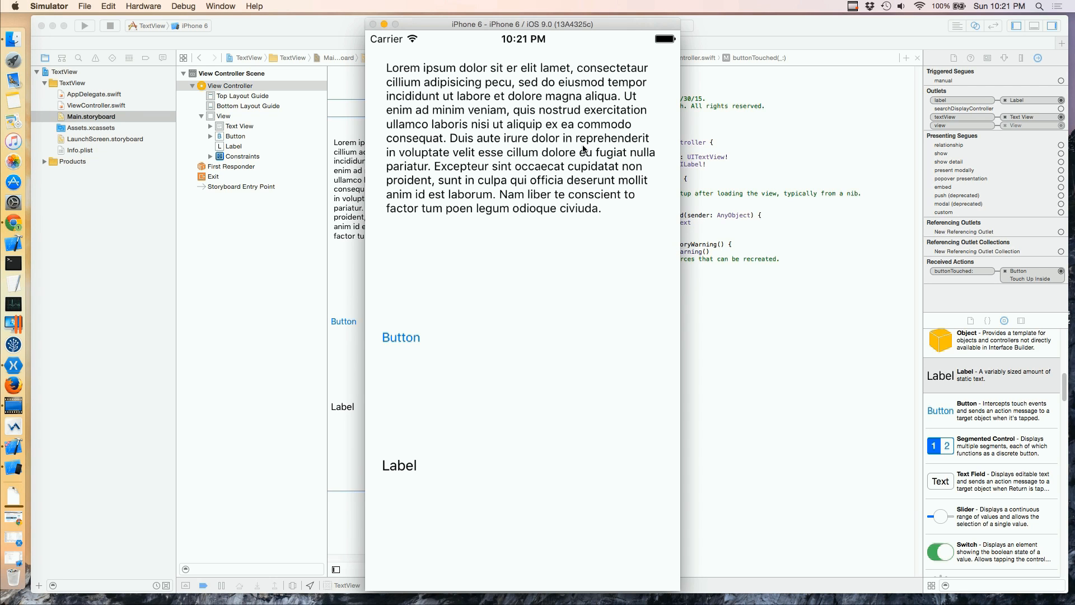
mouse_move(478, 181)
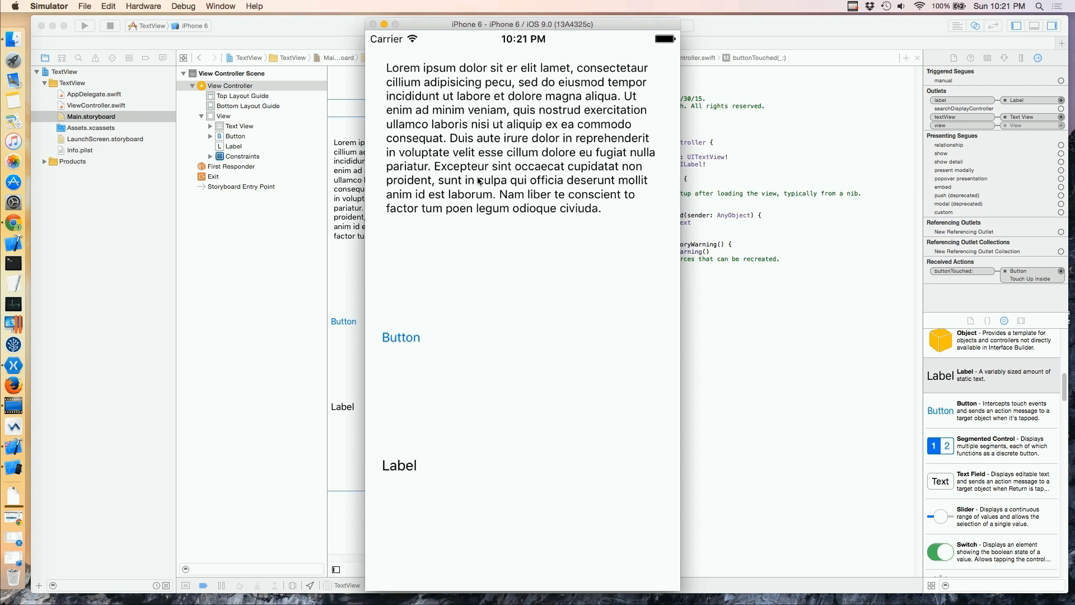
mouse_move(403, 359)
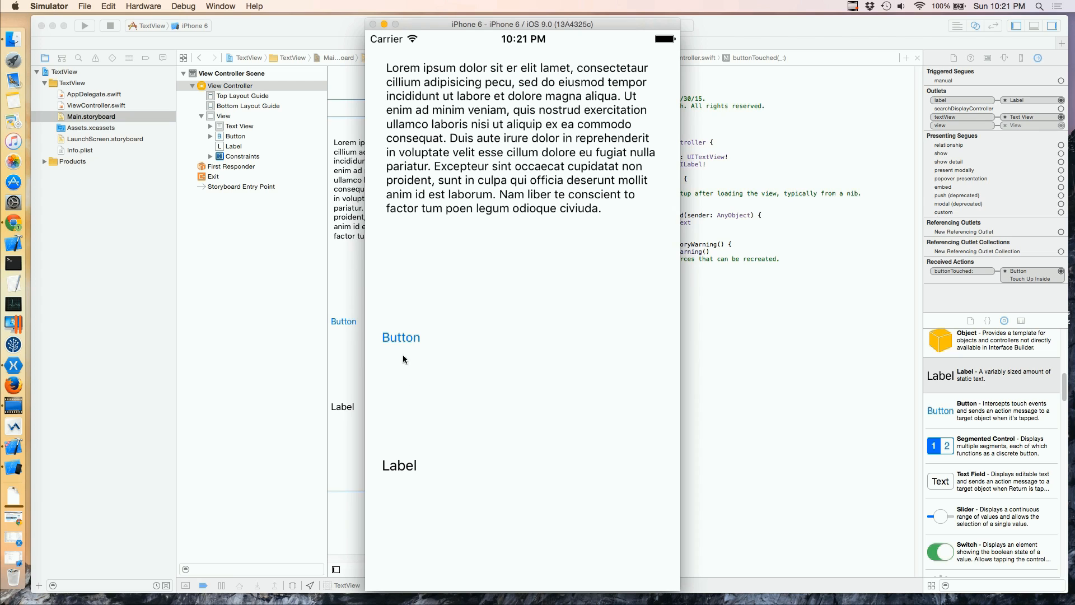
Tap Button to copy the paragraph into the label, then select the word Duis for editing.
click(401, 337)
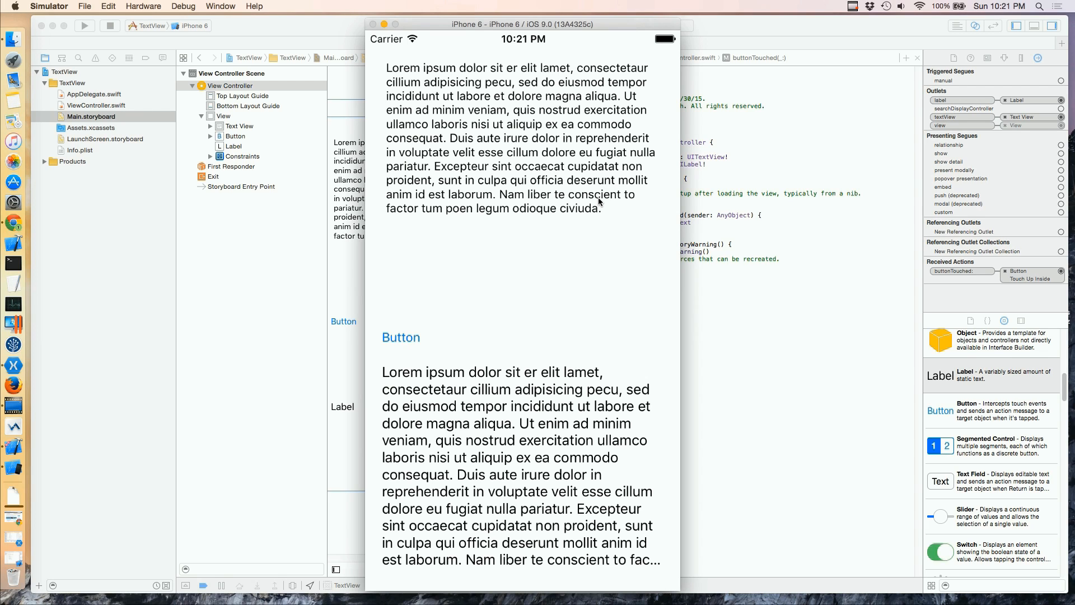
mouse_move(552, 163)
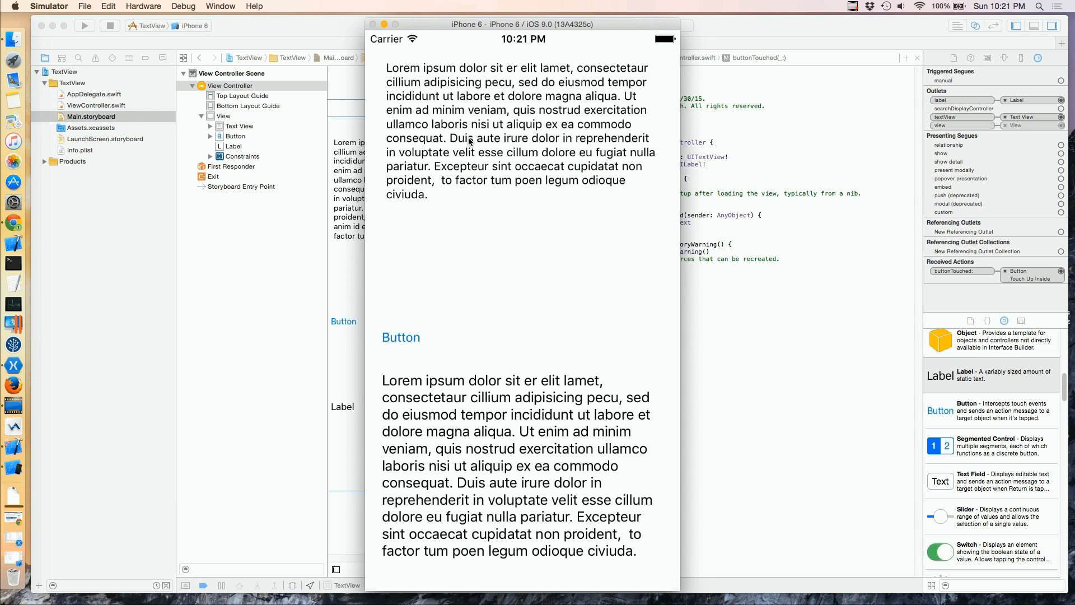
double_click(461, 138)
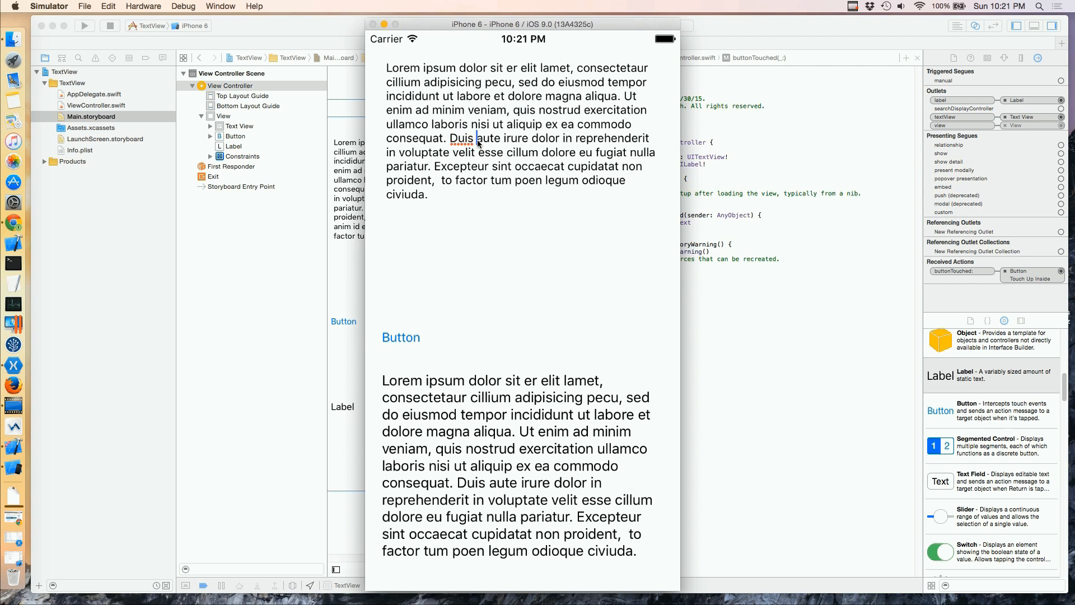
mouse_move(266, 27)
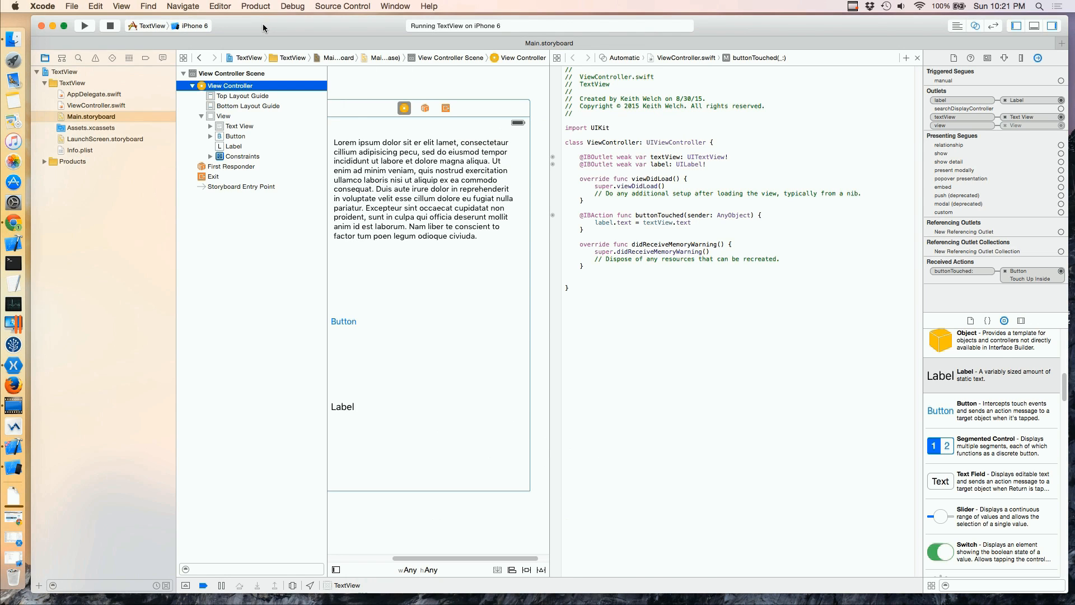
Stop the app running on the iPhone 6 simulator.
click(109, 25)
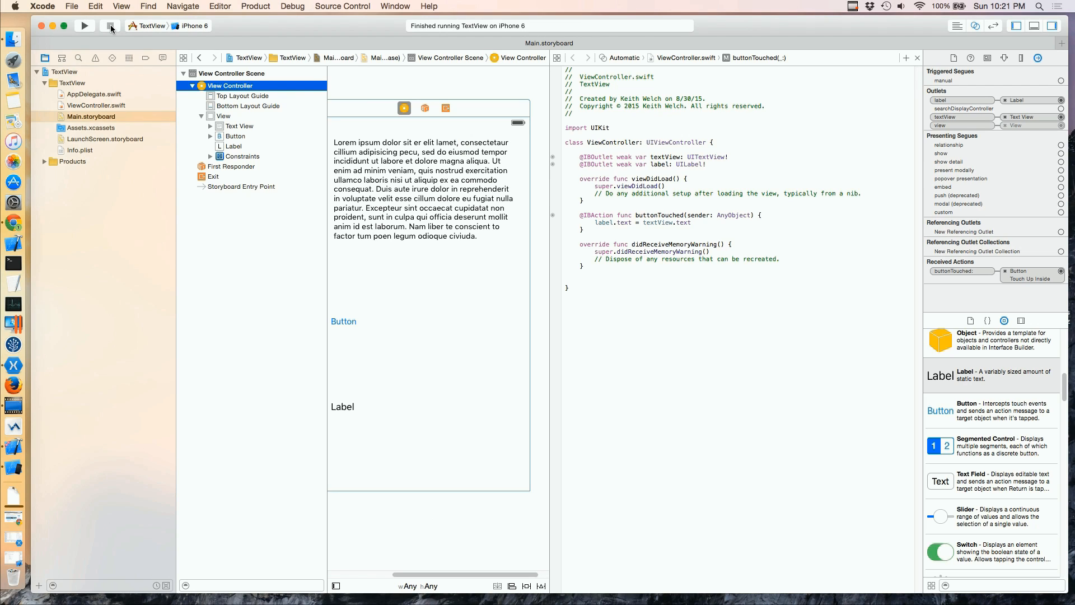
mouse_move(204, 31)
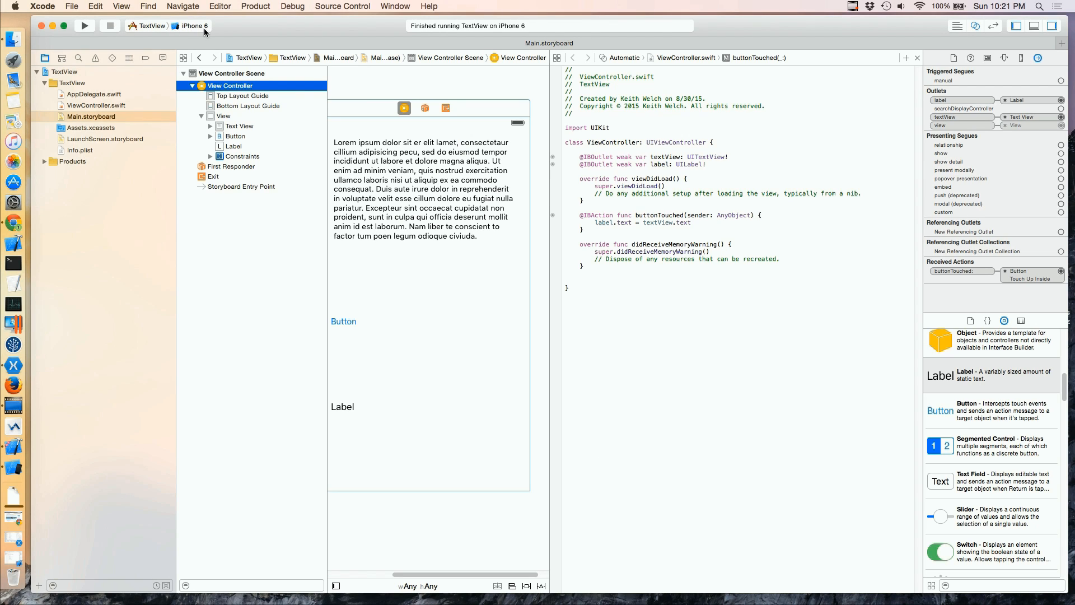
mouse_move(14, 465)
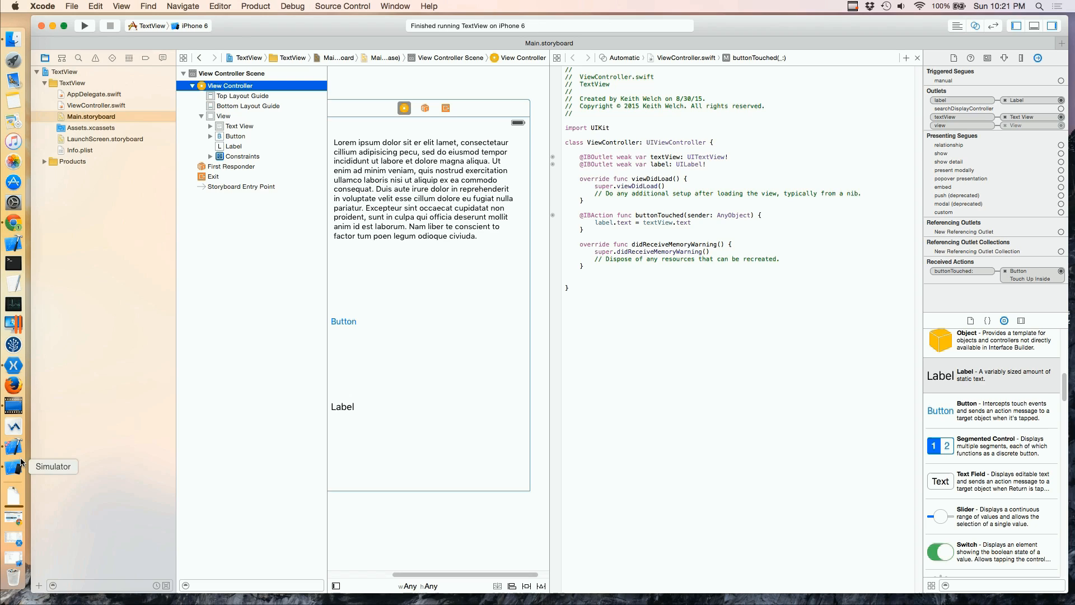
mouse_move(277, 282)
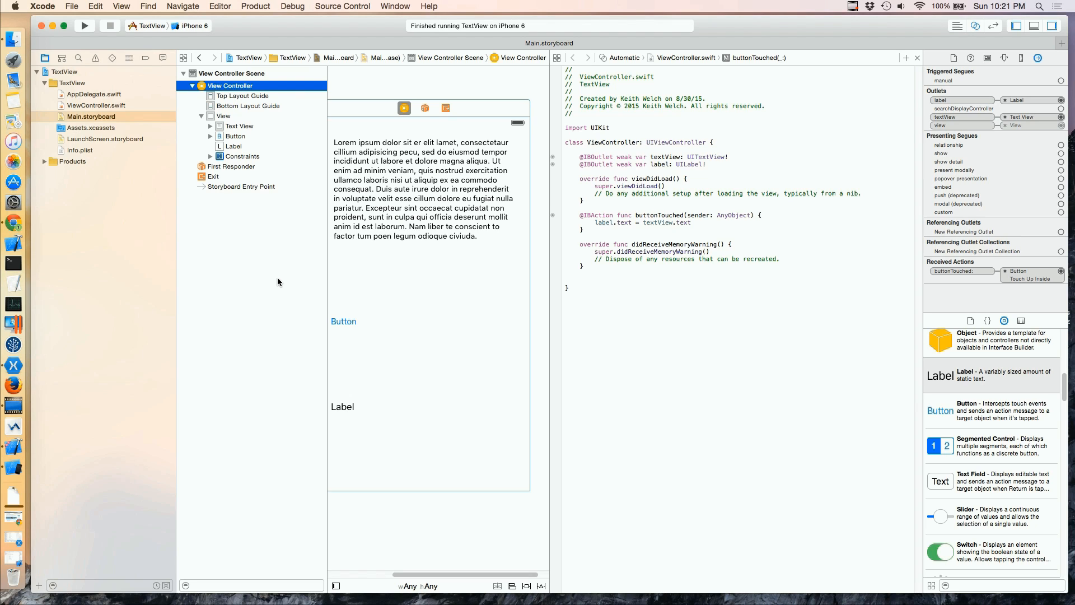
mouse_move(279, 283)
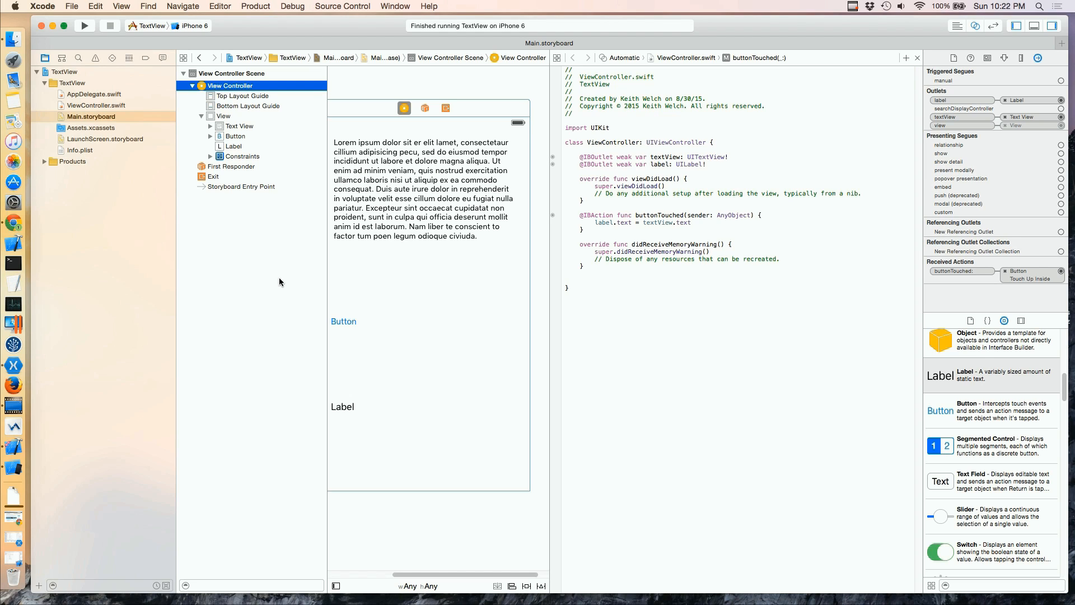
mouse_move(288, 280)
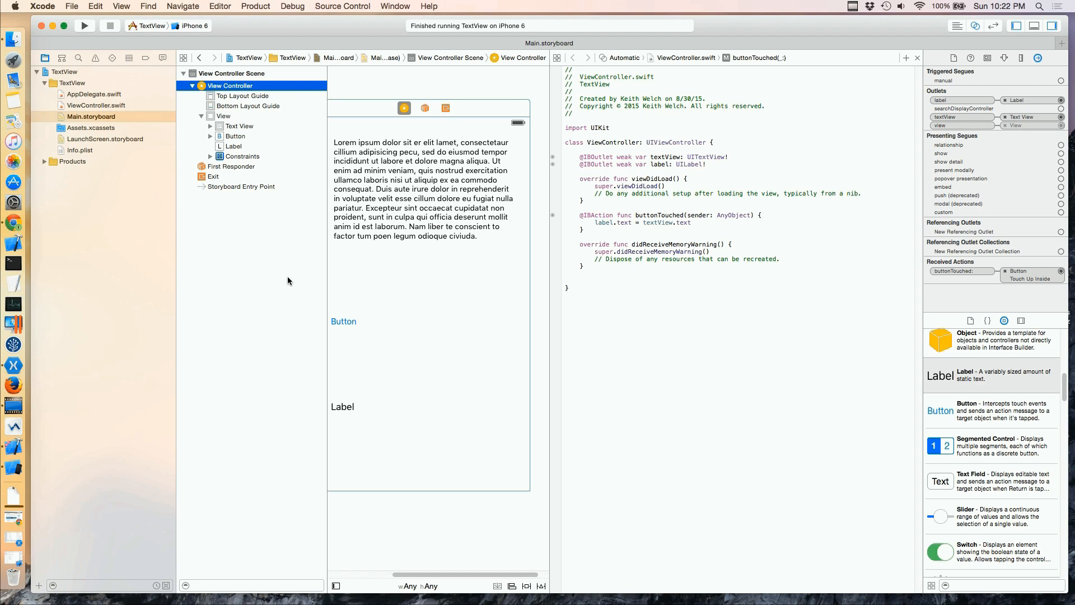
mouse_move(309, 283)
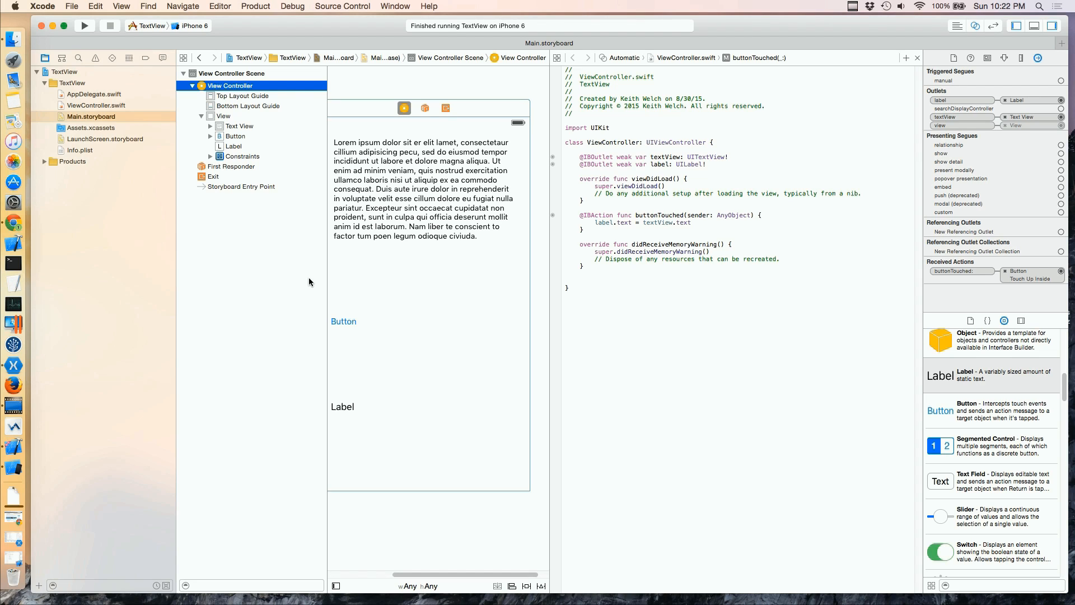
mouse_move(432, 283)
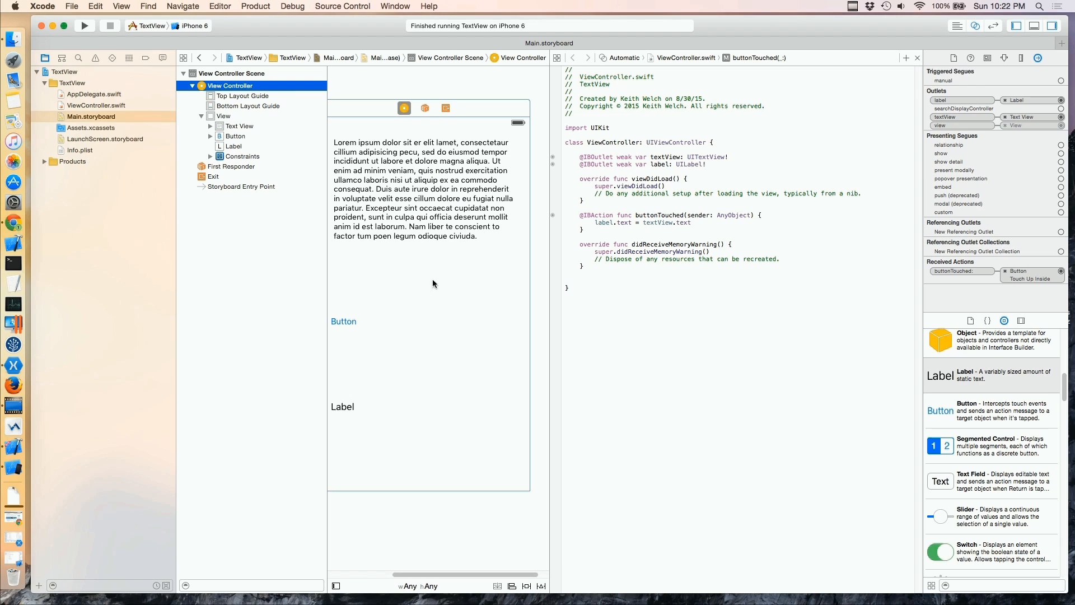
mouse_move(211, 117)
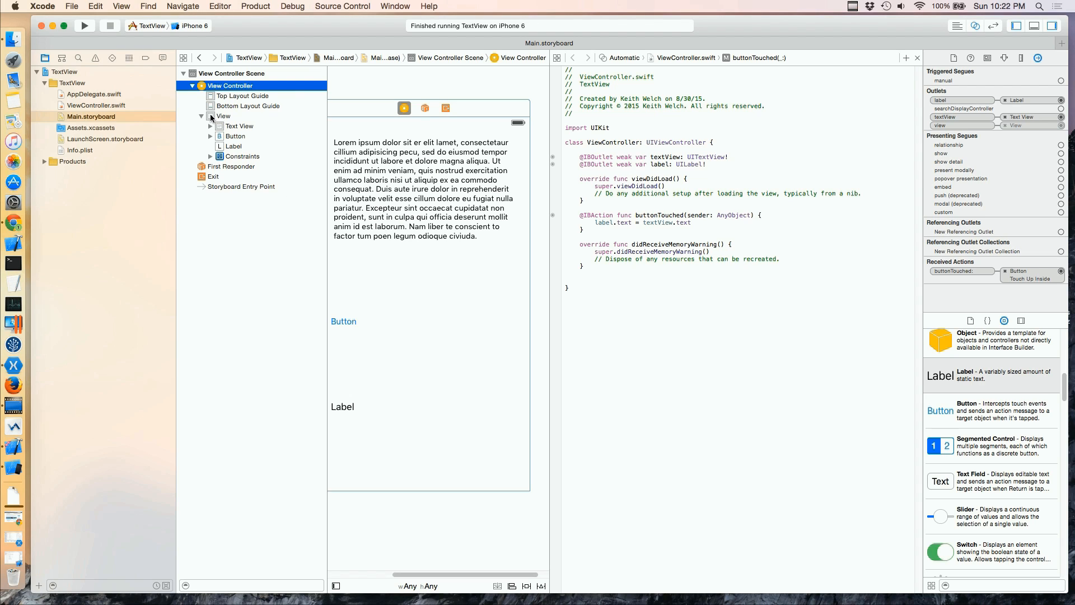
Set the background View's class to UIControl and show its sent-event connections.
click(222, 115)
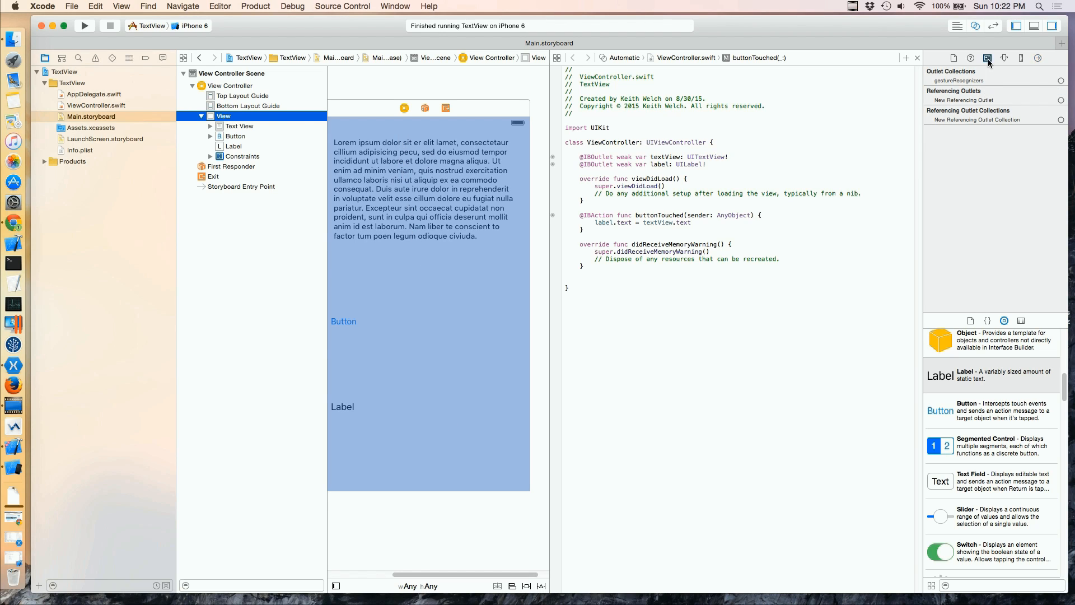
click(987, 57)
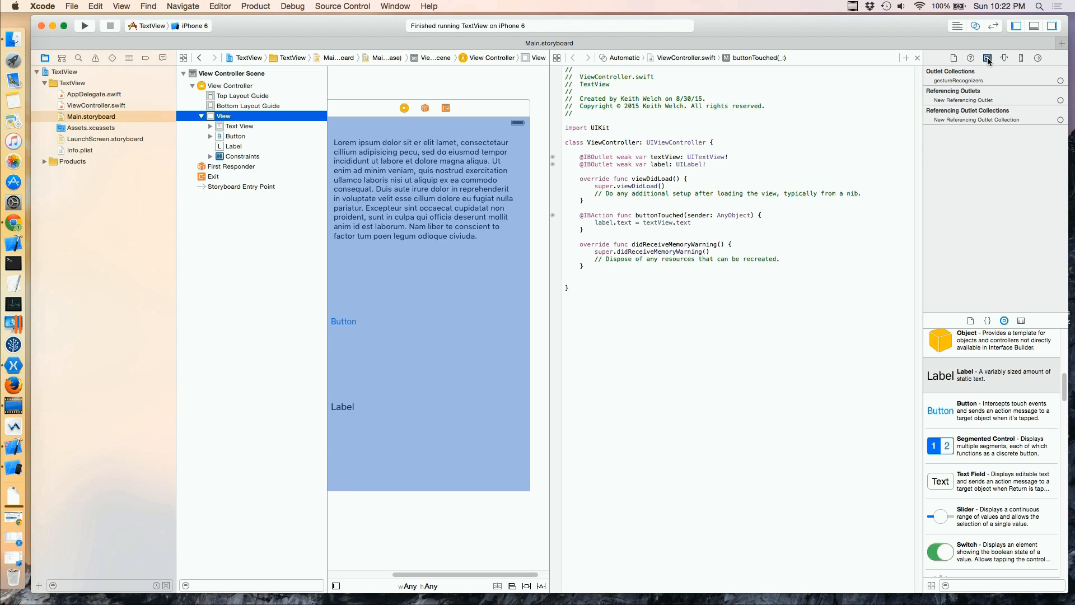
click(988, 57)
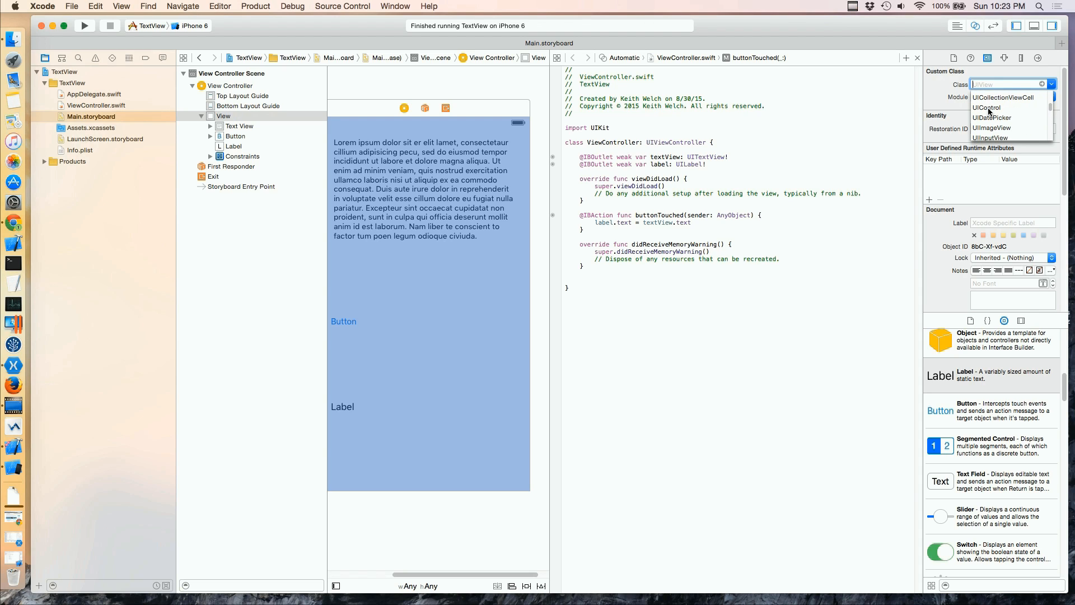
click(988, 108)
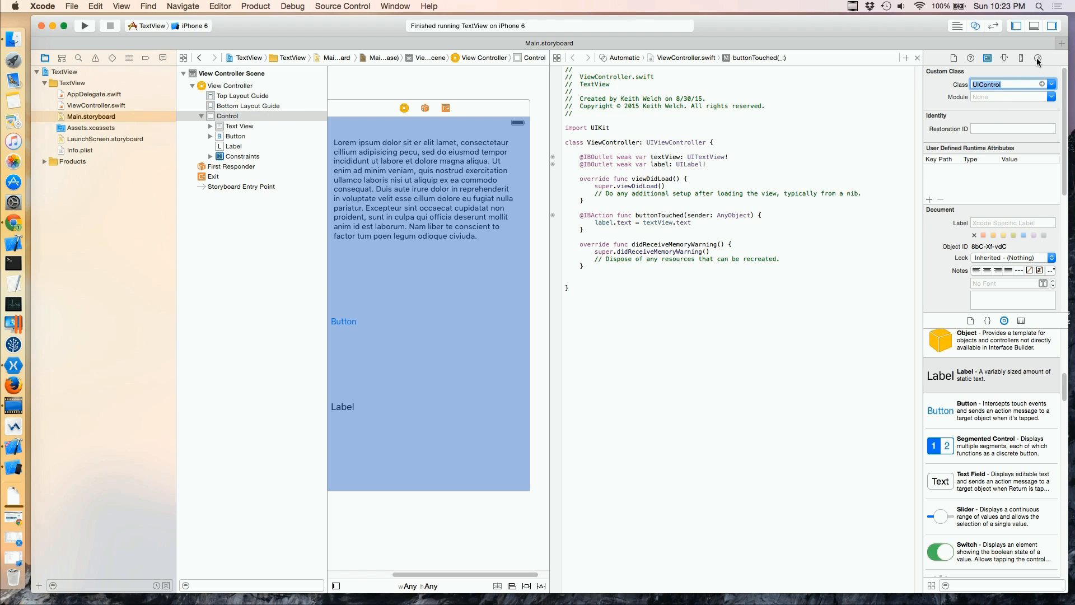
click(1037, 57)
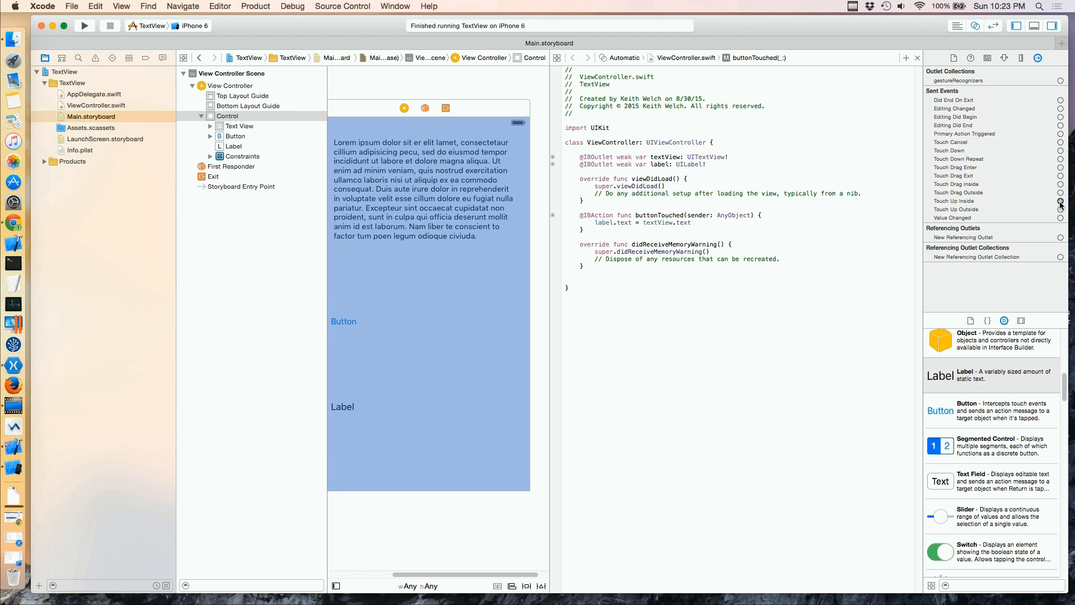
Connect Touch Up Inside to a new viewTouched action in ViewController.swift.
drag(1061, 206, 753, 220)
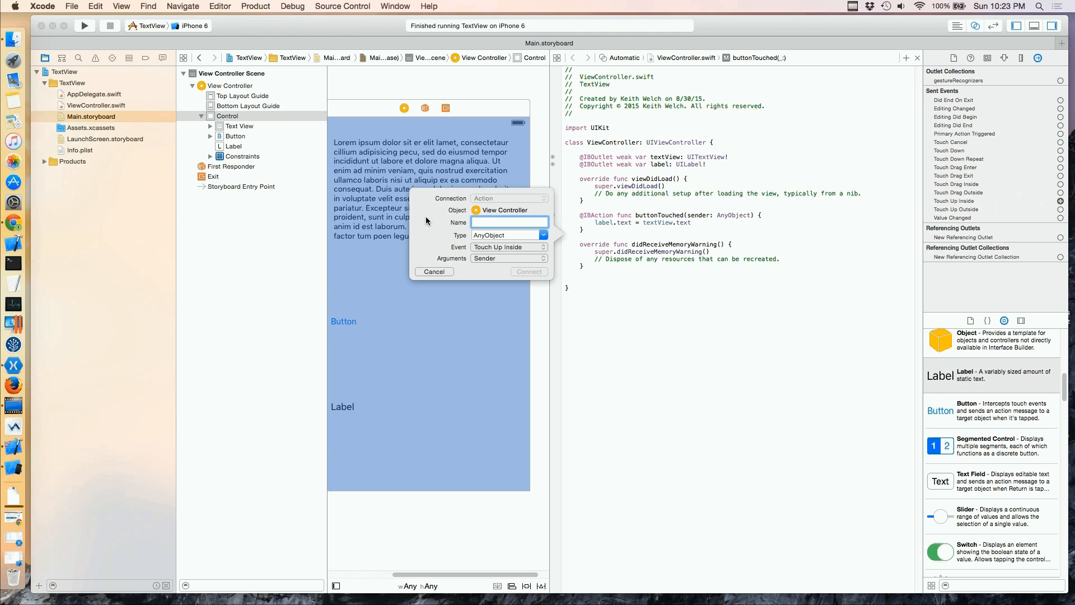
text(view)
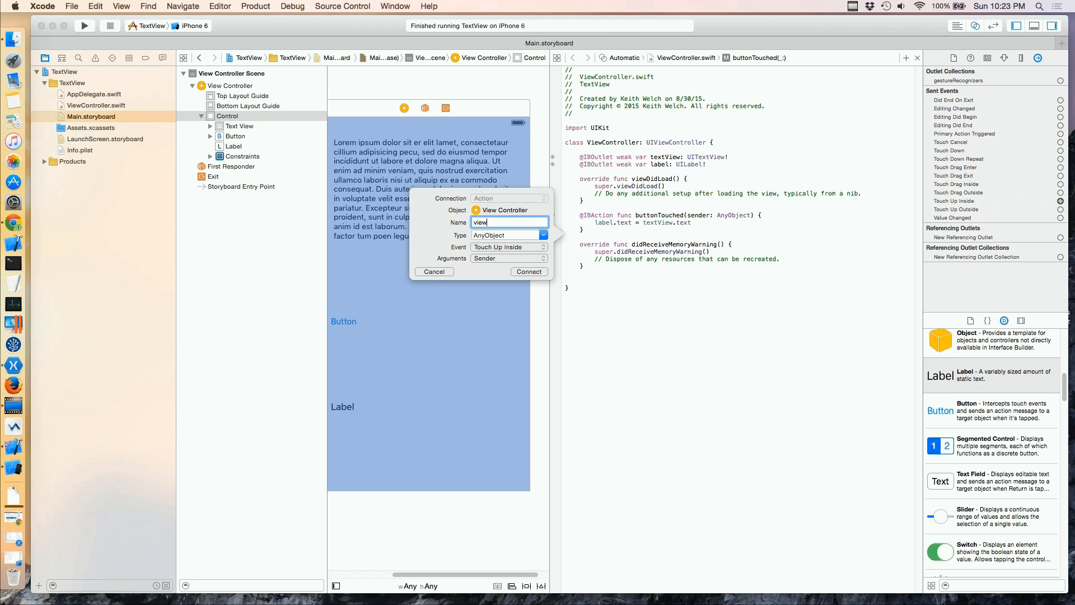
text(Touche)
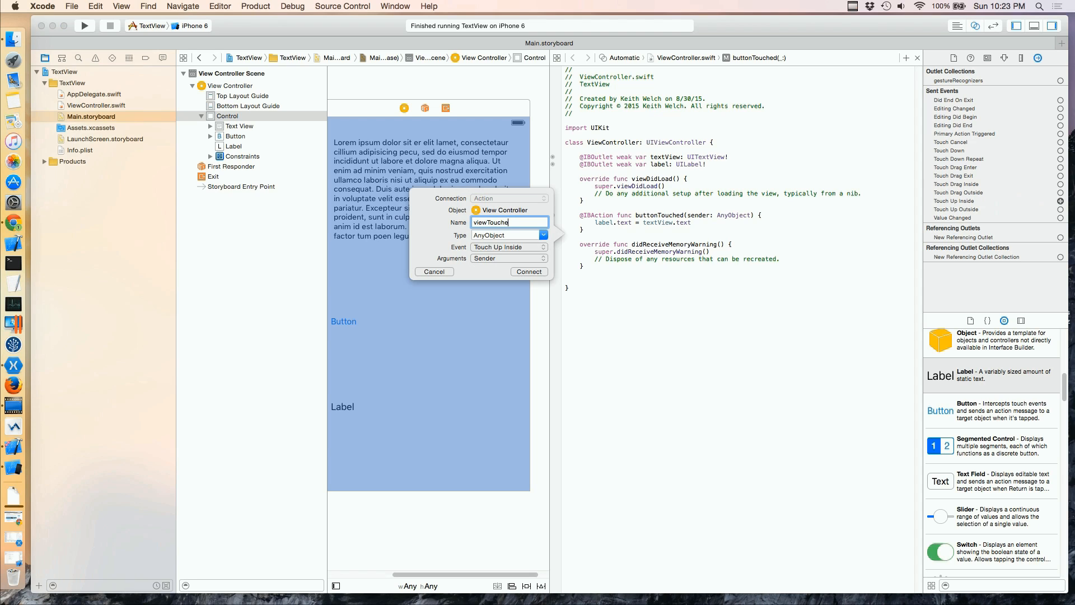
click(528, 271)
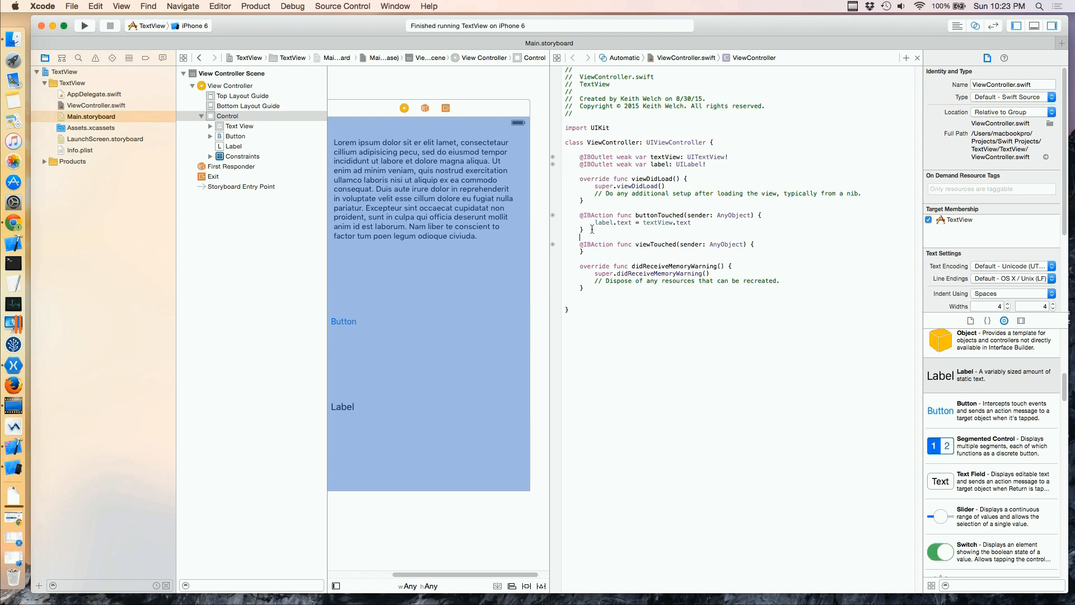
mouse_move(490, 282)
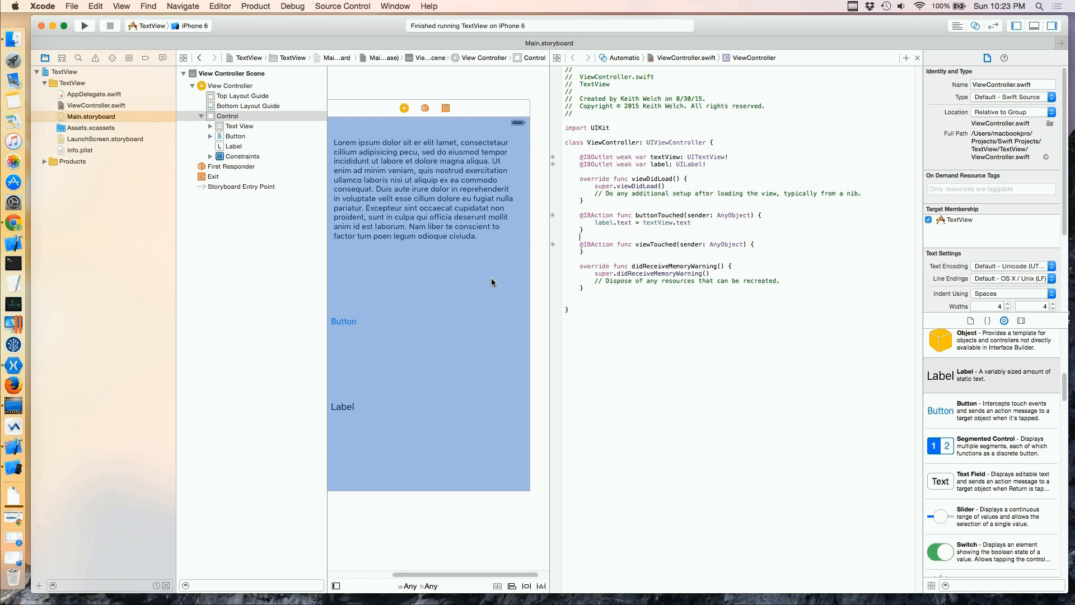
mouse_move(445, 200)
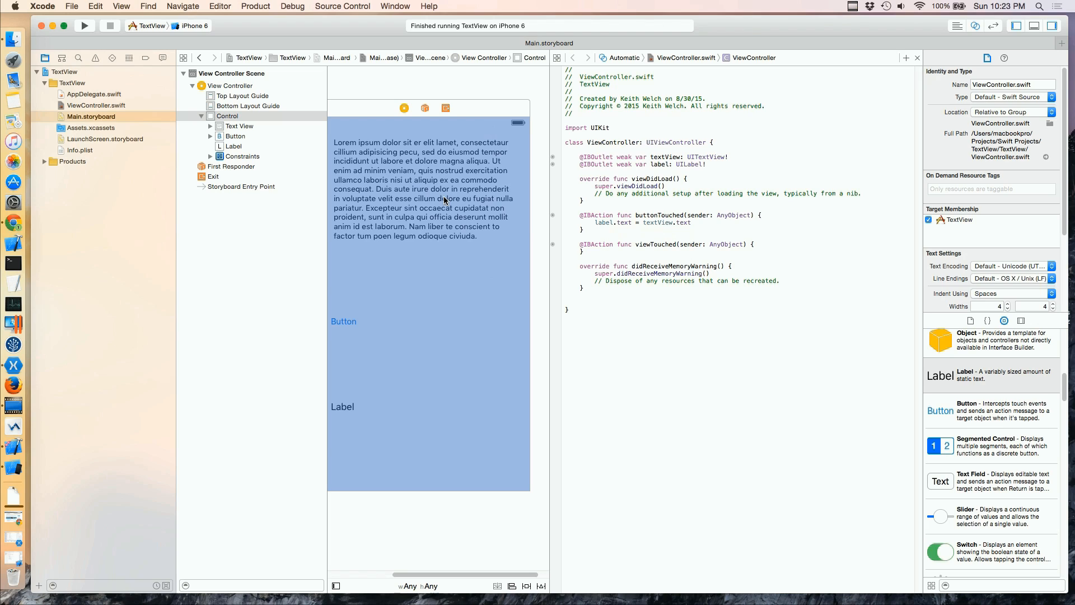
mouse_move(352, 344)
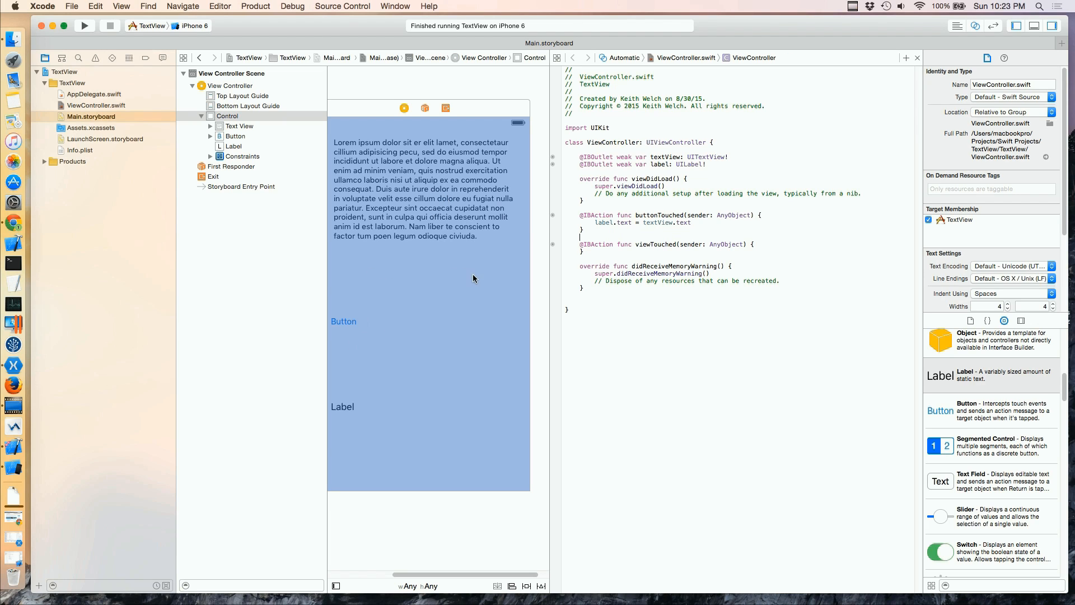
mouse_move(461, 271)
text(textView.res)
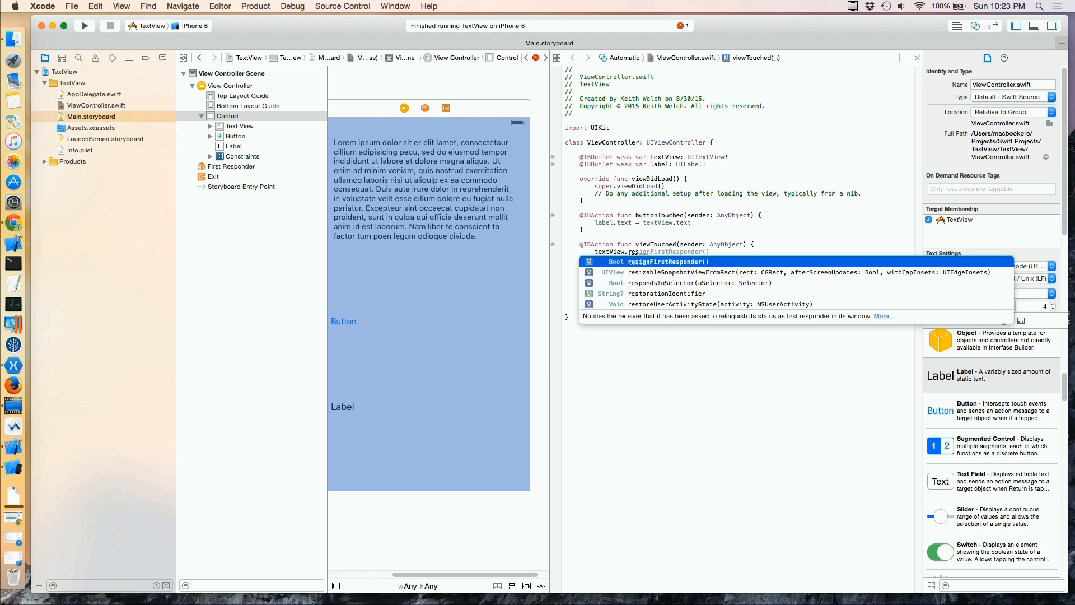
Have viewTouched call textView.resignFirstResponder(), then rebuild and run the app.
key(Return)
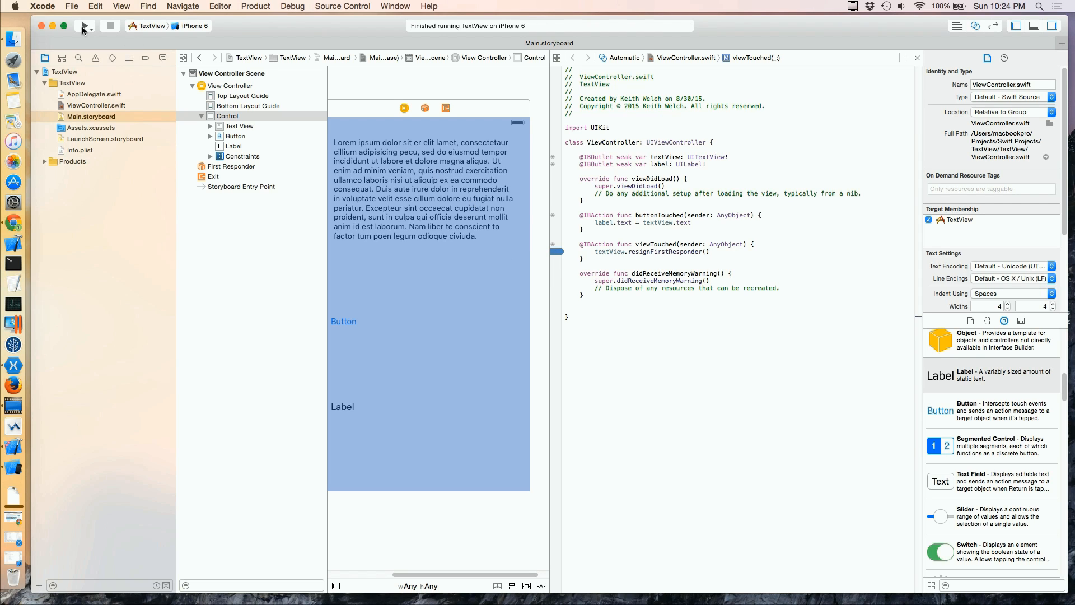
click(84, 26)
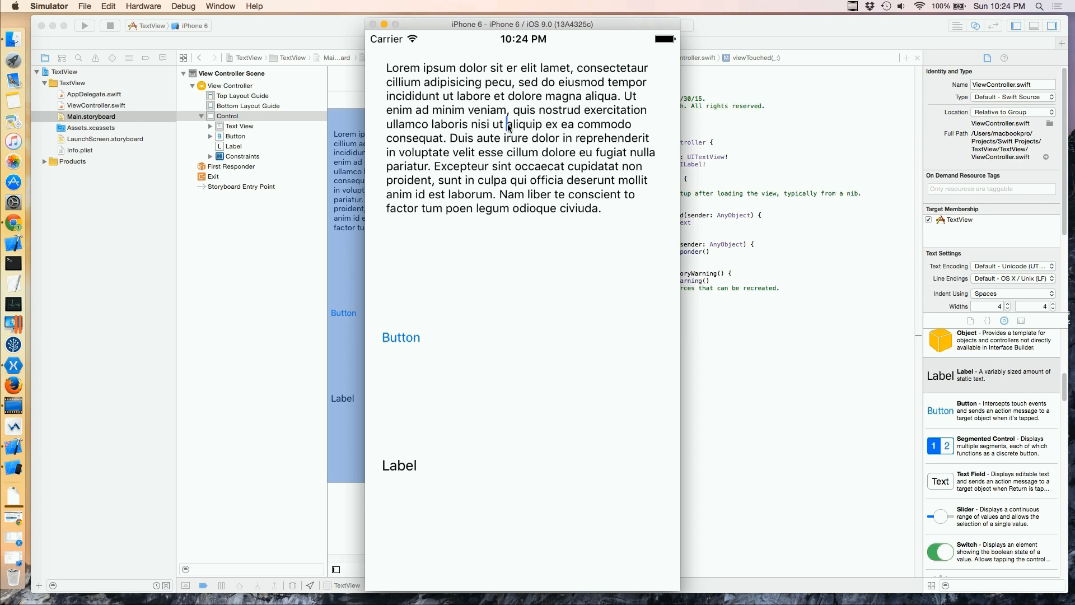
mouse_move(471, 260)
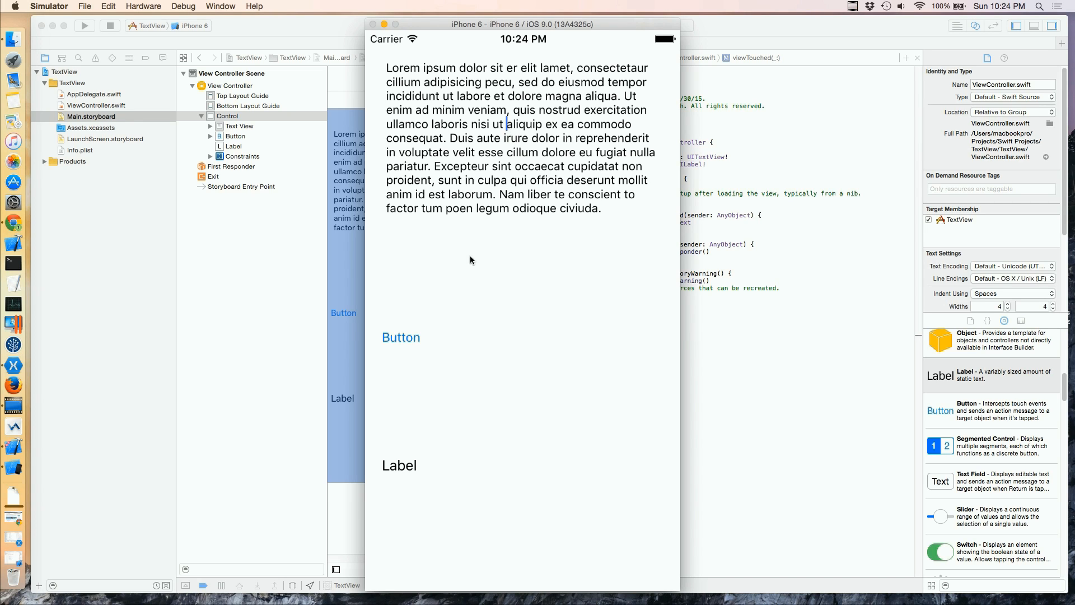
Tap Button in the simulator to copy the lorem ipsum paragraph into the label.
click(401, 337)
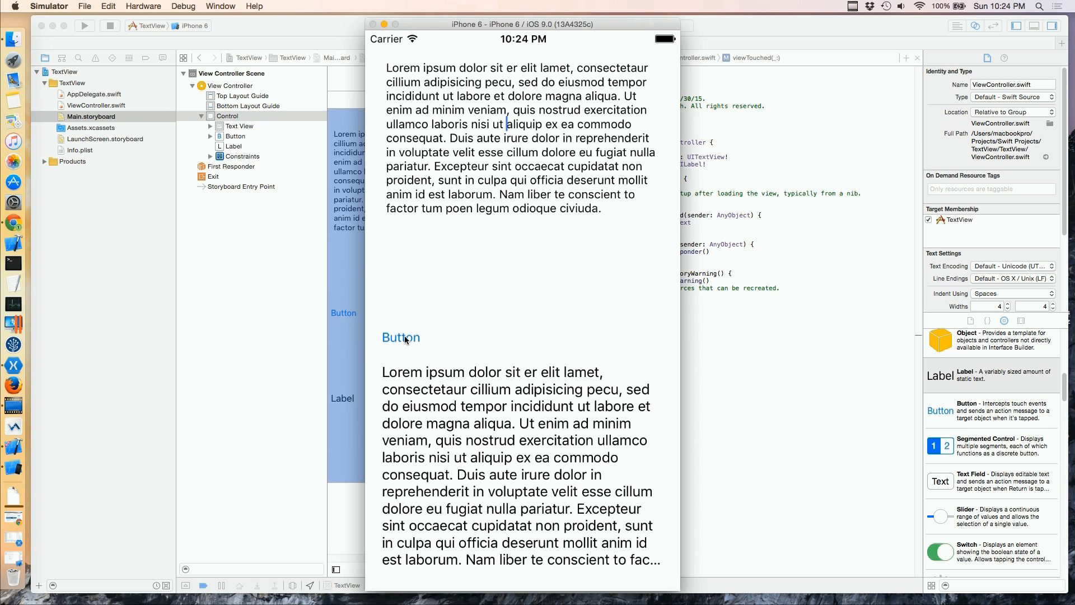
mouse_move(536, 406)
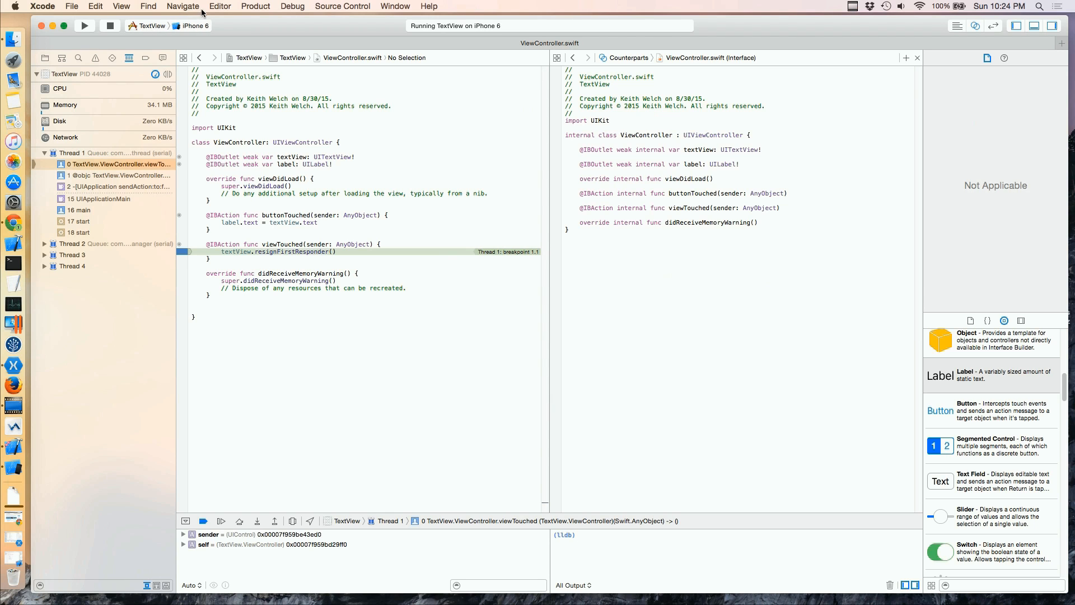
Continue execution twice via Debug > Continue to resume past the viewTouched breakpoint.
click(293, 6)
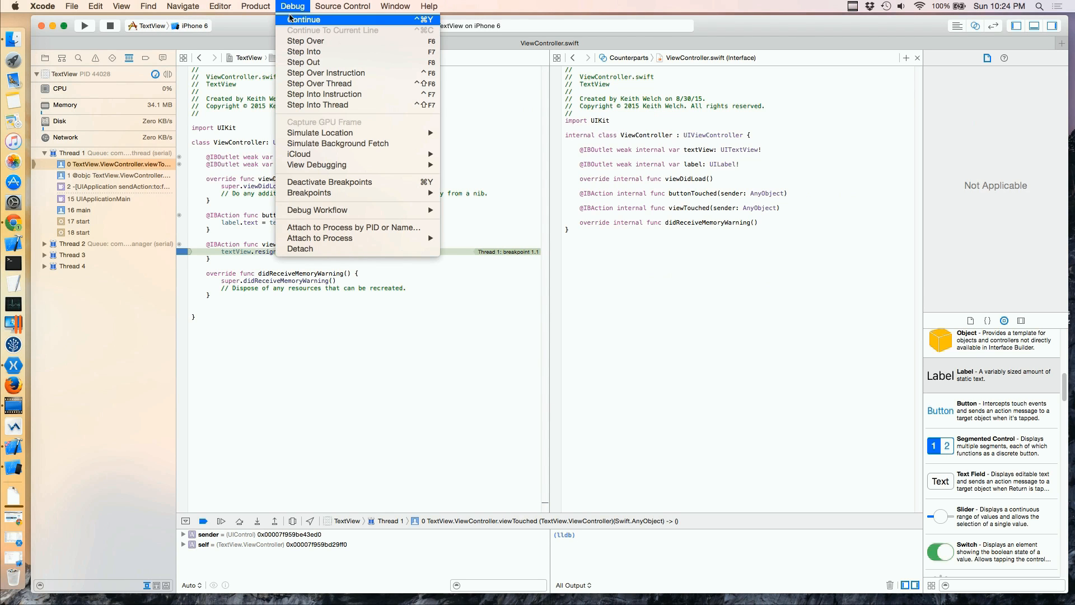
click(305, 19)
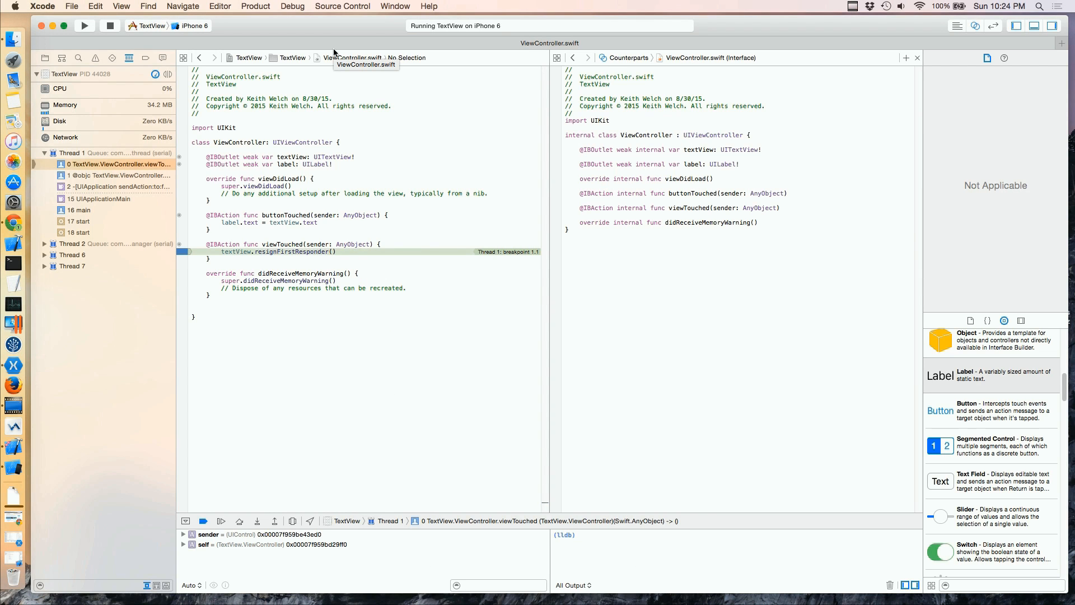
click(293, 7)
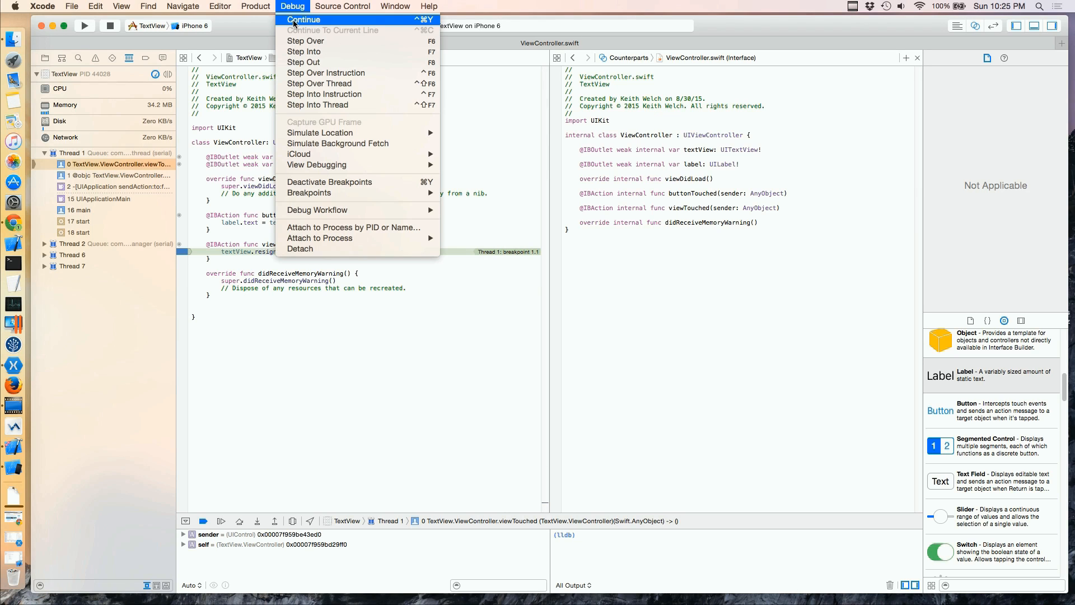
click(305, 19)
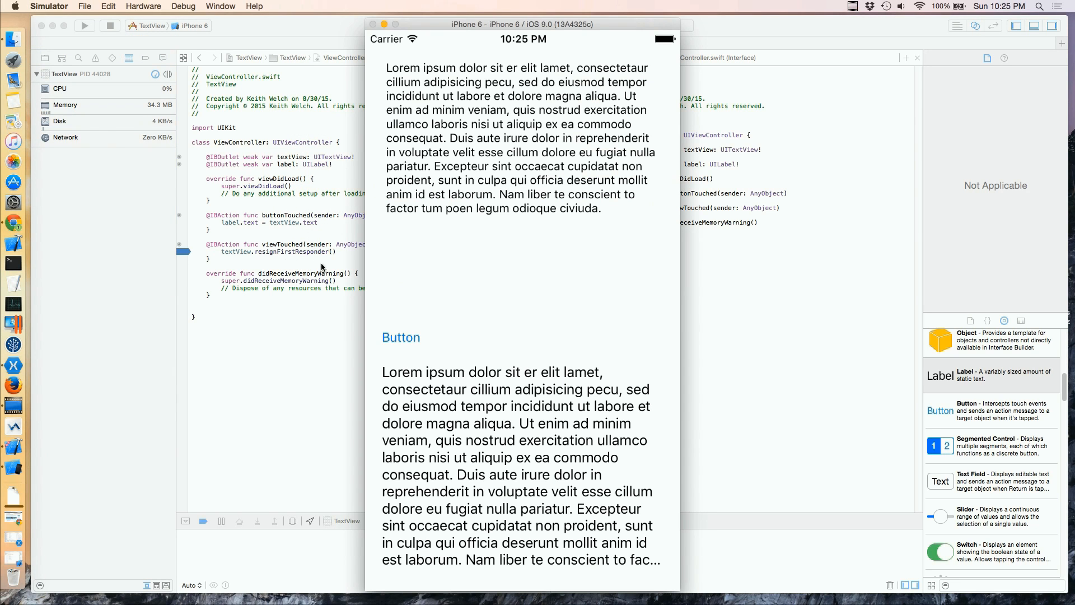
mouse_move(561, 276)
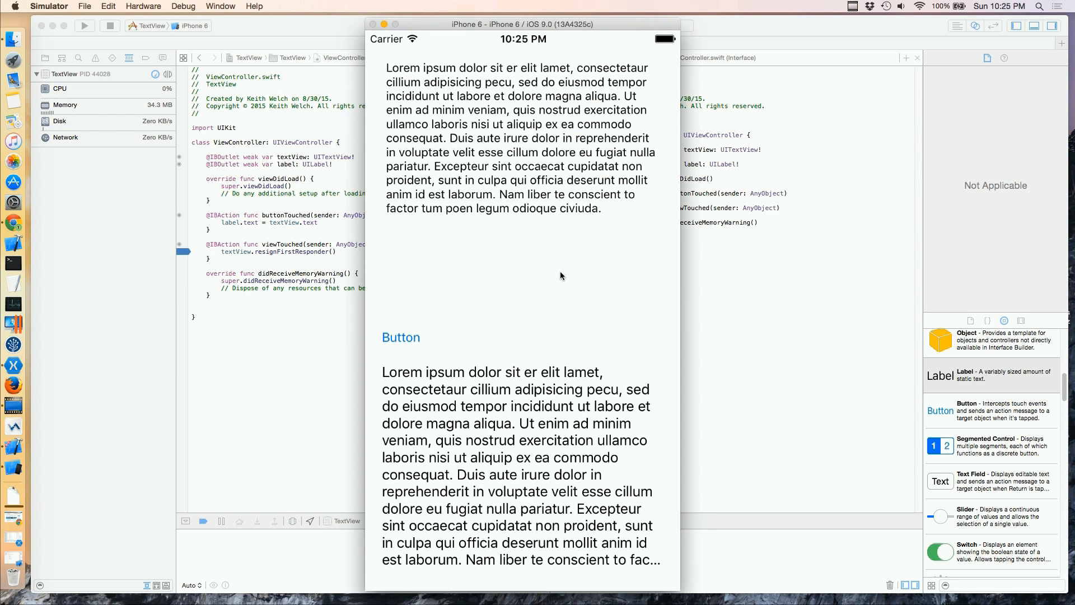
mouse_move(499, 419)
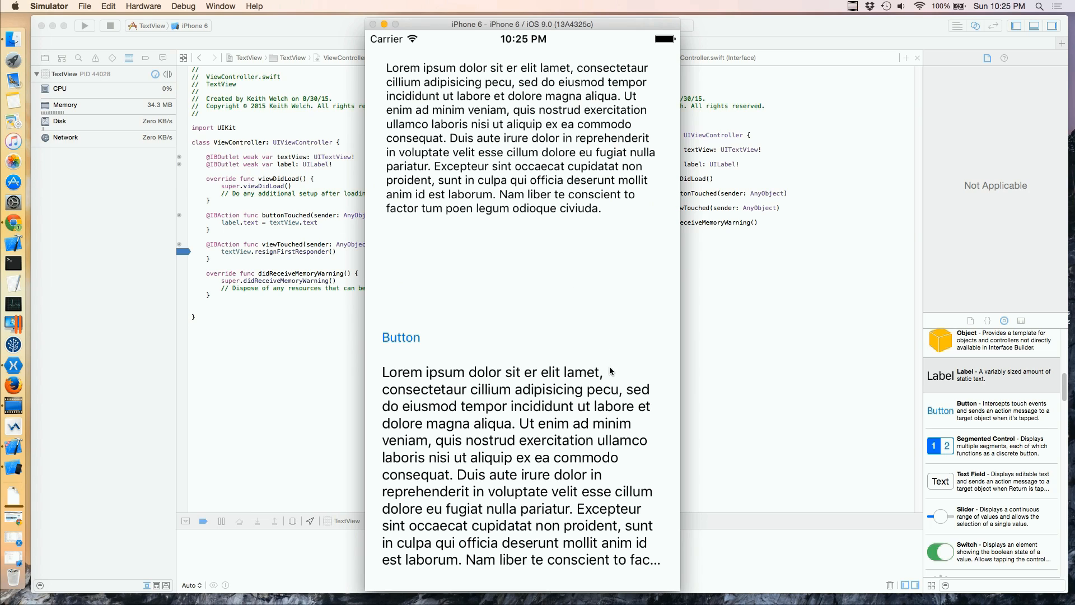
mouse_move(583, 407)
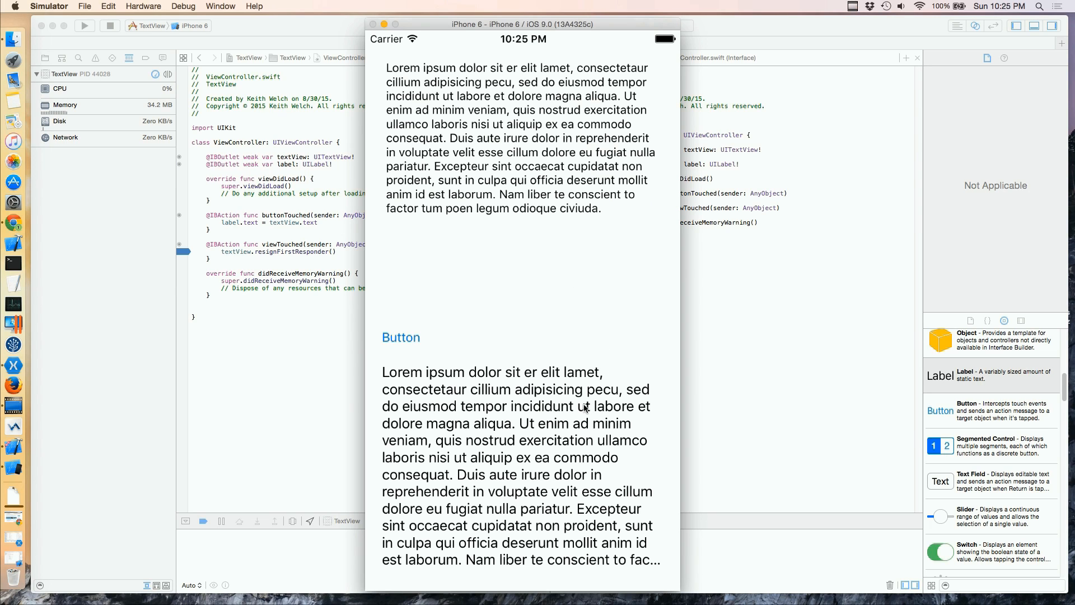
mouse_move(505, 290)
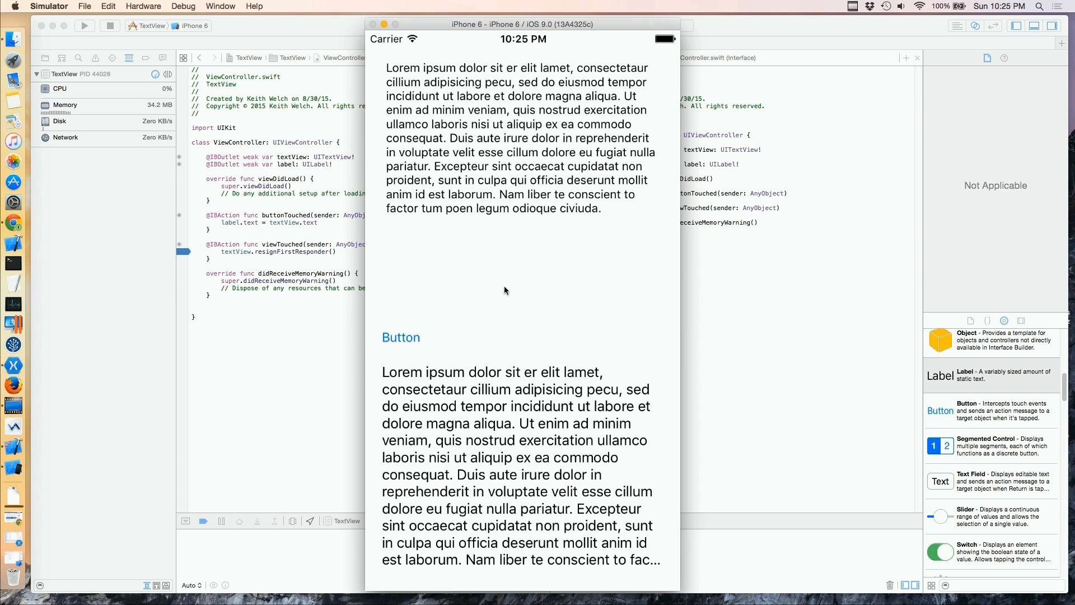
mouse_move(517, 291)
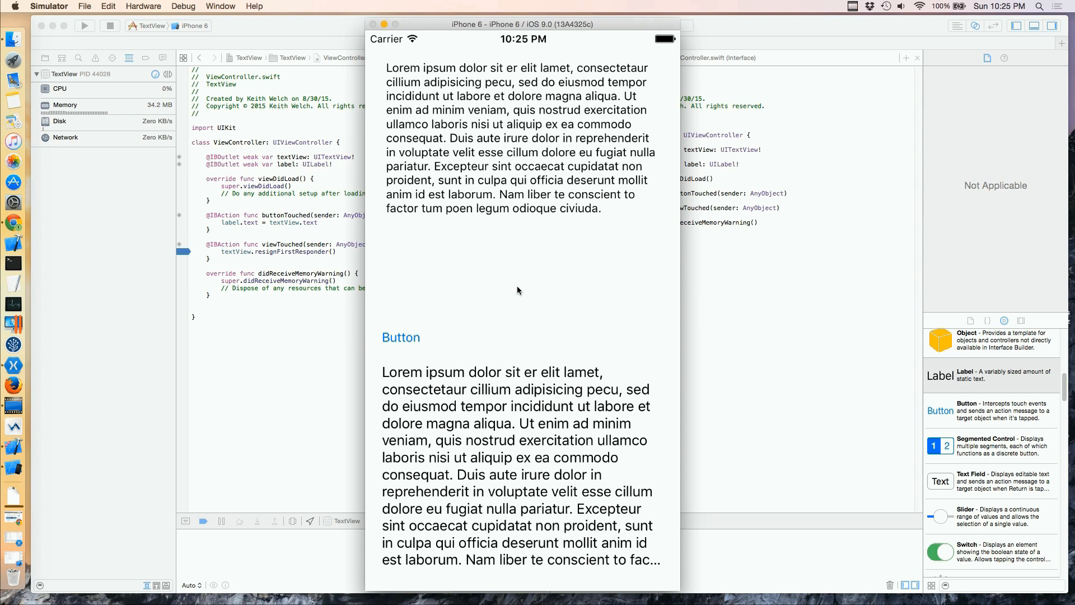
mouse_move(404, 156)
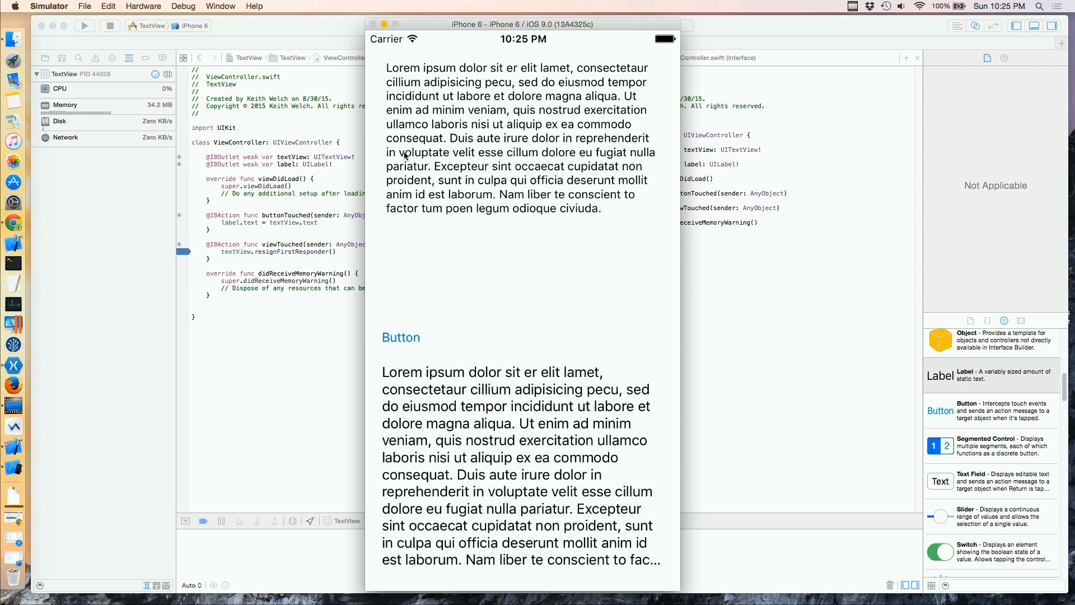